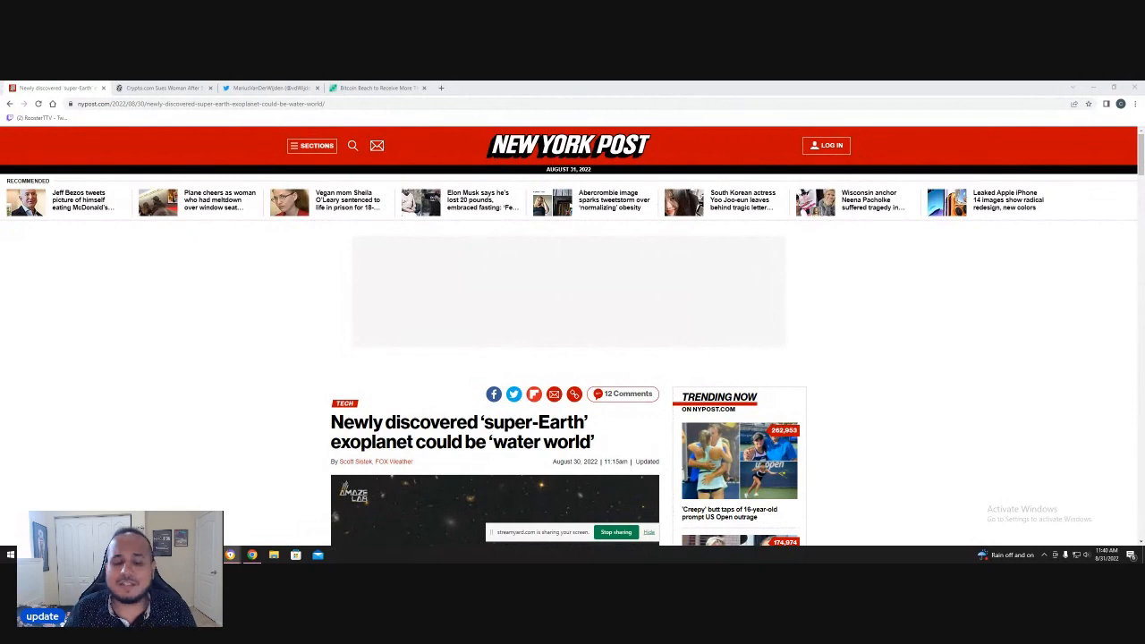
# - Scroll past the super-Earth article's headline and video into its opening paragraphs
pyautogui.scroll(-3)
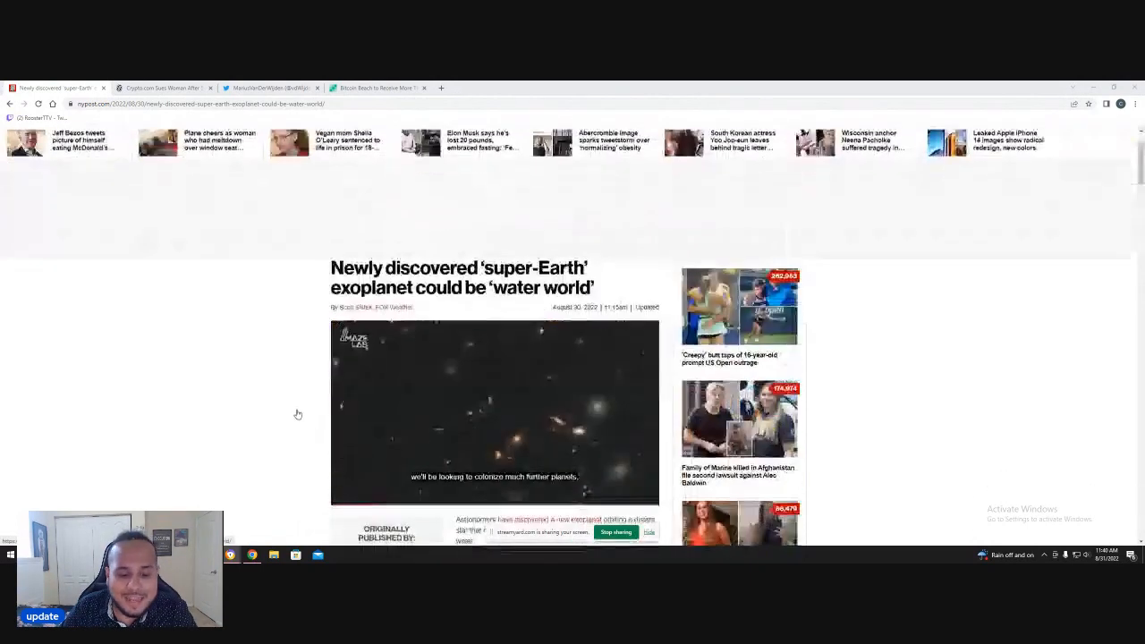
pyautogui.scroll(-3)
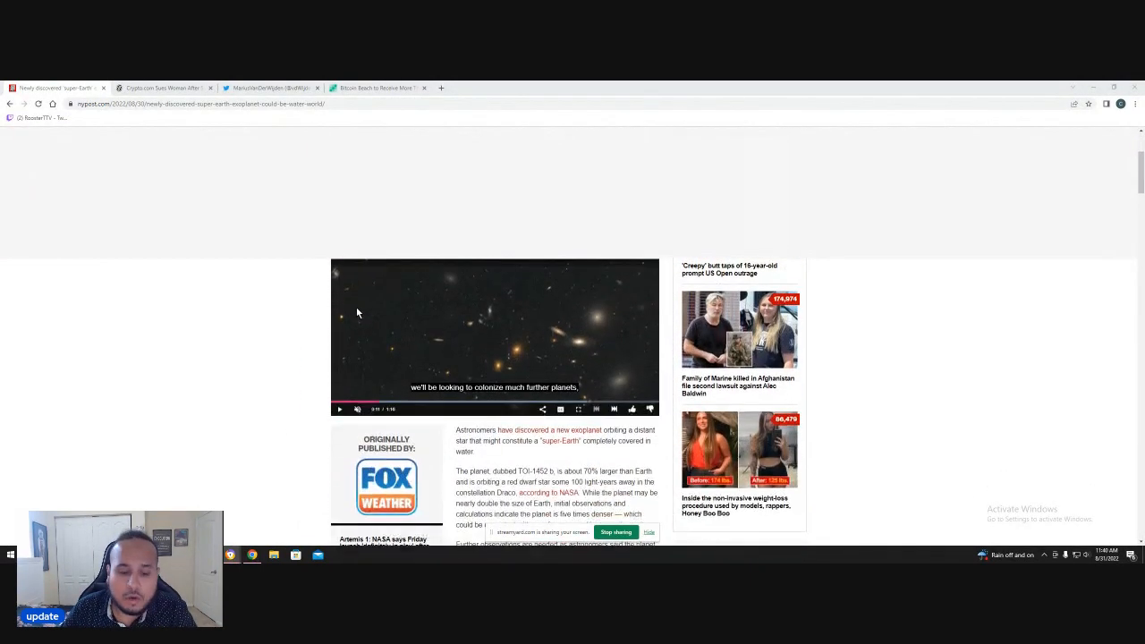
pyautogui.scroll(-3)
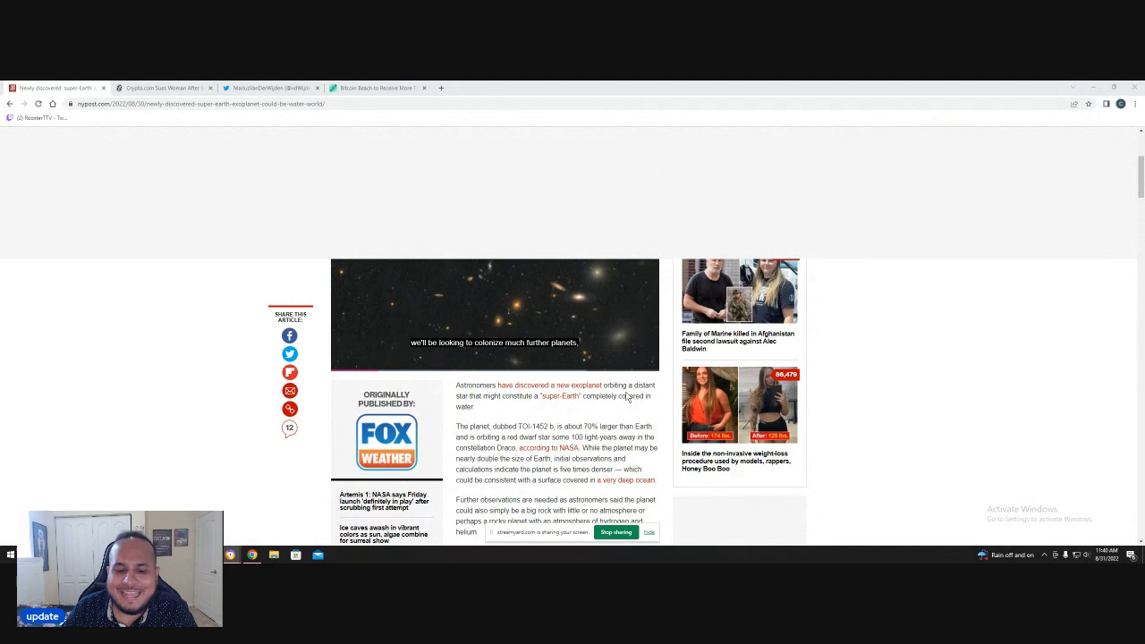
pyautogui.scroll(-3)
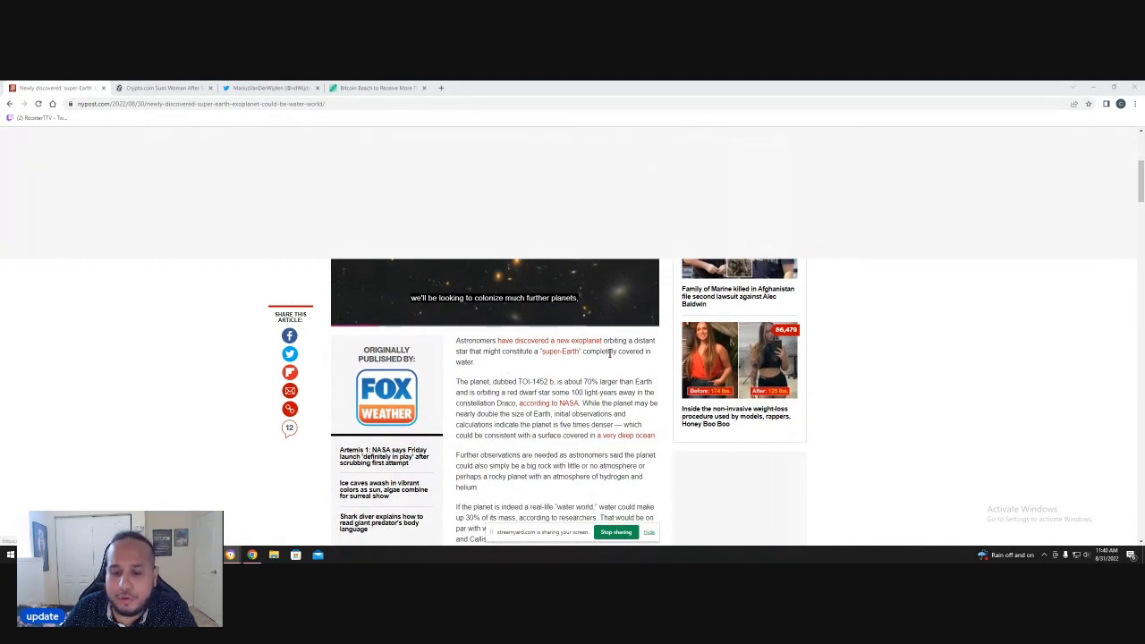
pyautogui.scroll(-3)
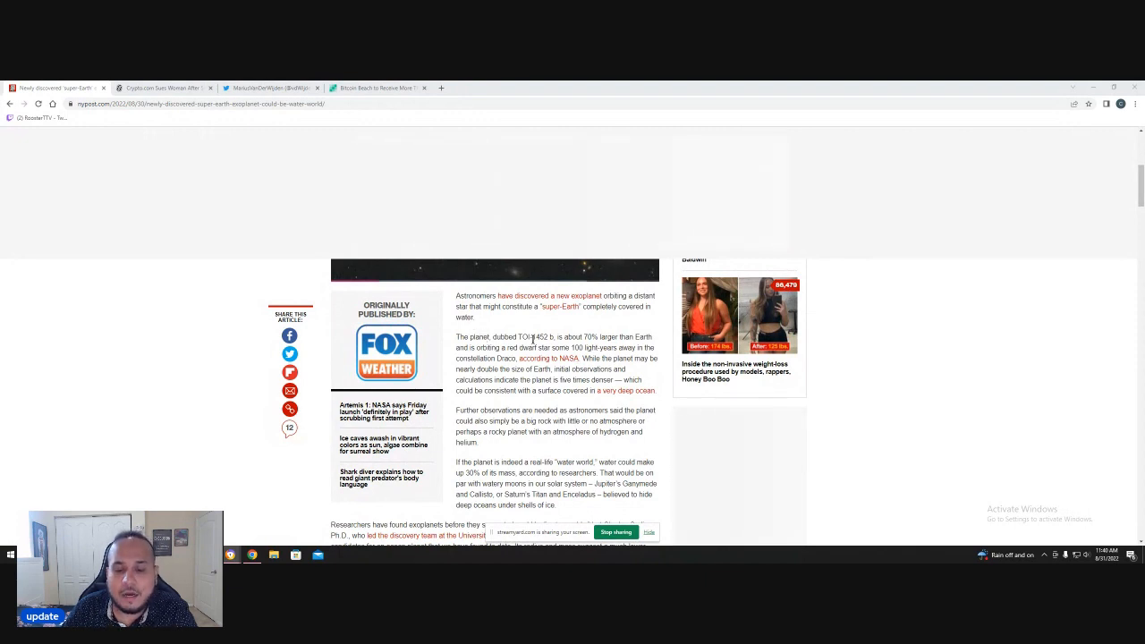
pyautogui.moveTo(552, 349)
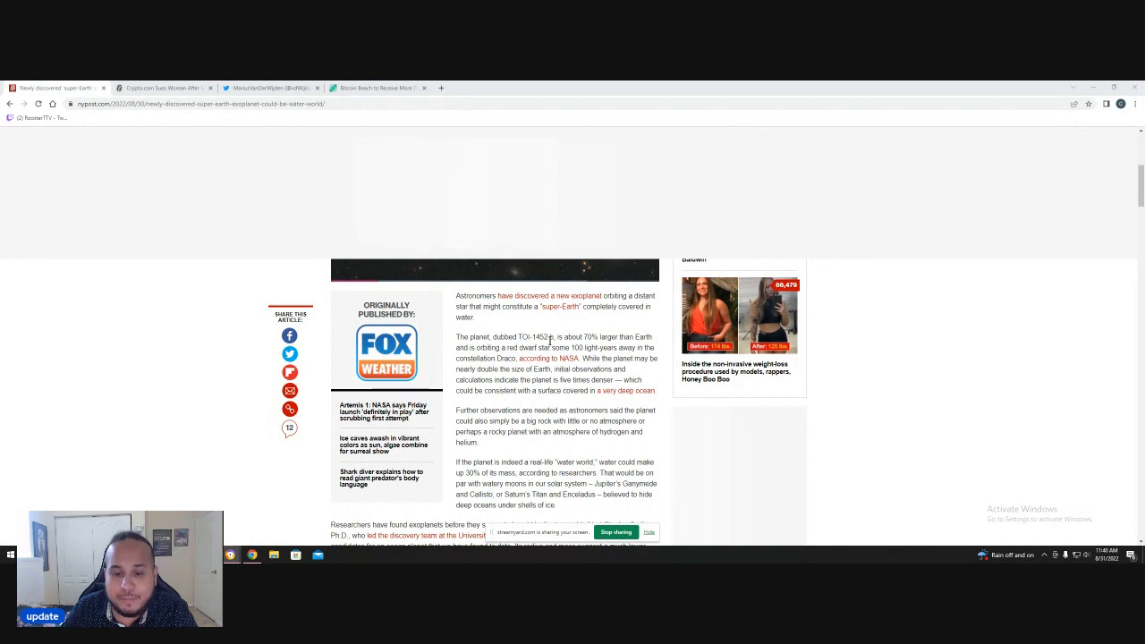
pyautogui.scroll(-3)
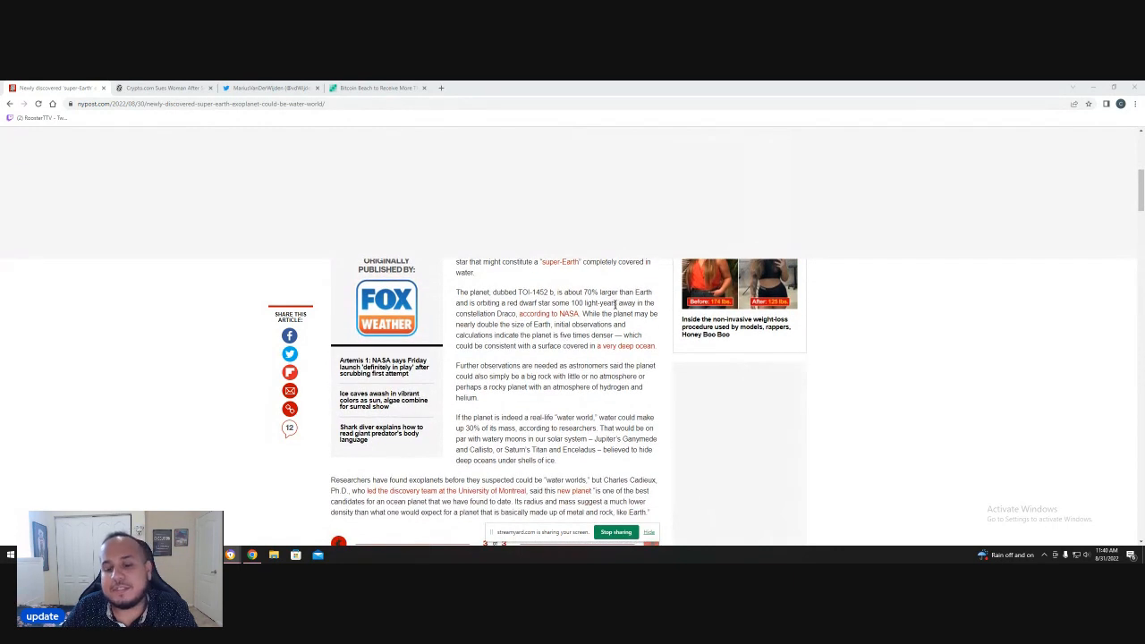
pyautogui.moveTo(474, 305)
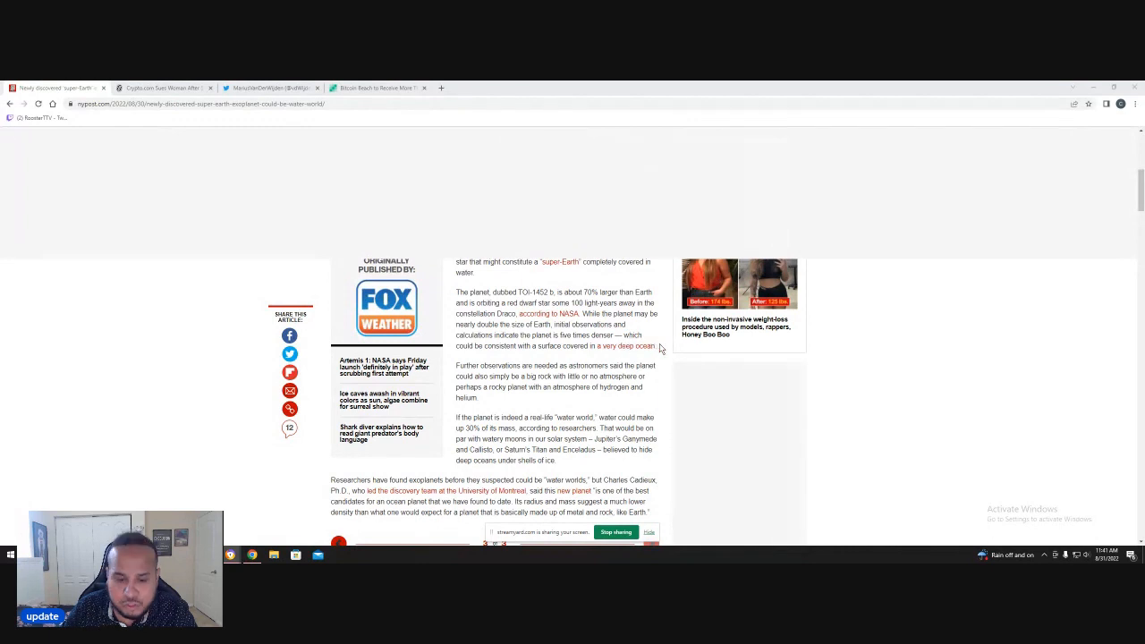
# - Scroll down to the researcher's quote and the 3-of-3 image gallery
pyautogui.scroll(-3)
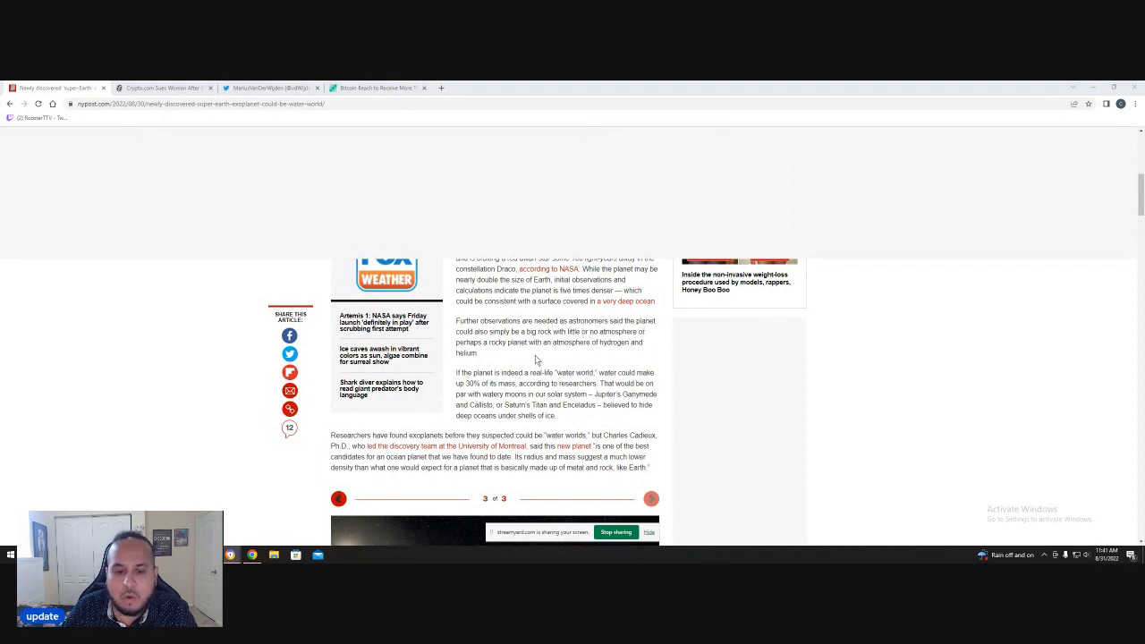
pyautogui.moveTo(552, 352)
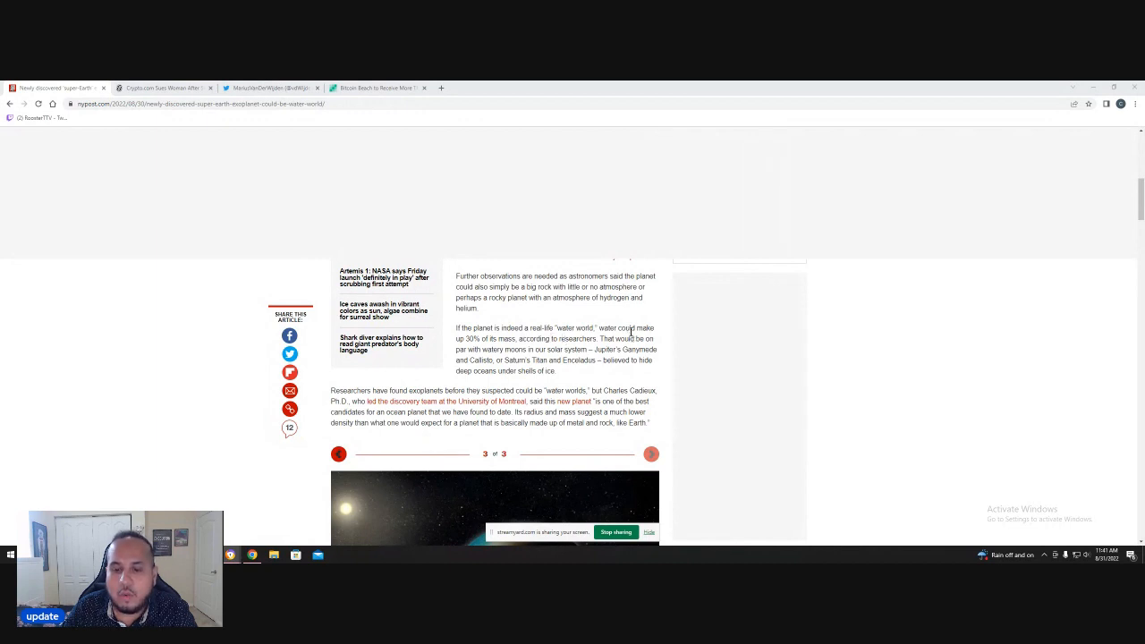
pyautogui.moveTo(508, 340)
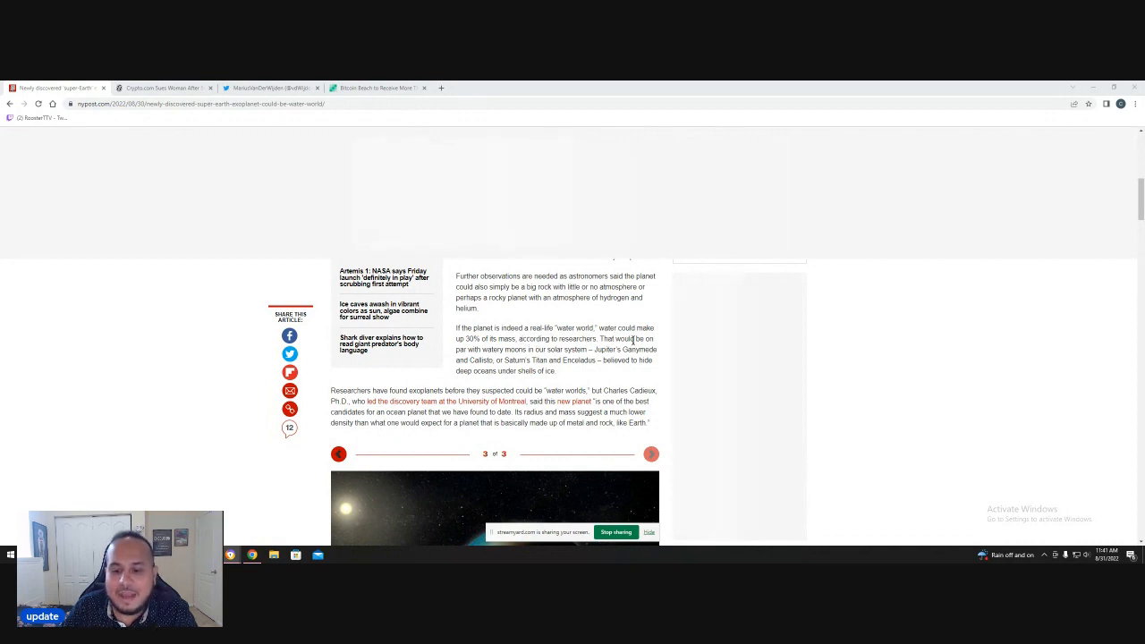
pyautogui.moveTo(503, 349)
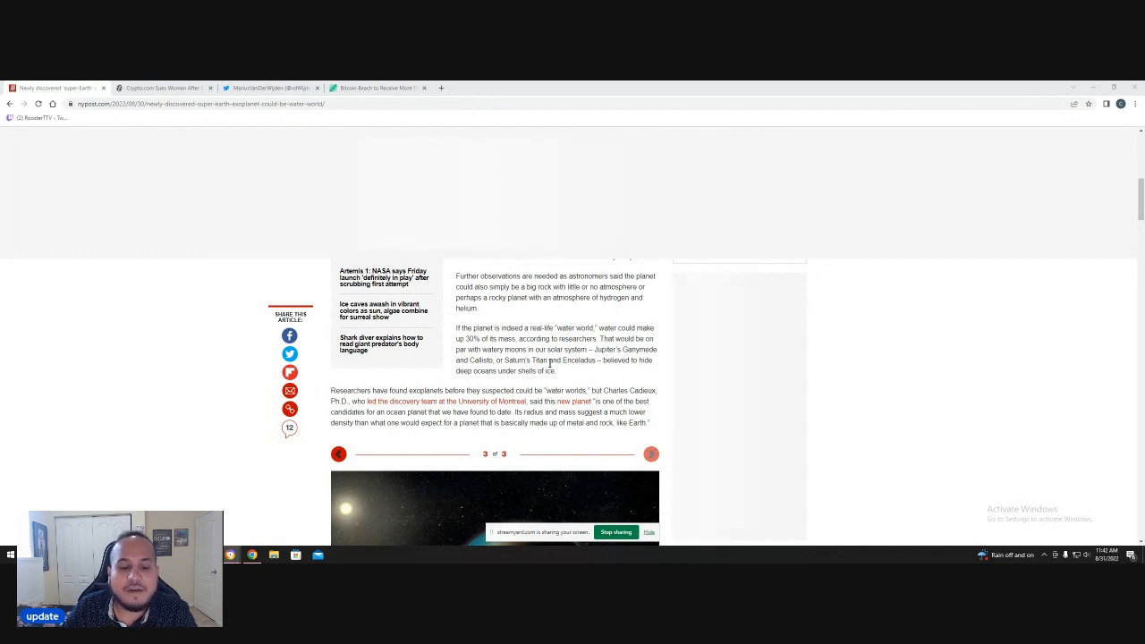
pyautogui.scroll(-3)
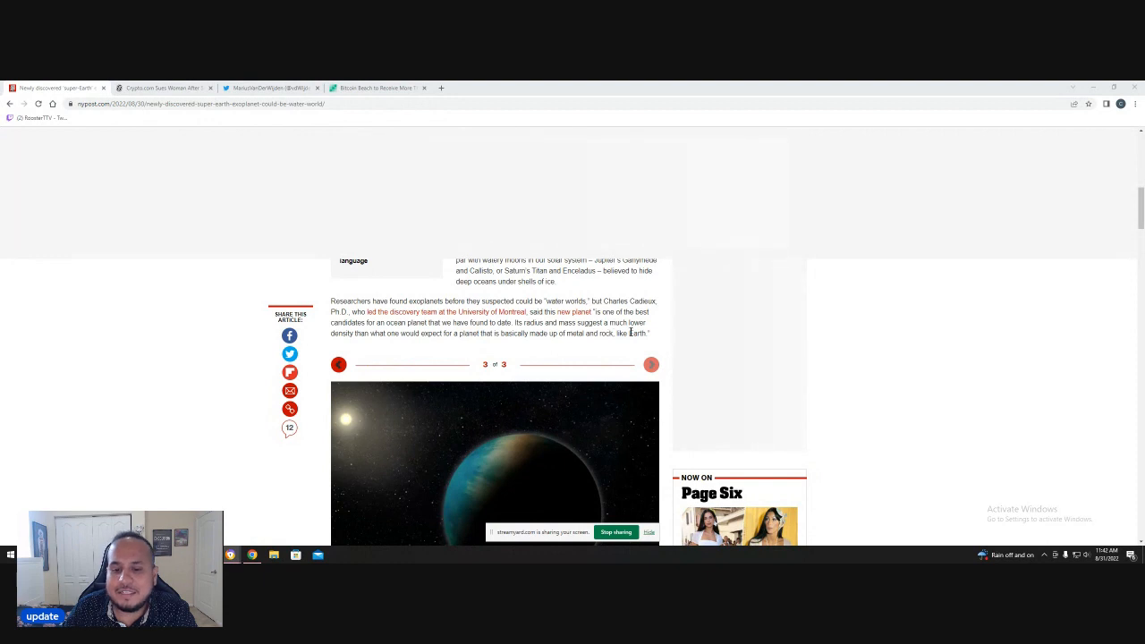
pyautogui.moveTo(381, 335)
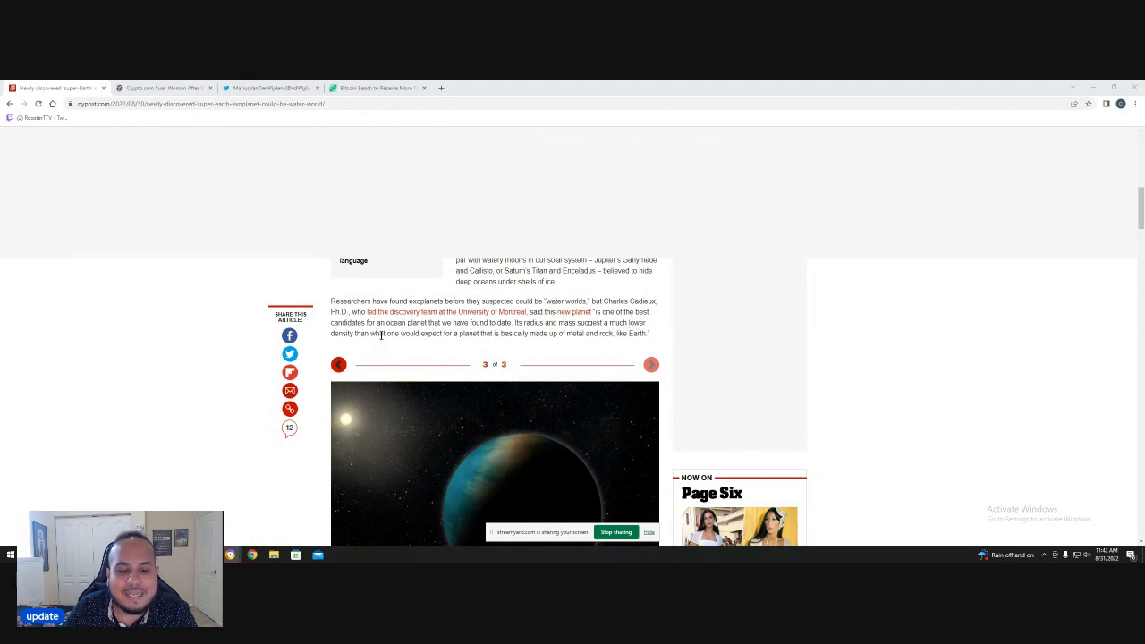
pyautogui.moveTo(438, 344)
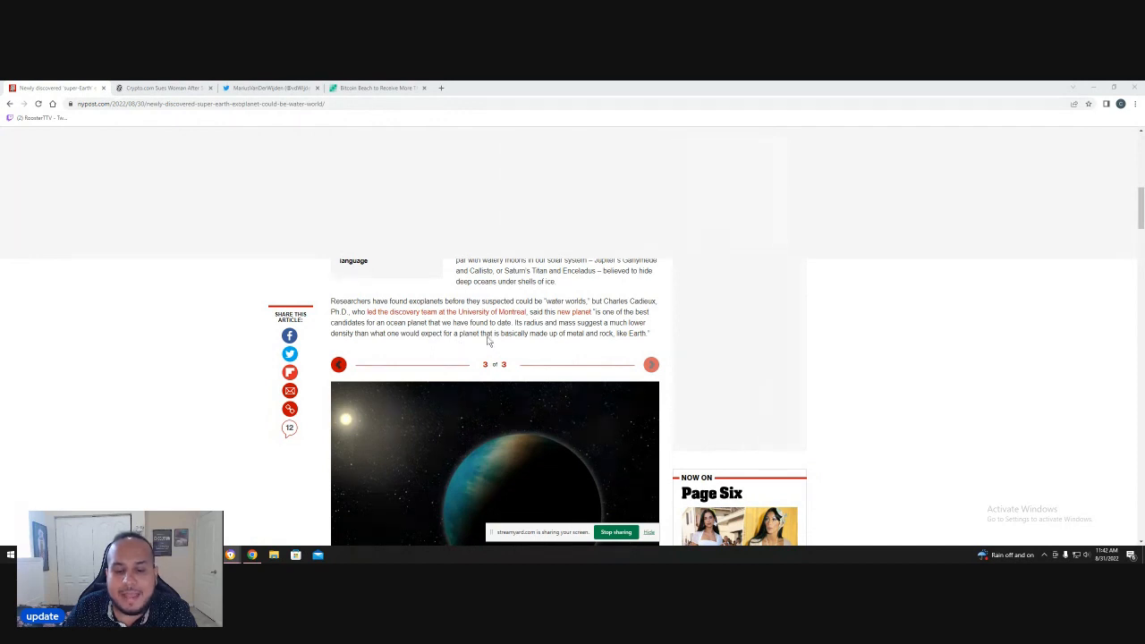
pyautogui.moveTo(579, 349)
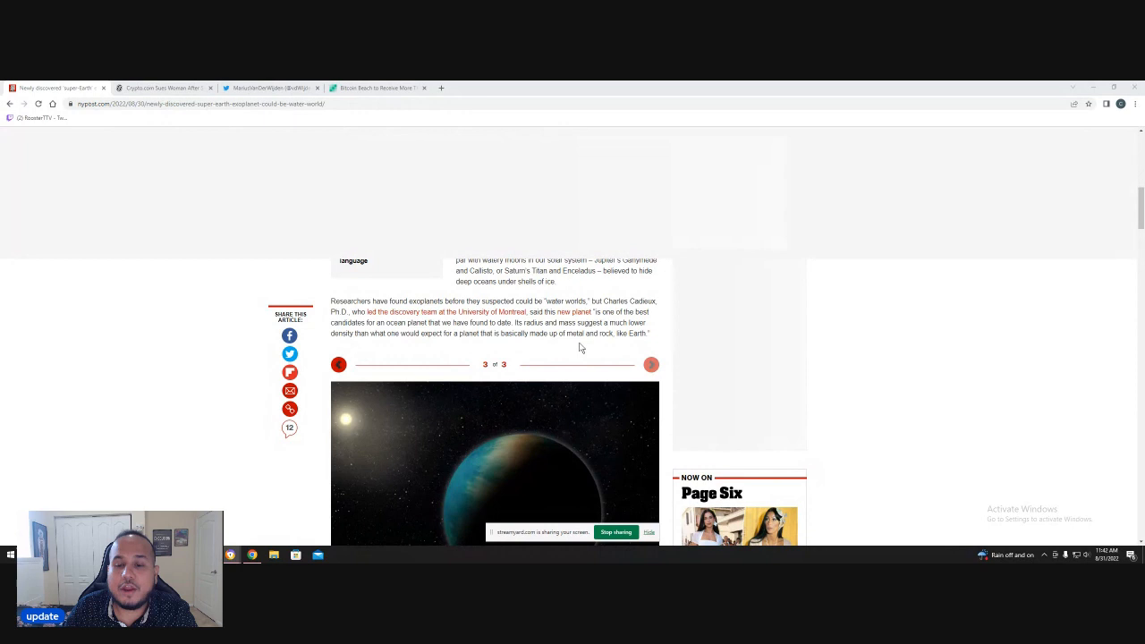
pyautogui.scroll(-3)
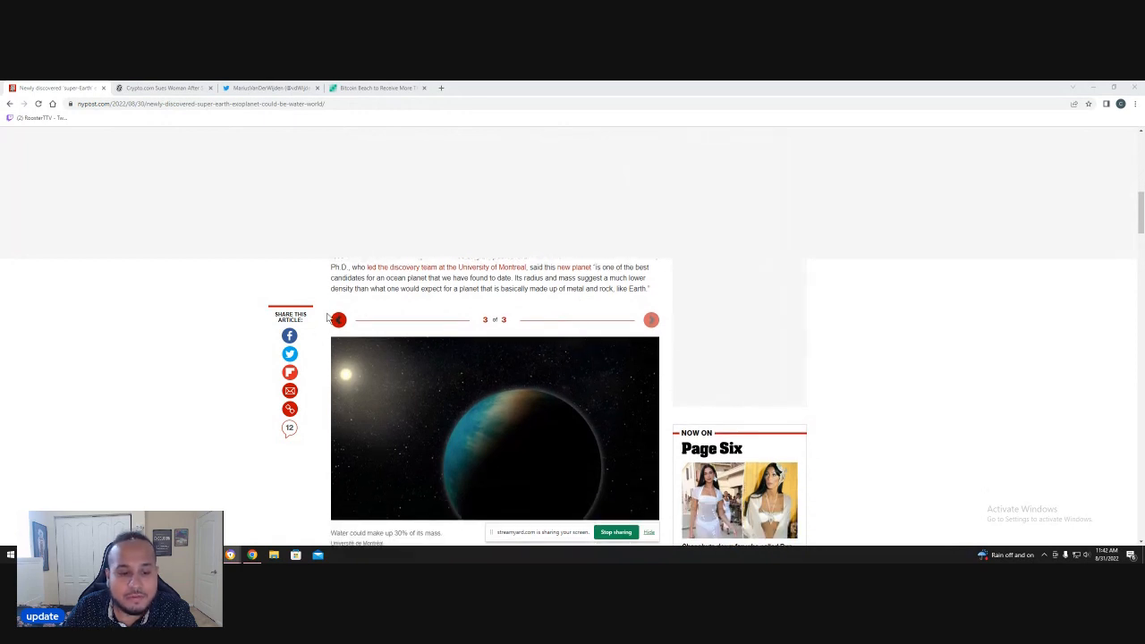
pyautogui.click(338, 320)
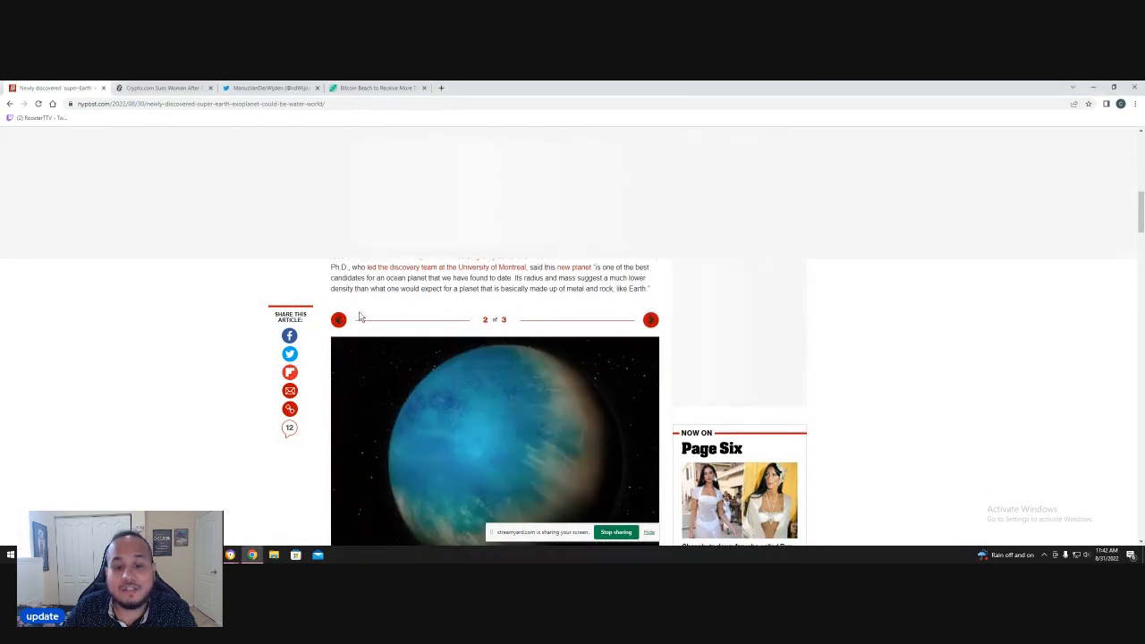
pyautogui.click(338, 320)
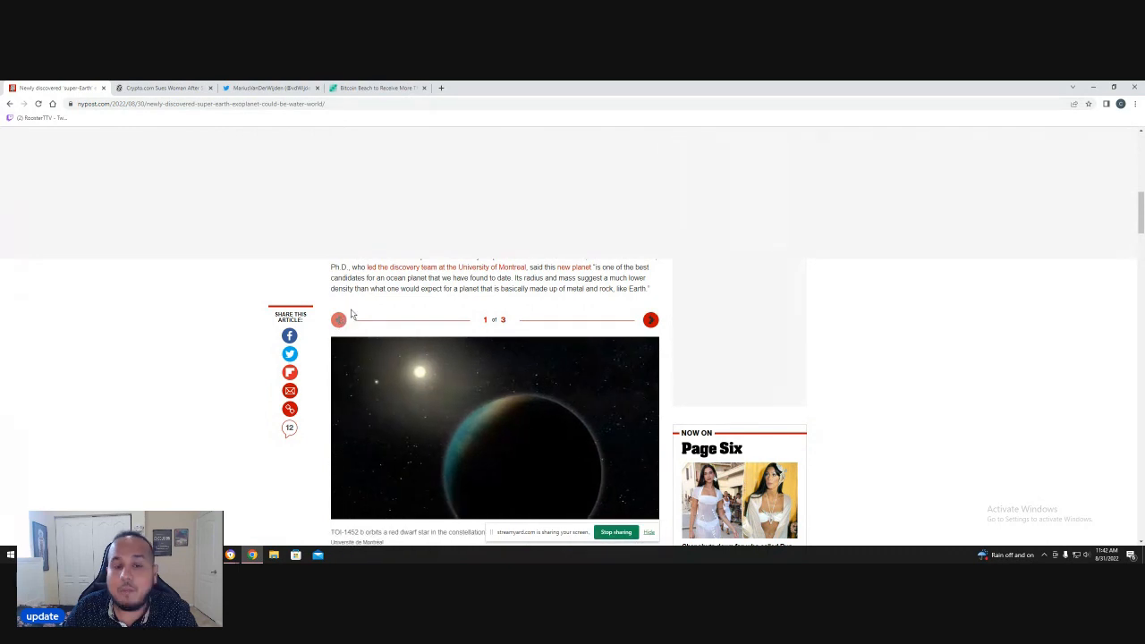
pyautogui.scroll(-3)
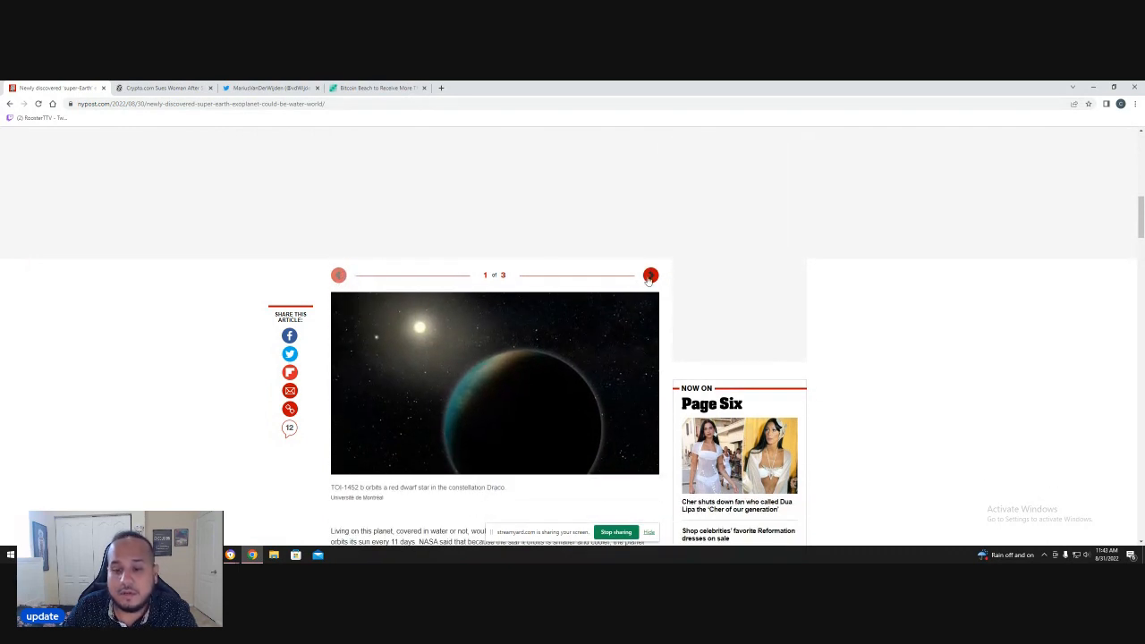
pyautogui.click(650, 275)
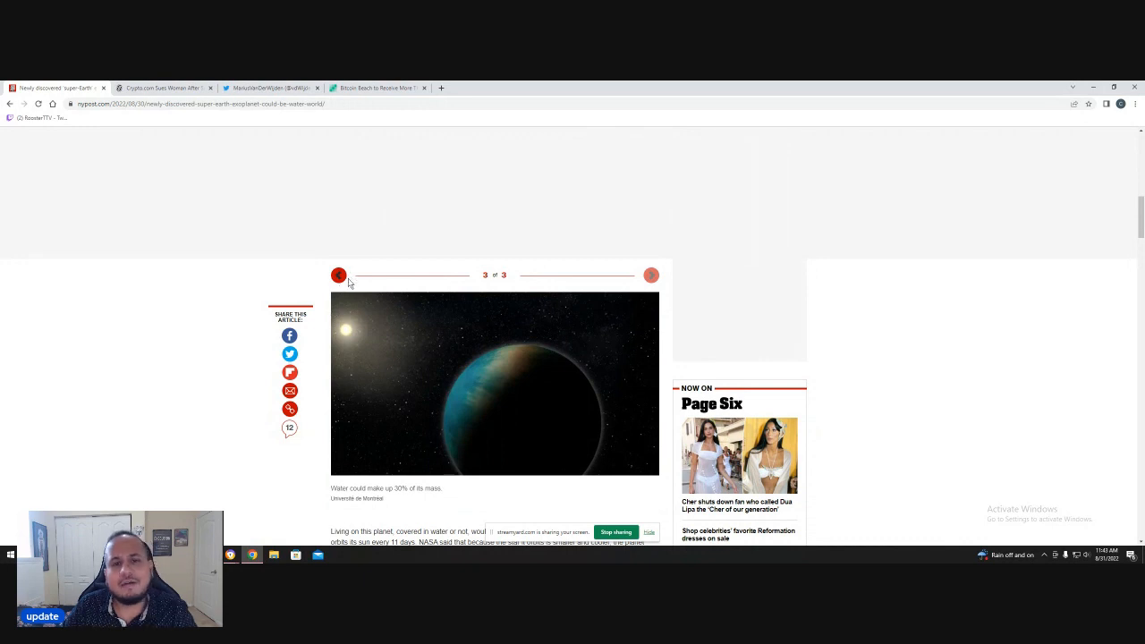
pyautogui.moveTo(272, 229)
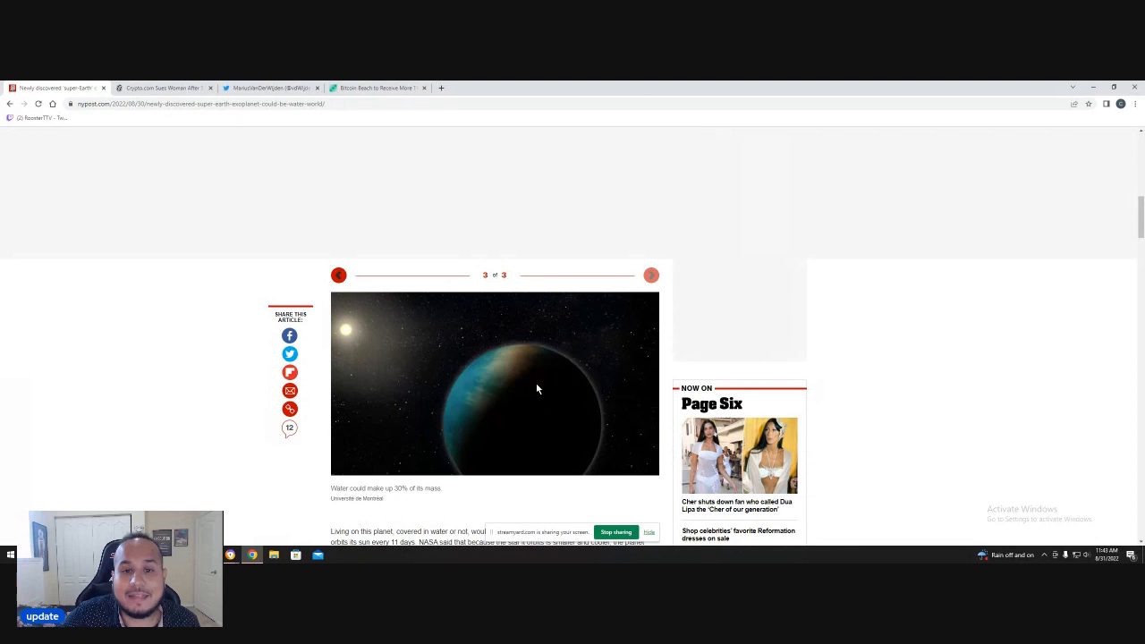
pyautogui.moveTo(365, 296)
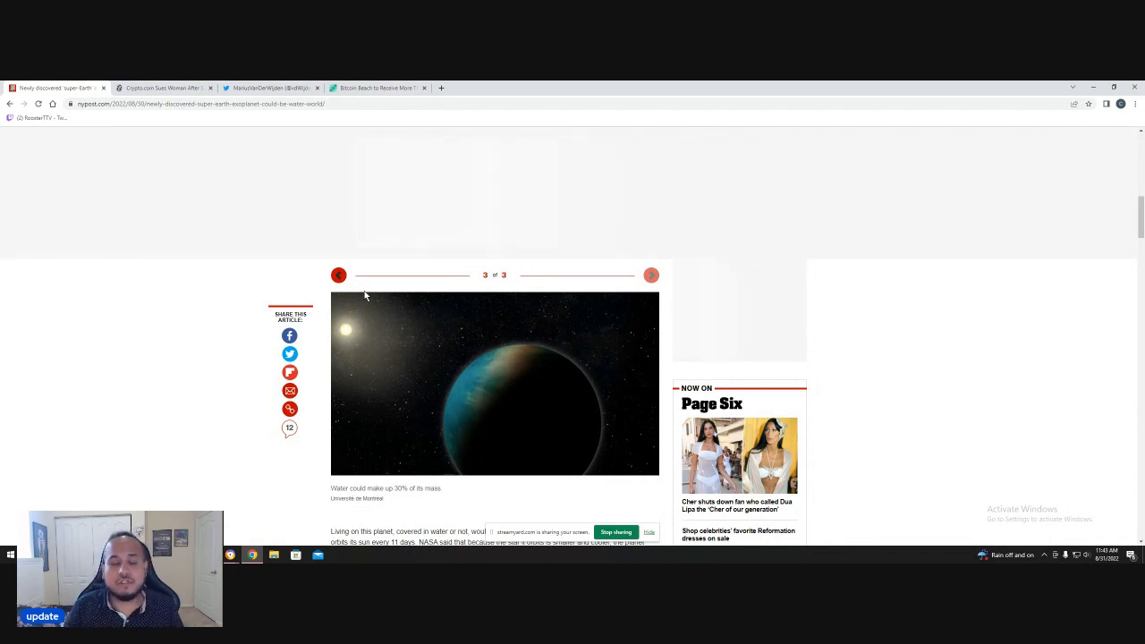
pyautogui.moveTo(576, 497)
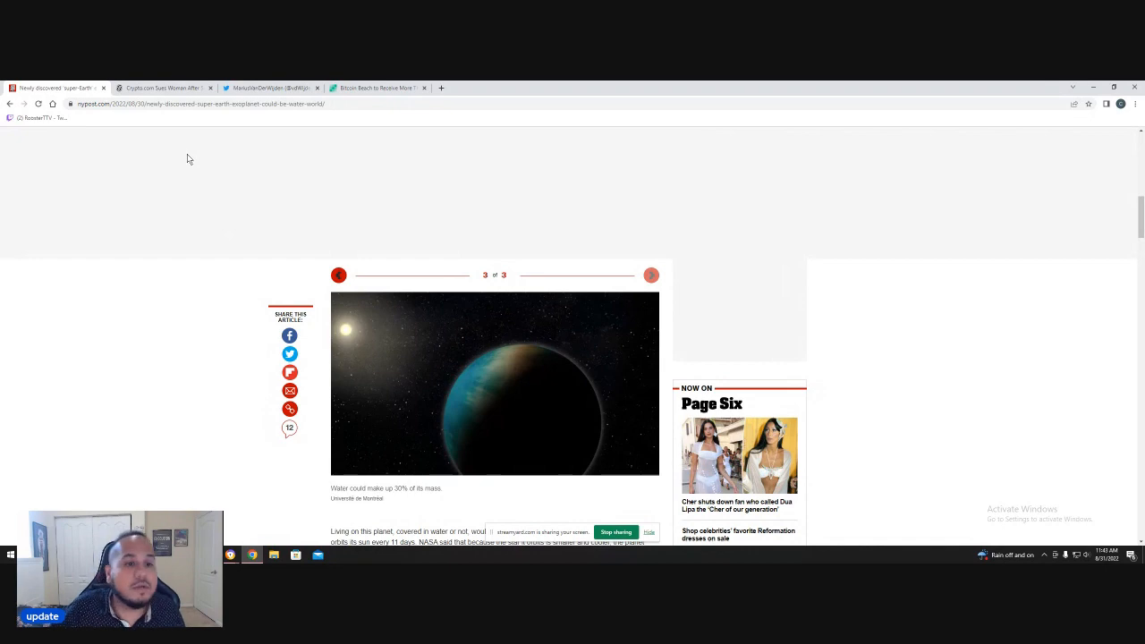
# - Switch to the Decrypt Crypto.com lawsuit story and scroll past the header photo
pyautogui.click(161, 88)
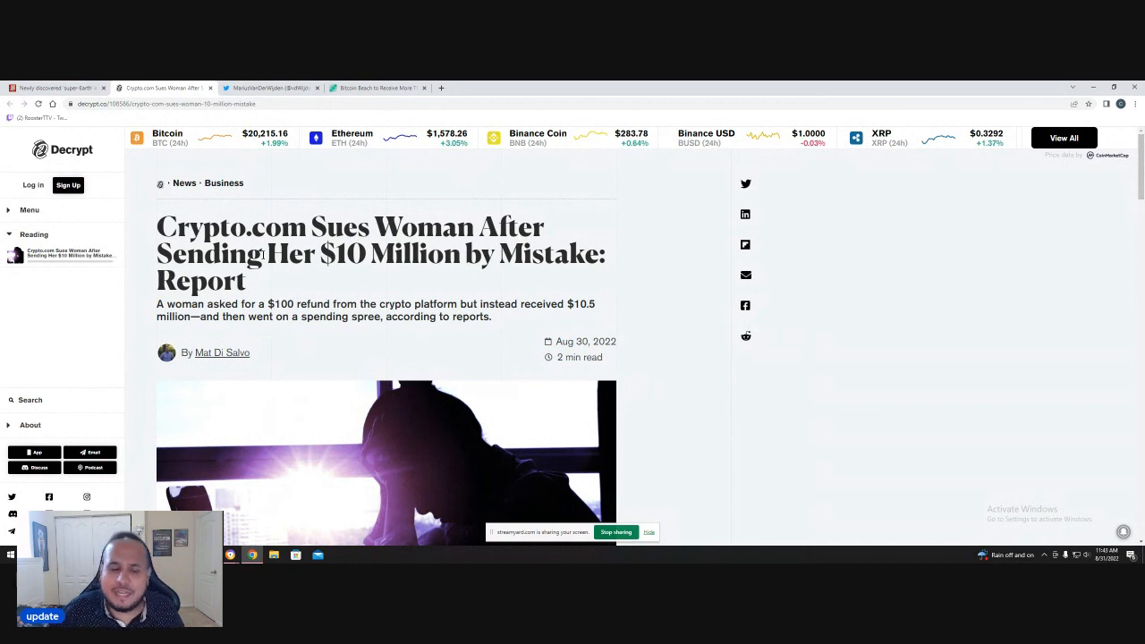
pyautogui.moveTo(533, 253)
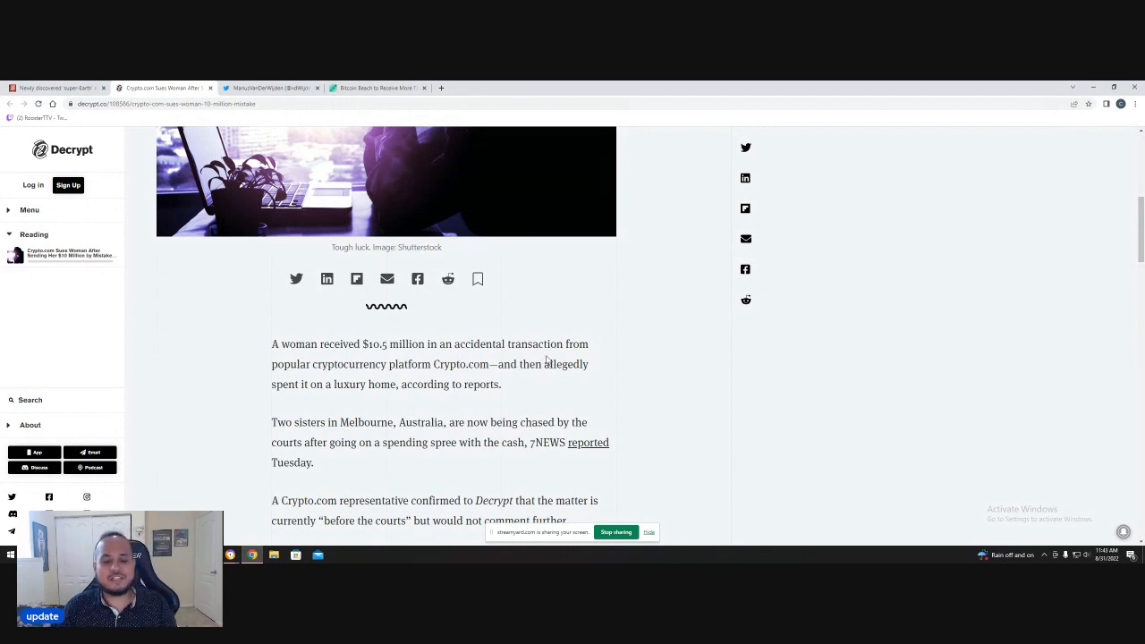
pyautogui.scroll(-3)
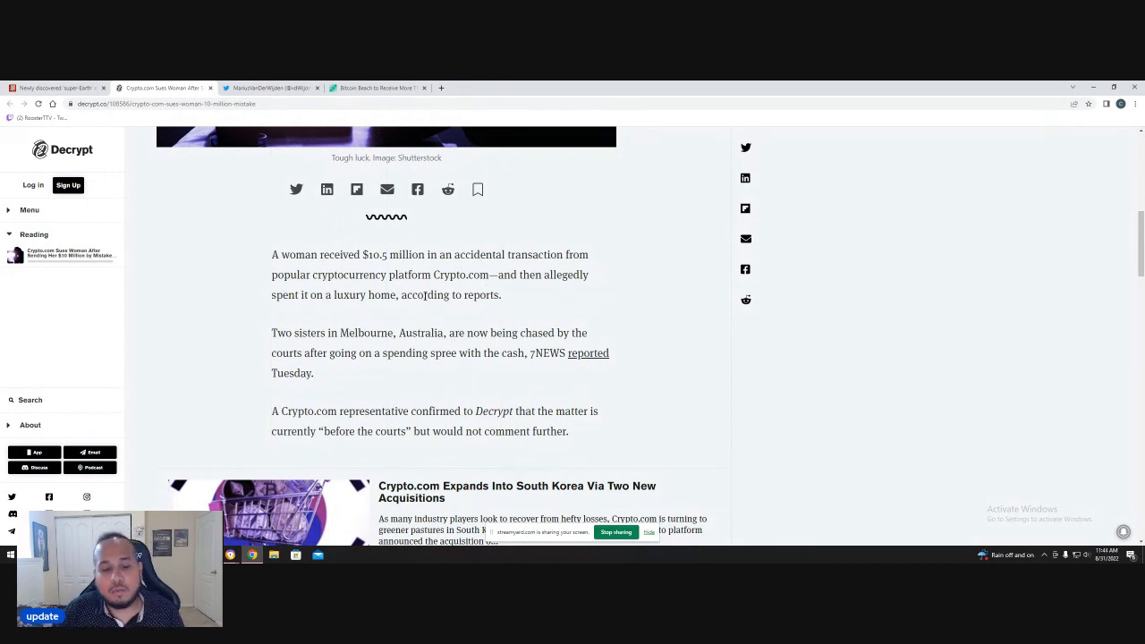
# - Read past the related-story card and podcast box to the home-sale court order
pyautogui.scroll(-3)
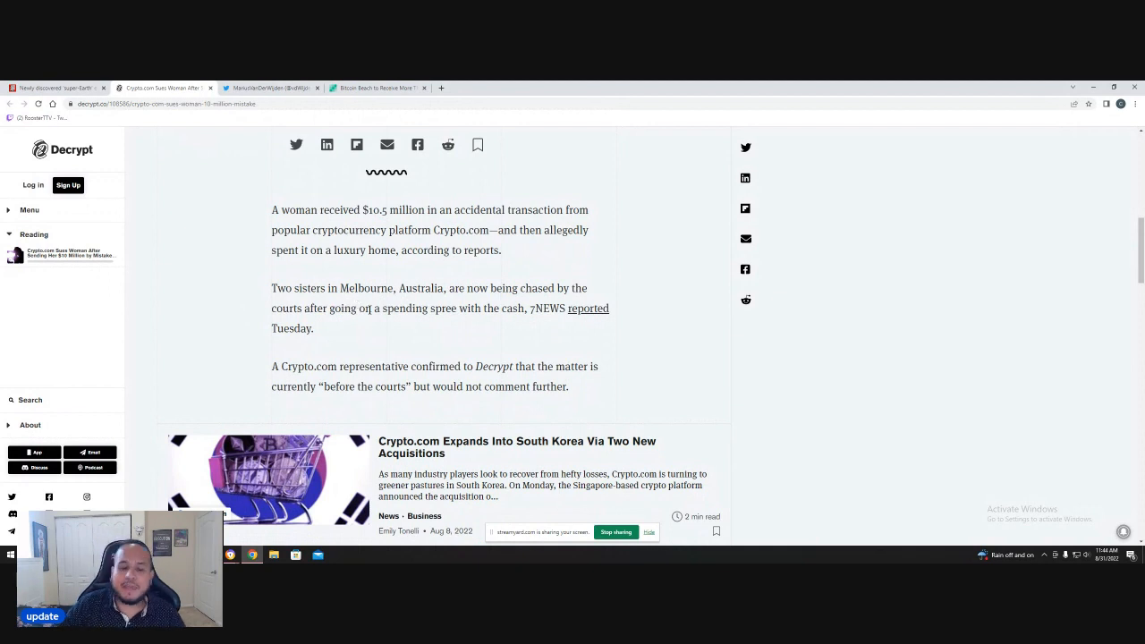
pyautogui.moveTo(505, 347)
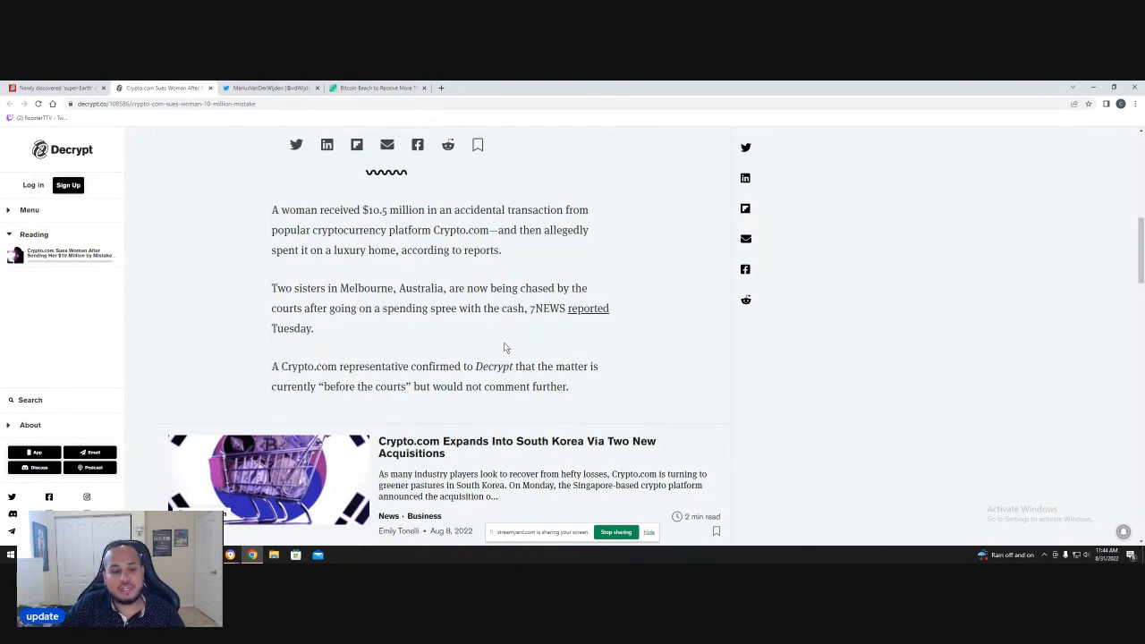
pyautogui.scroll(-3)
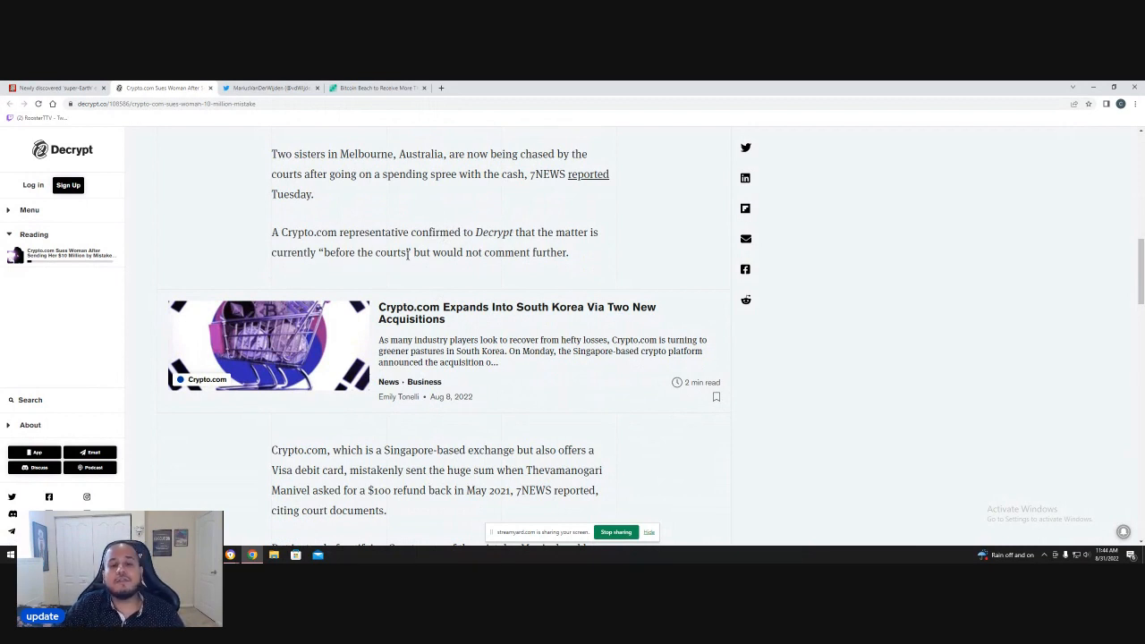
pyautogui.moveTo(456, 283)
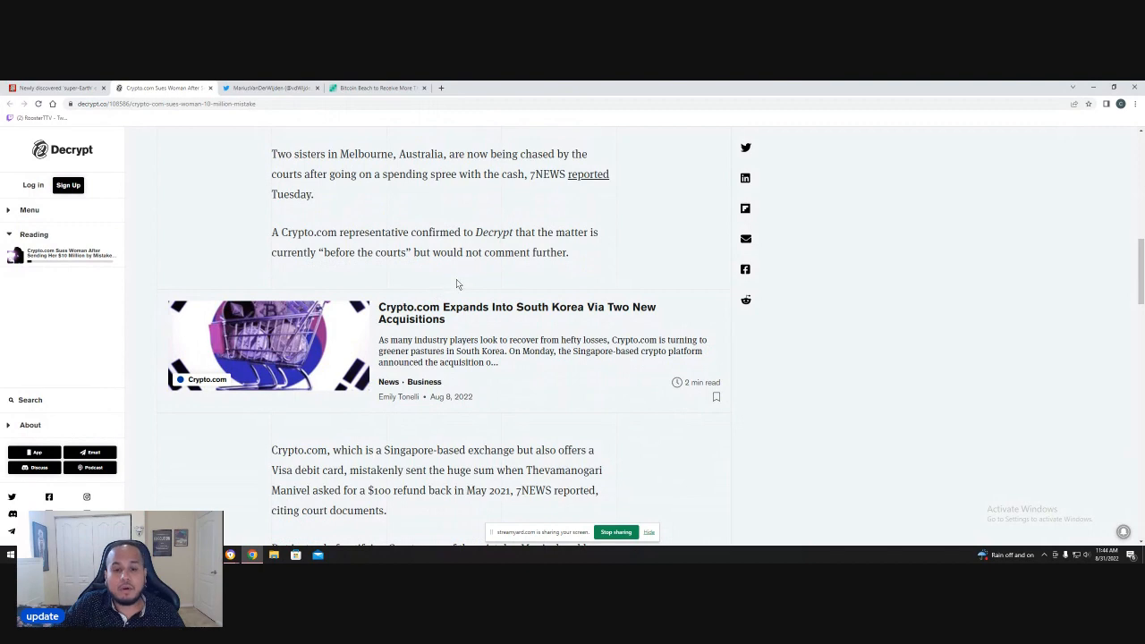
pyautogui.scroll(-3)
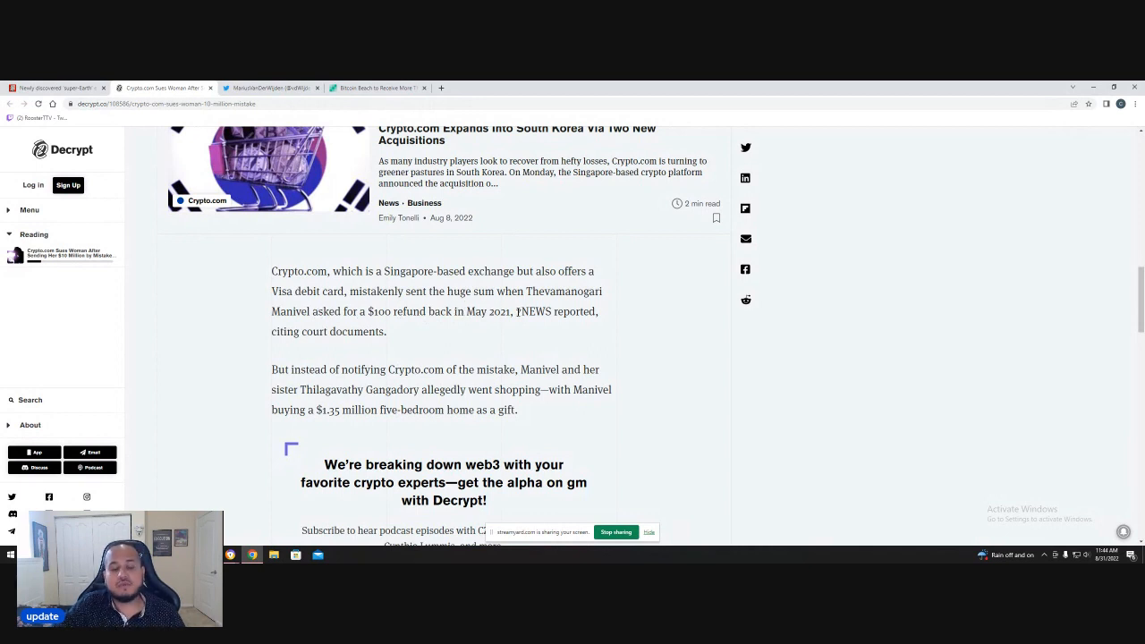
pyautogui.scroll(-3)
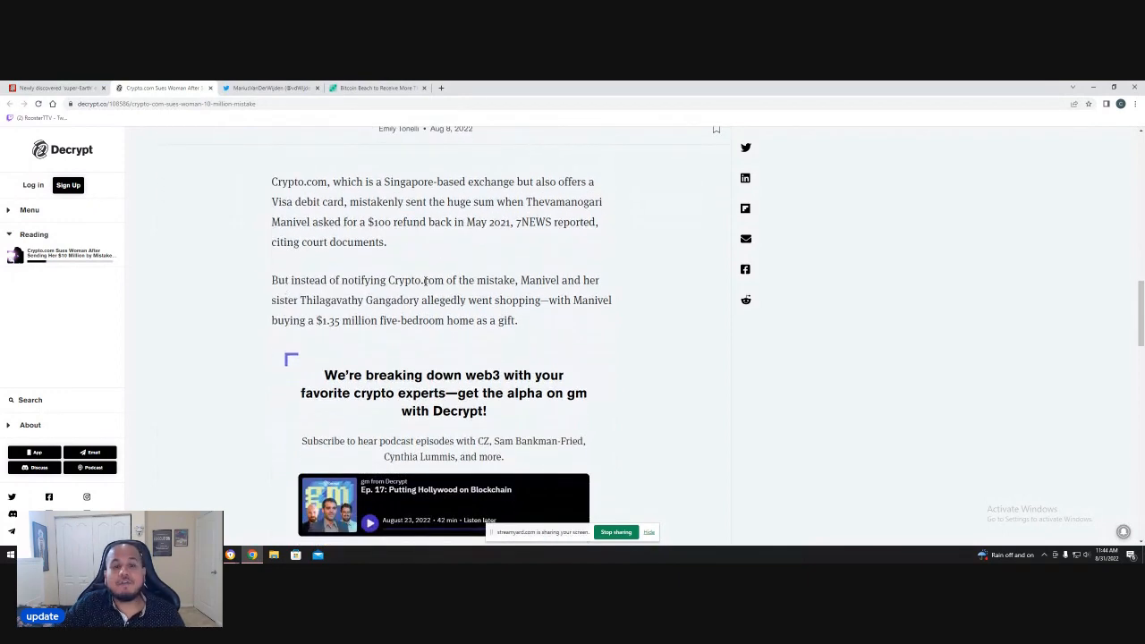
pyautogui.scroll(-3)
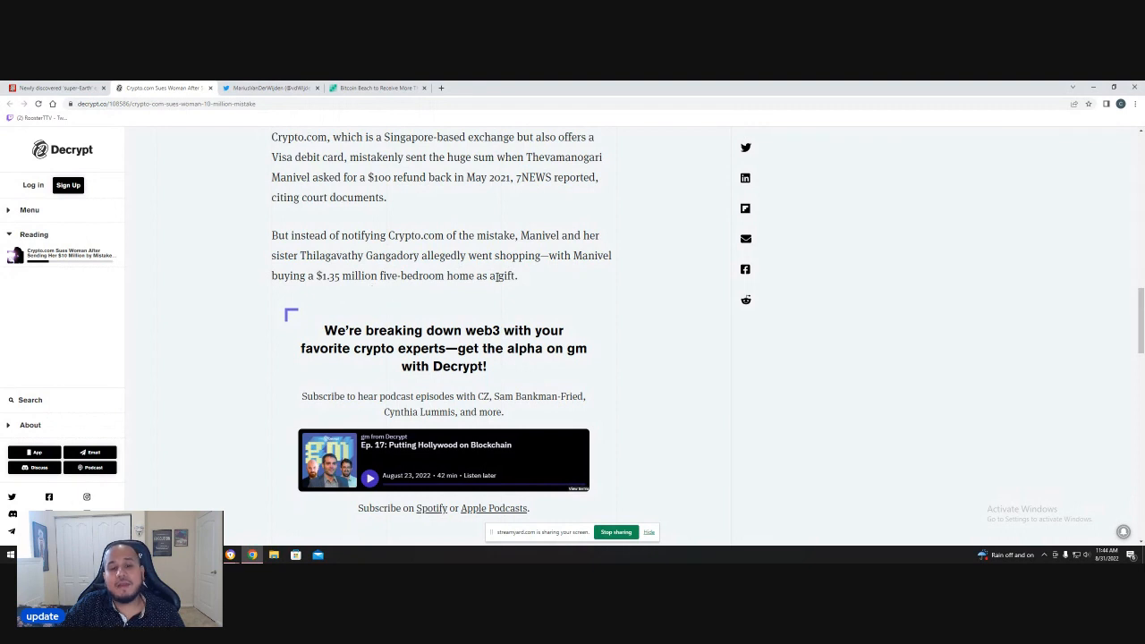
pyautogui.moveTo(540, 284)
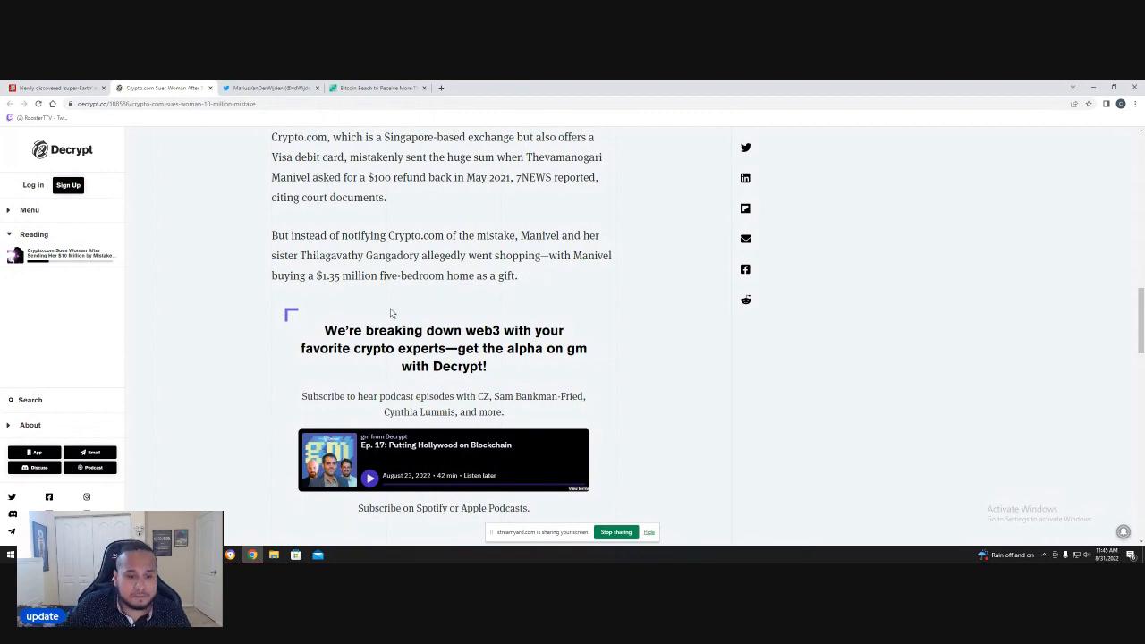
pyautogui.scroll(-3)
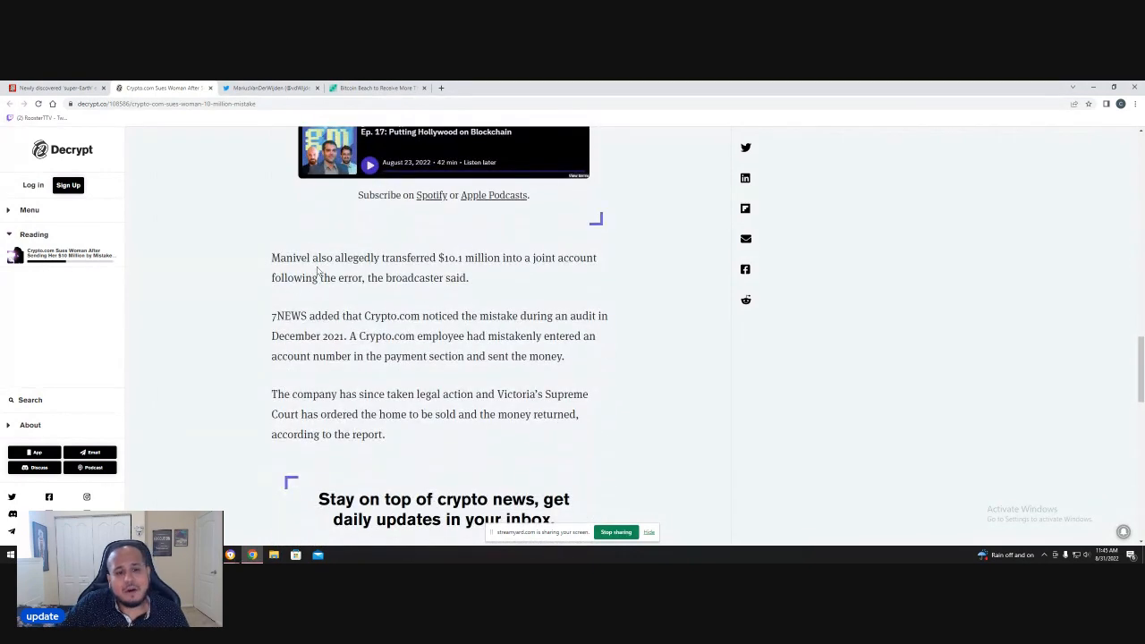
pyautogui.moveTo(462, 273)
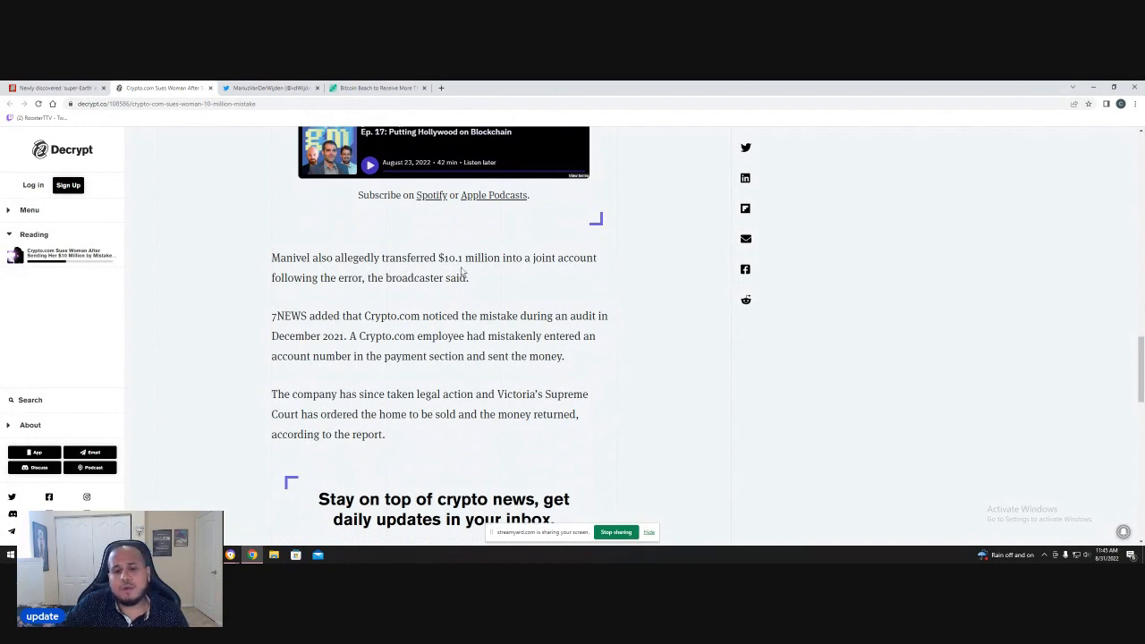
pyautogui.moveTo(341, 292)
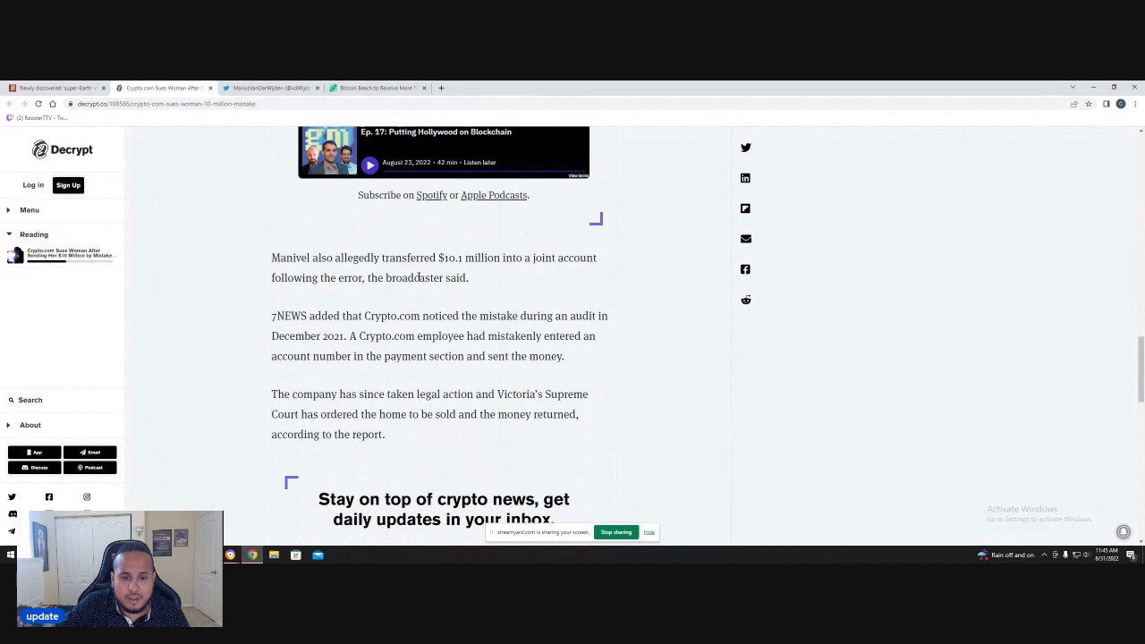
pyautogui.scroll(-3)
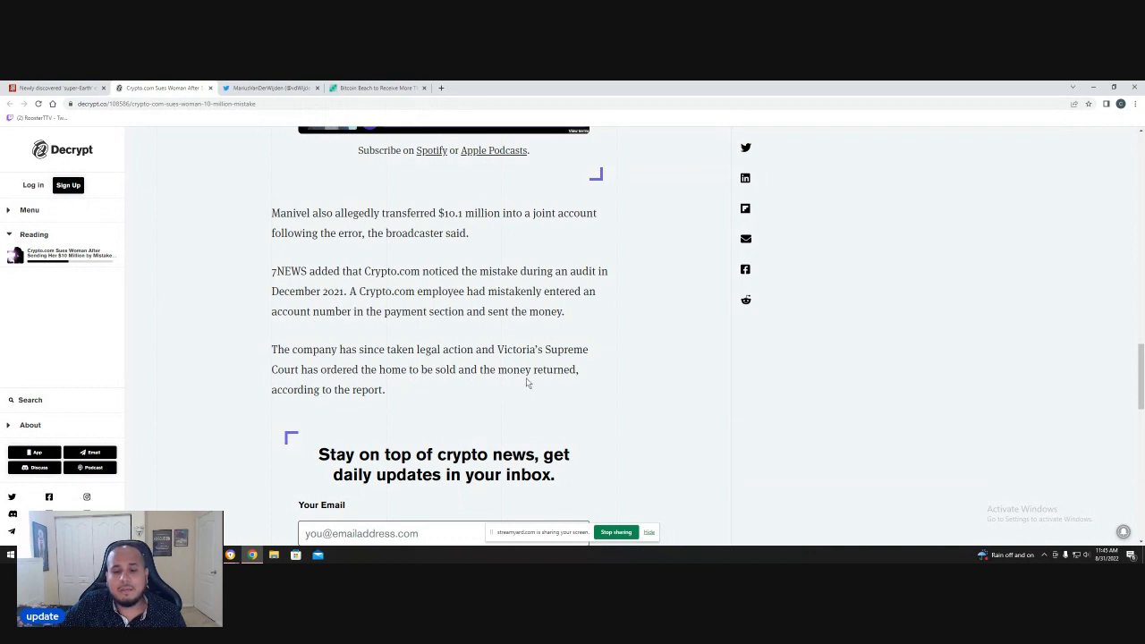
pyautogui.moveTo(451, 421)
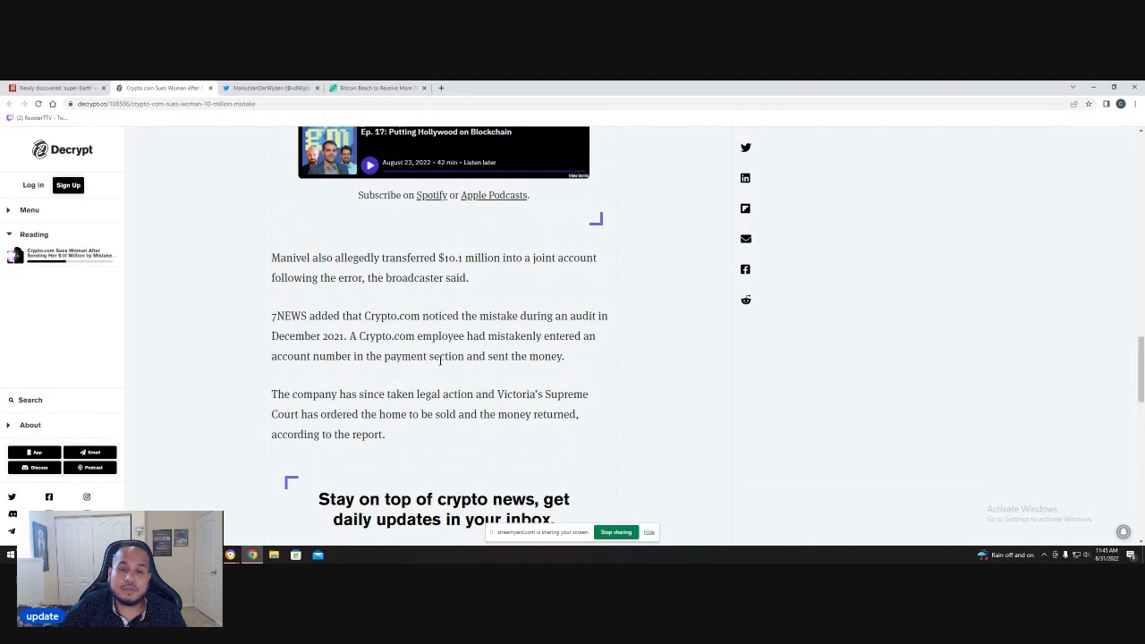
pyautogui.moveTo(457, 373)
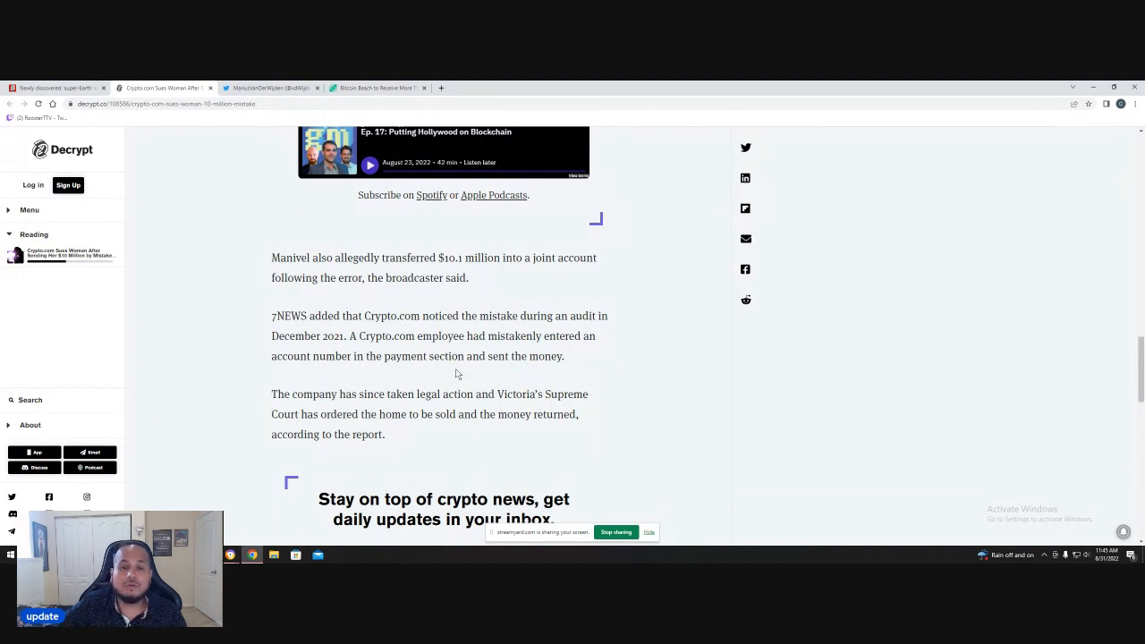
pyautogui.moveTo(490, 409)
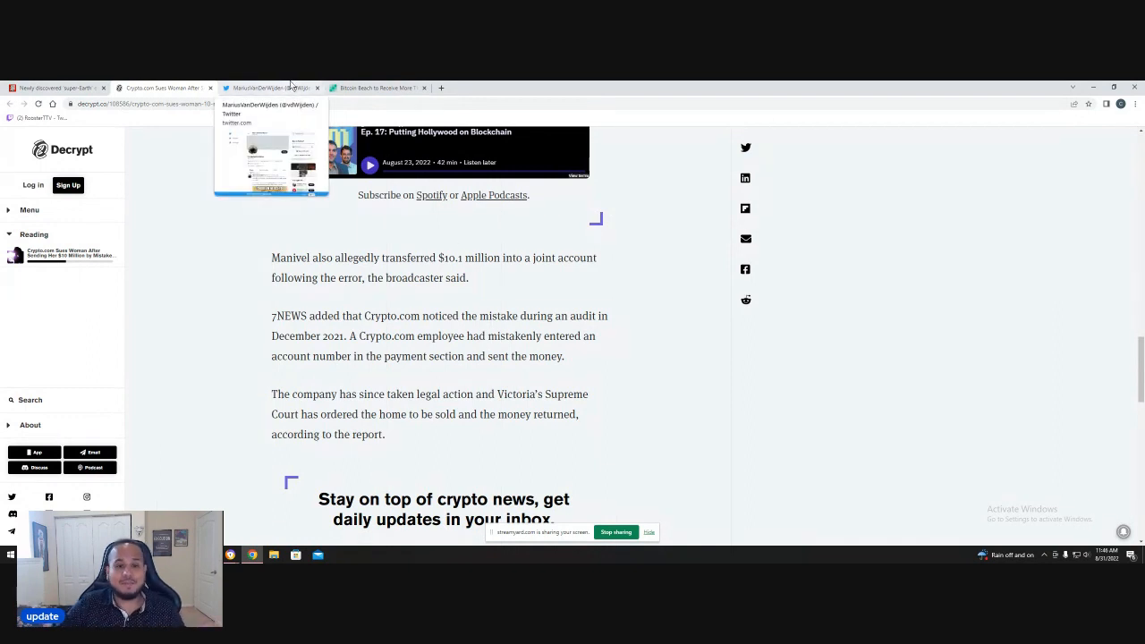
pyautogui.moveTo(271, 88)
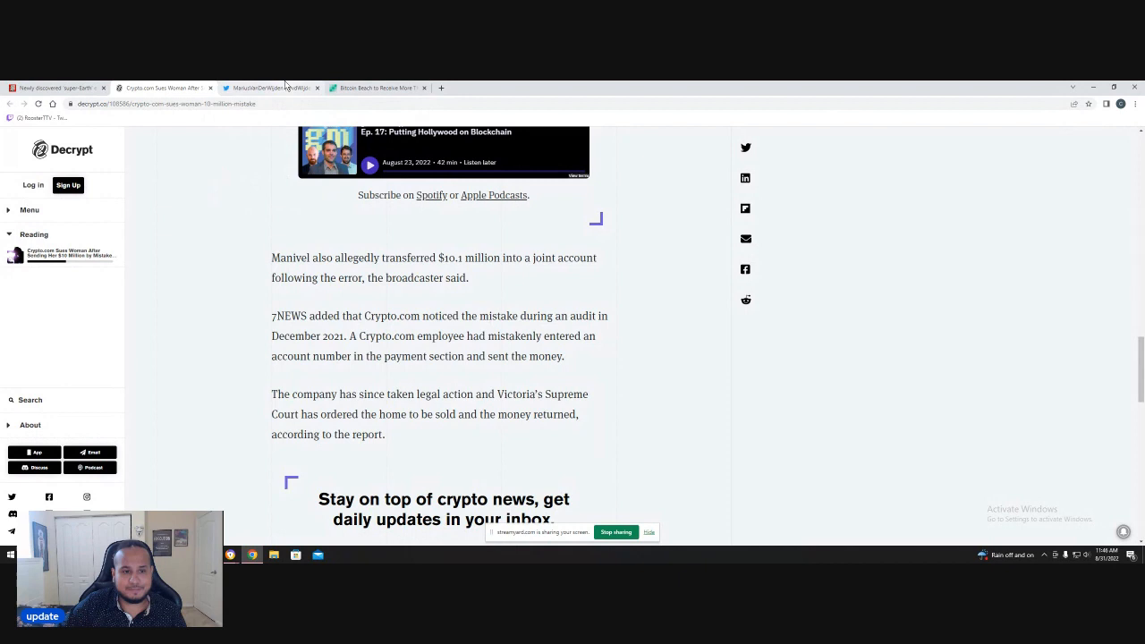
pyautogui.click(268, 88)
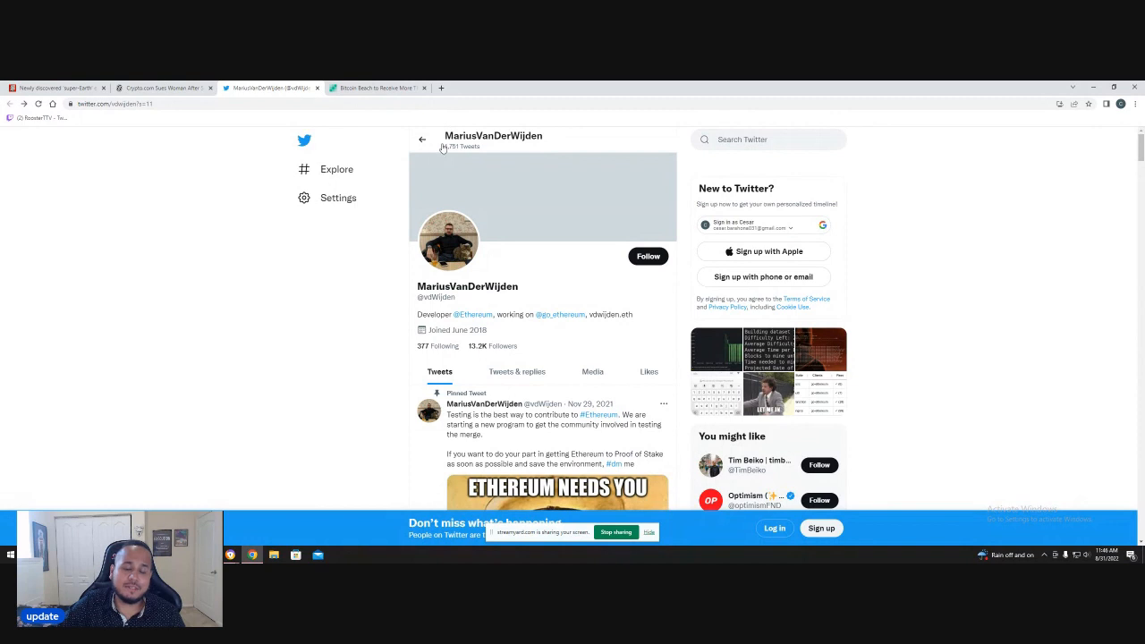
# - Enlarge the Ethereum developer's profile photo showing him seated beside a cat
pyautogui.scroll(-3)
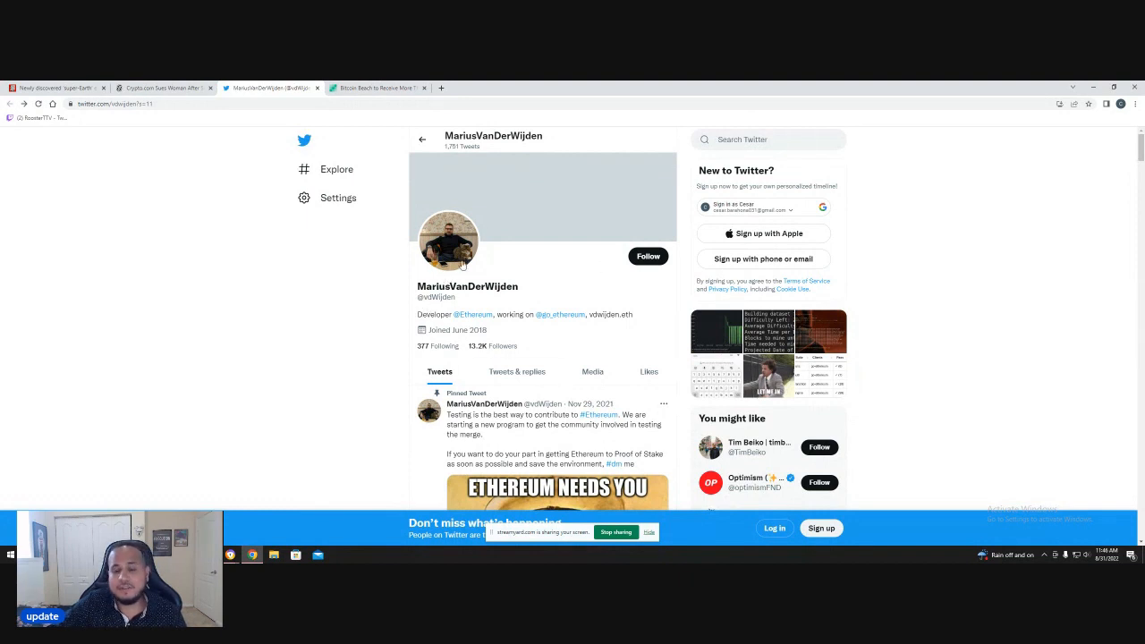
pyautogui.click(448, 242)
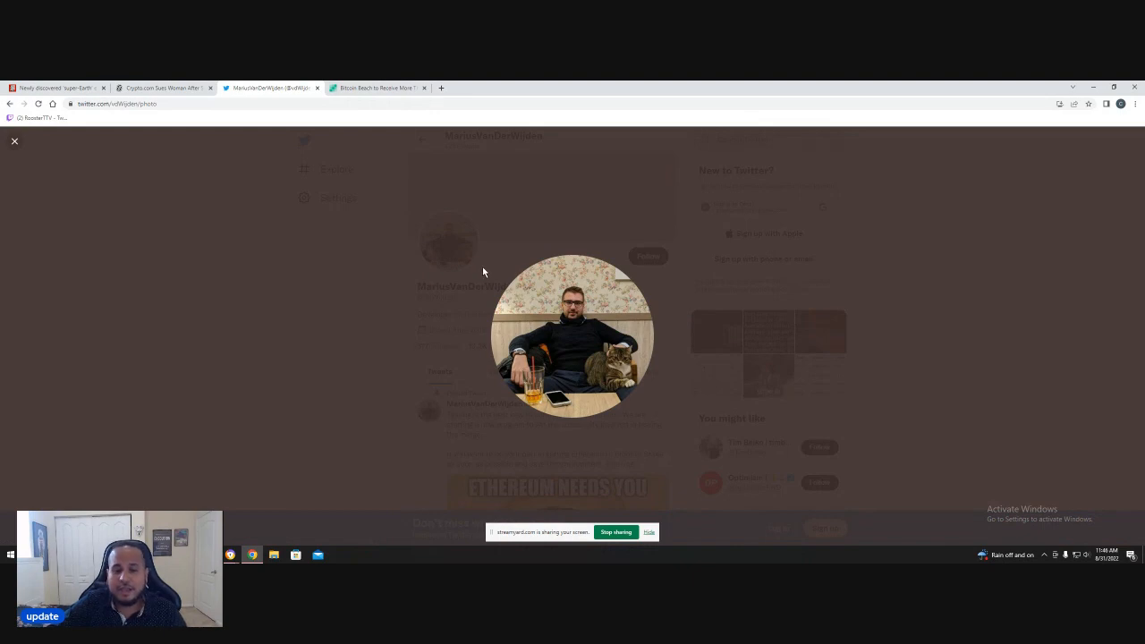
pyautogui.moveTo(372, 287)
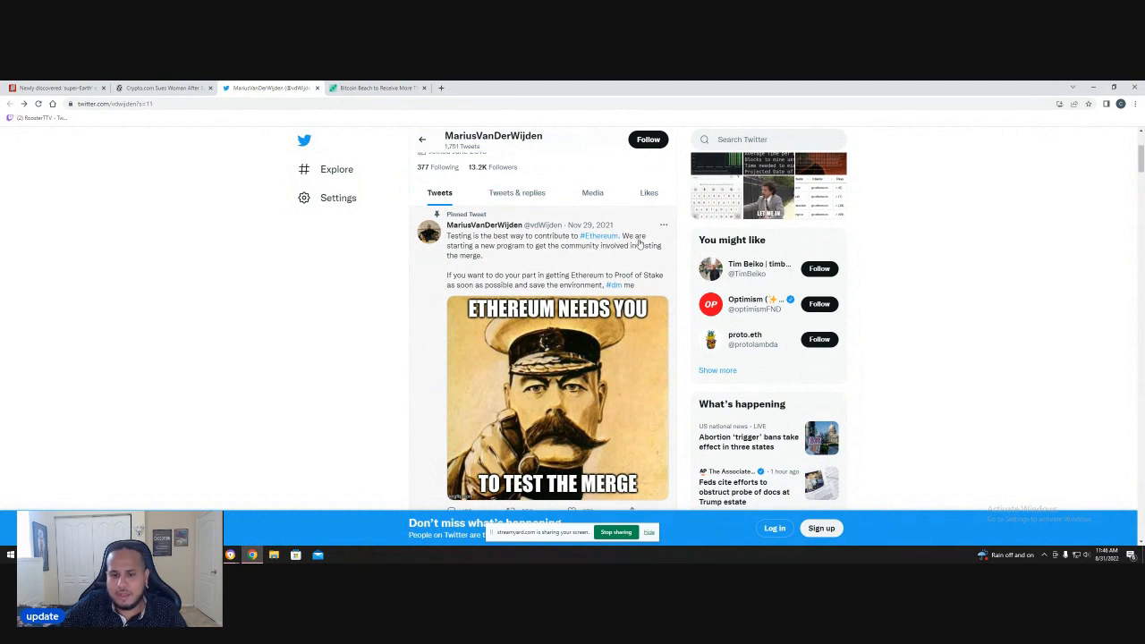
pyautogui.moveTo(526, 256)
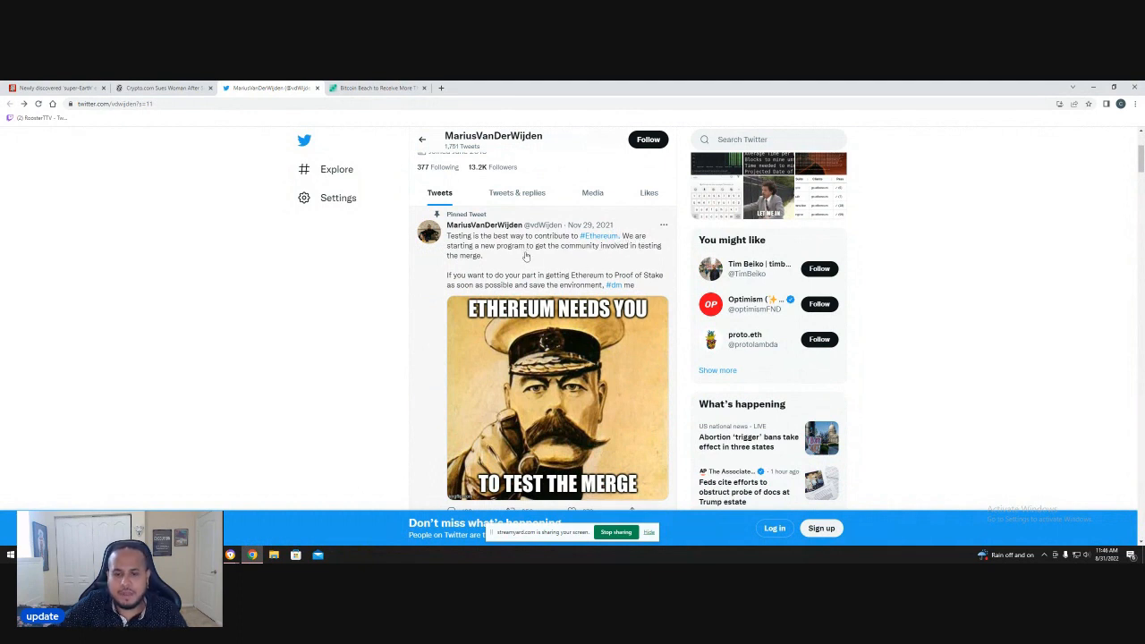
pyautogui.moveTo(643, 255)
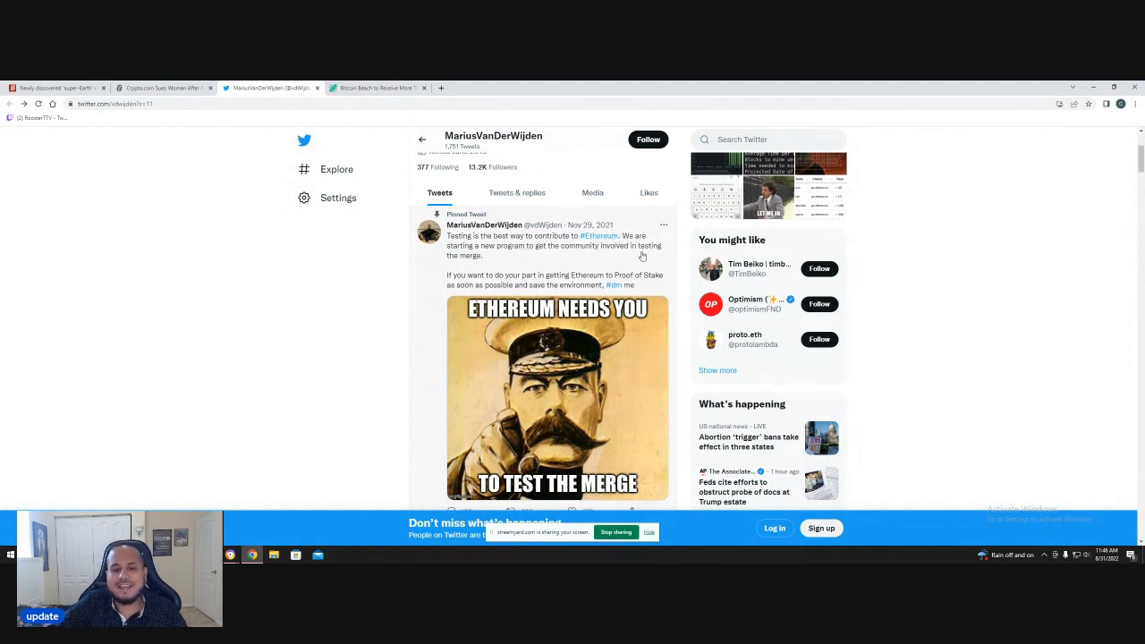
pyautogui.scroll(-3)
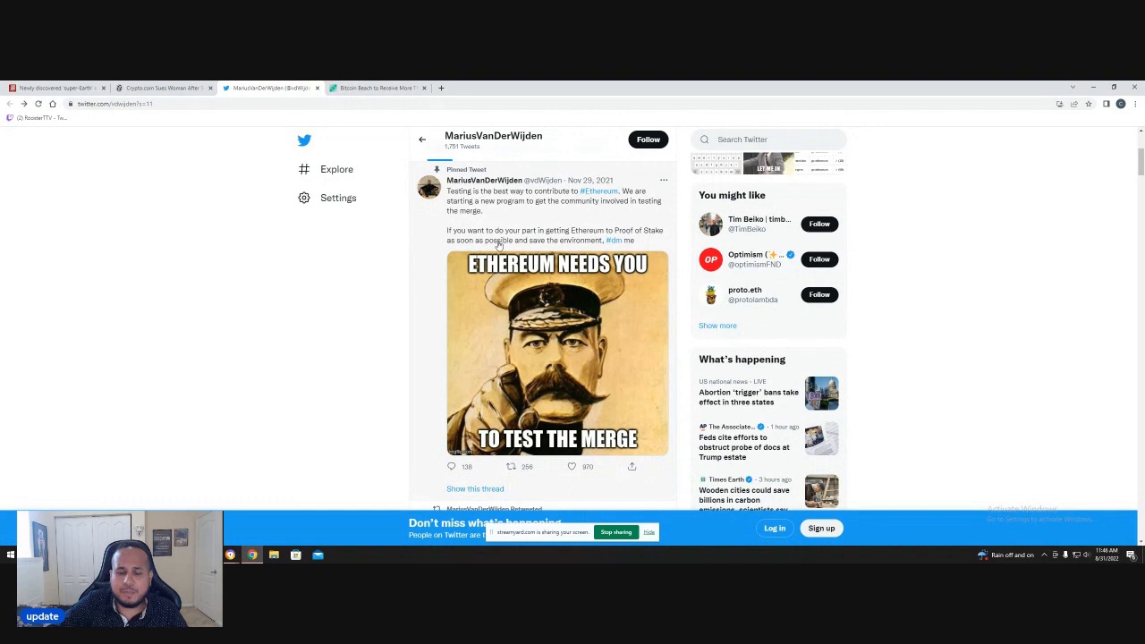
pyautogui.moveTo(613, 241)
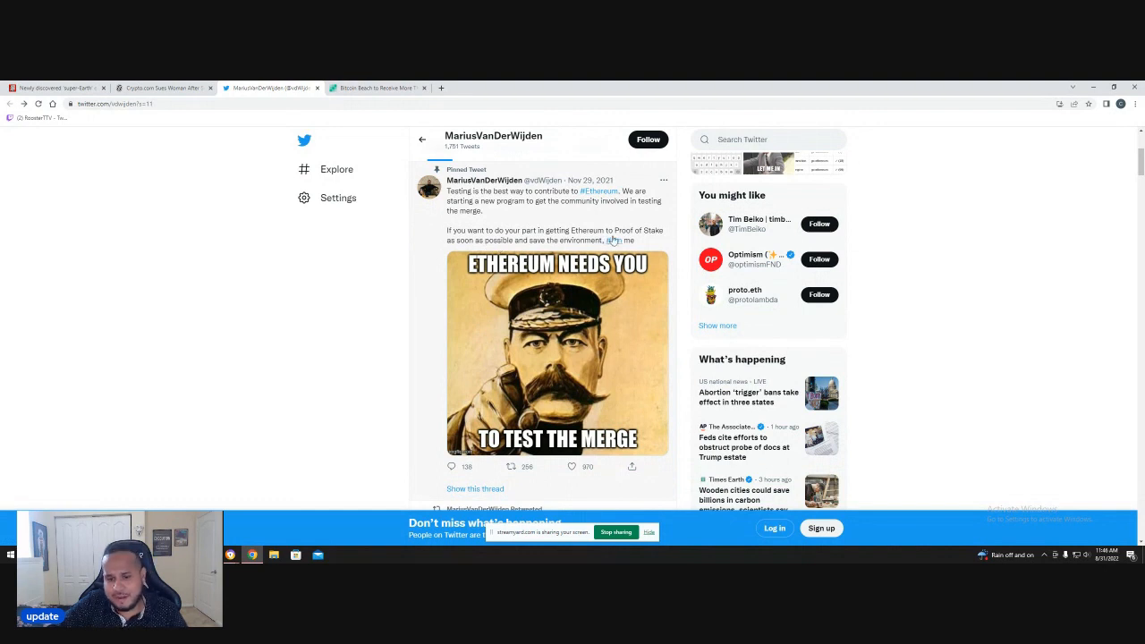
pyautogui.scroll(-3)
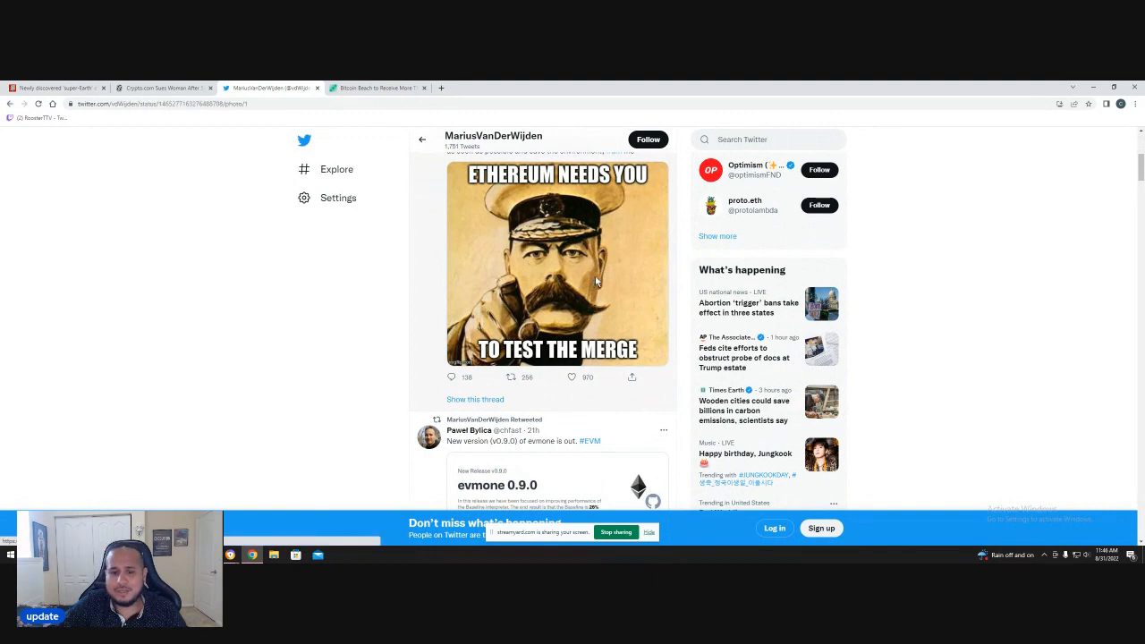
pyautogui.click(558, 263)
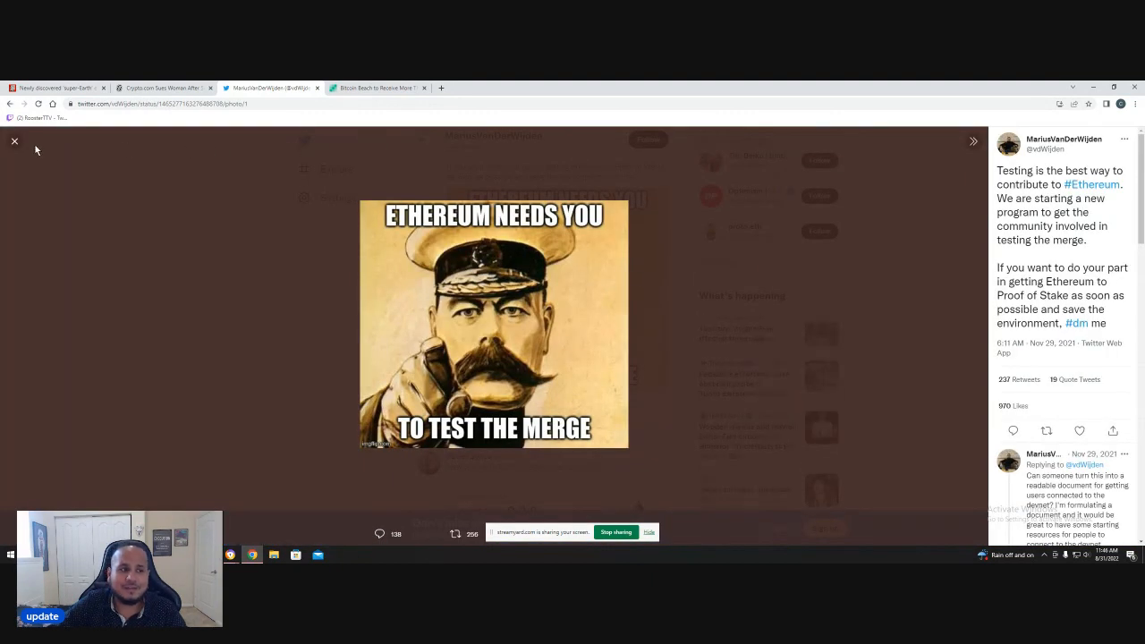
pyautogui.click(14, 141)
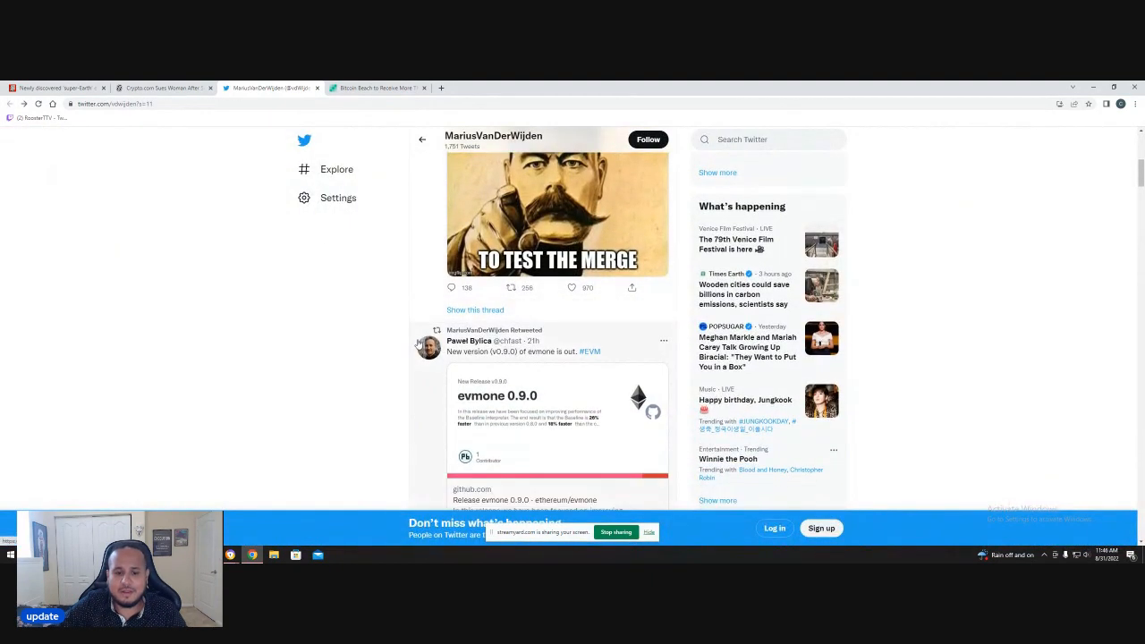
pyautogui.scroll(-3)
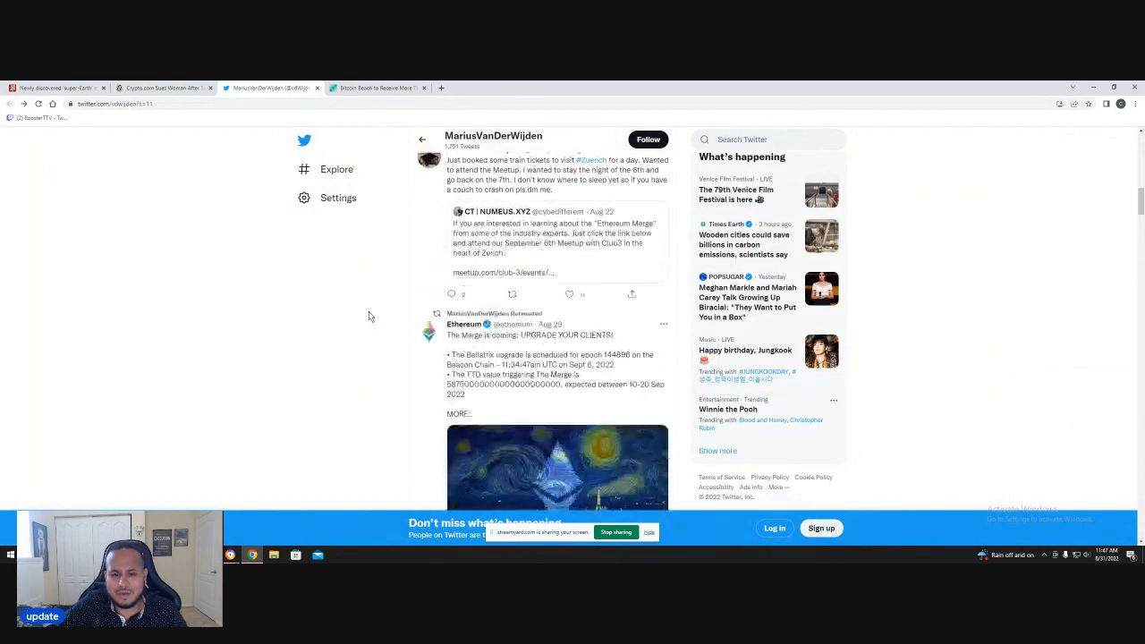
pyautogui.scroll(-3)
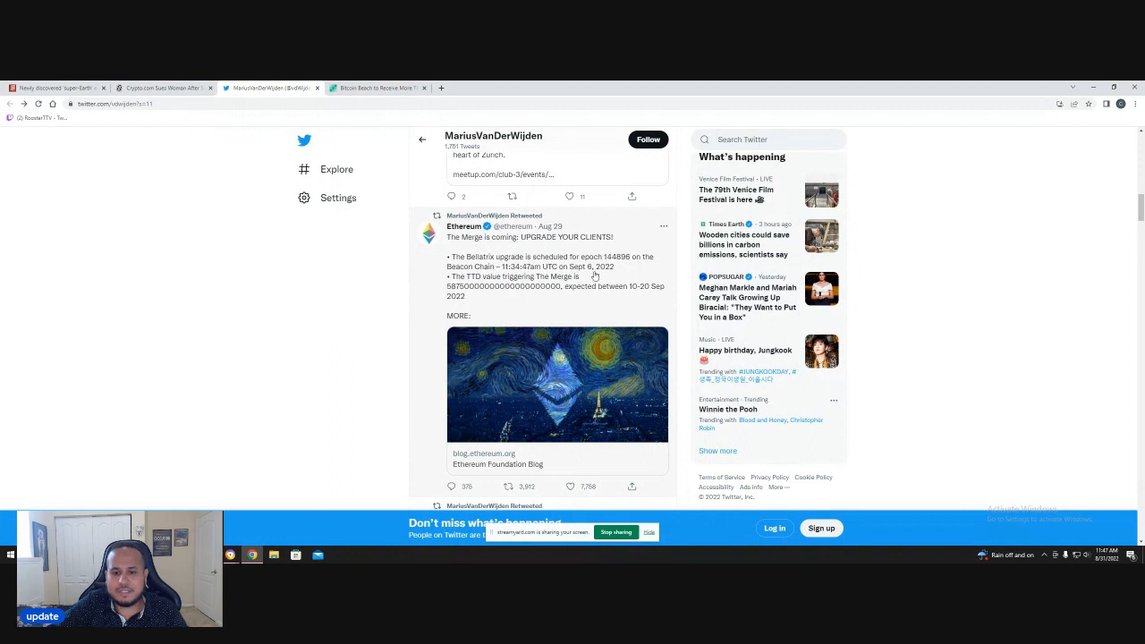
pyautogui.moveTo(590, 305)
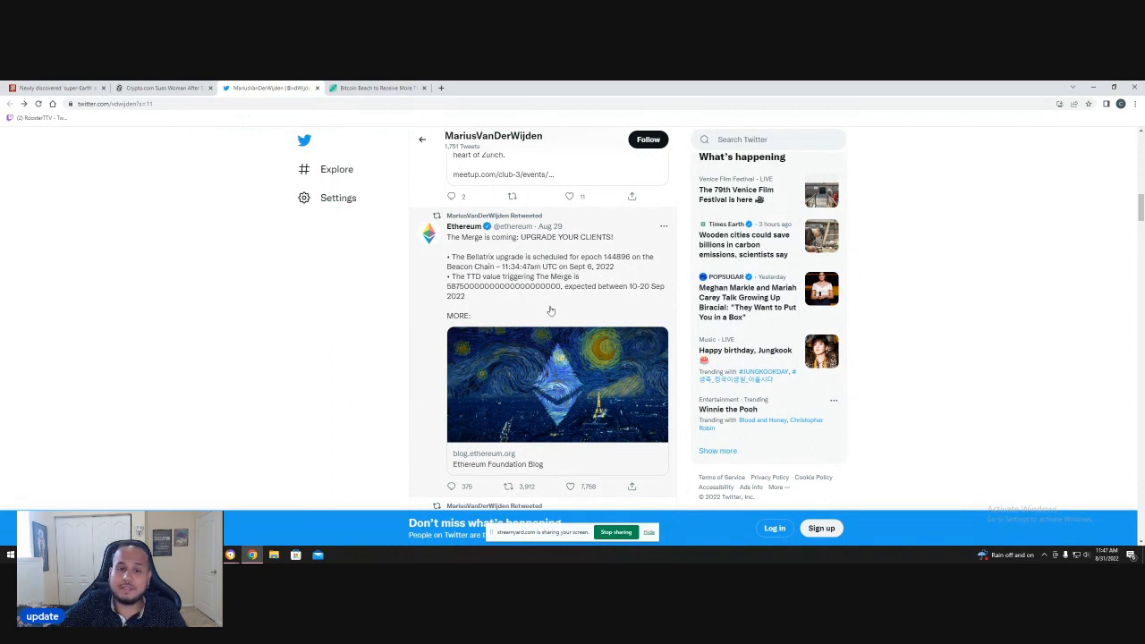
pyautogui.scroll(-3)
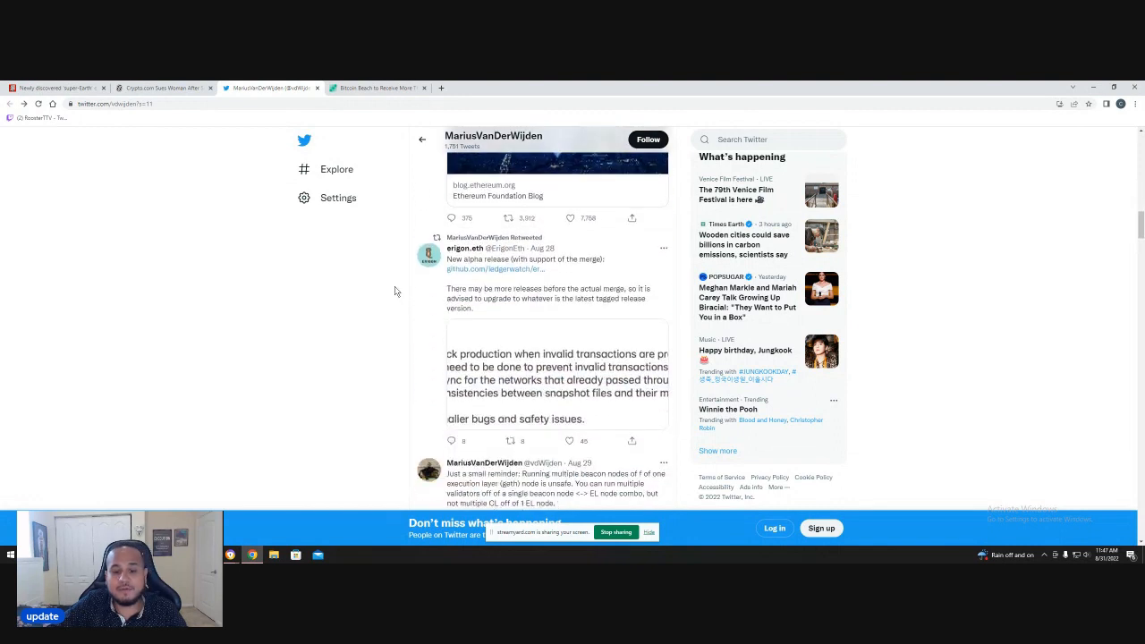
pyautogui.scroll(-3)
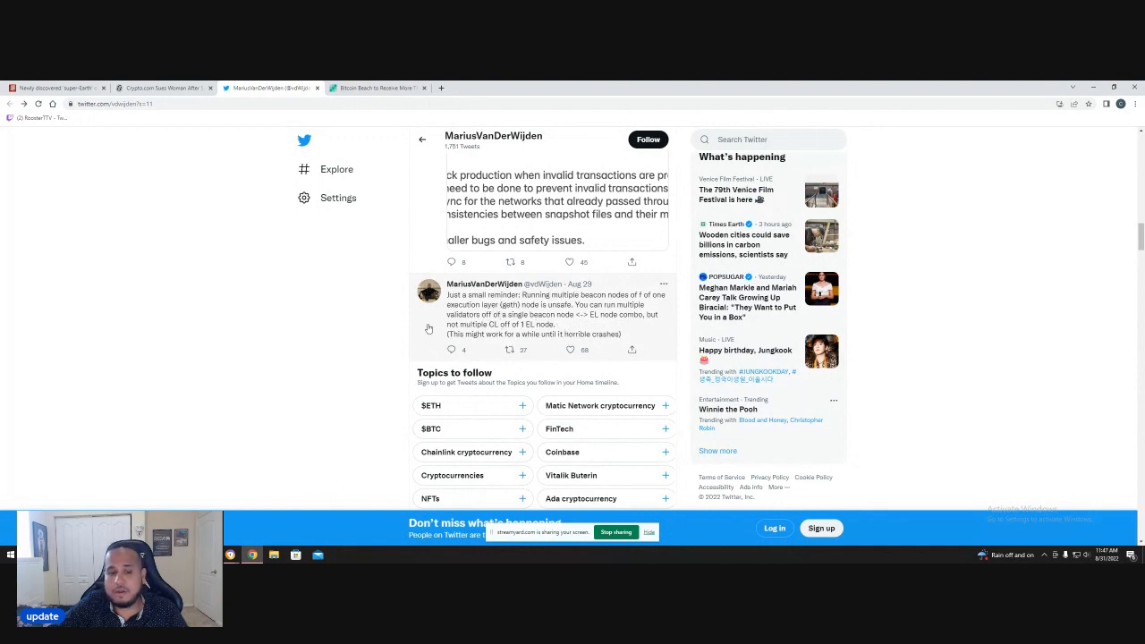
pyautogui.moveTo(325, 317)
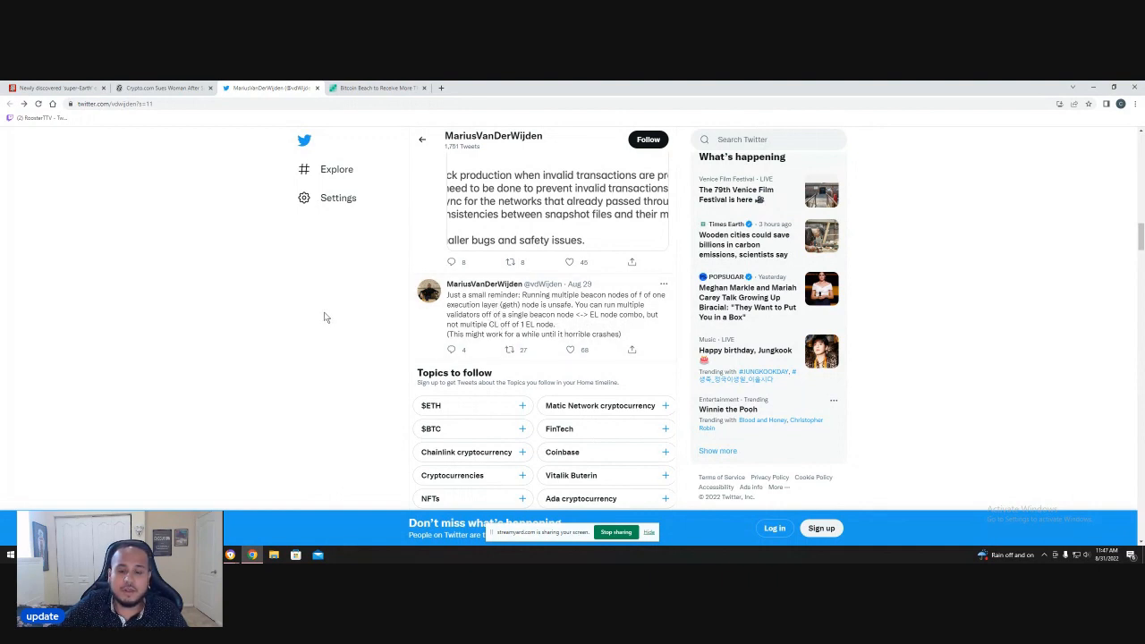
pyautogui.moveTo(354, 314)
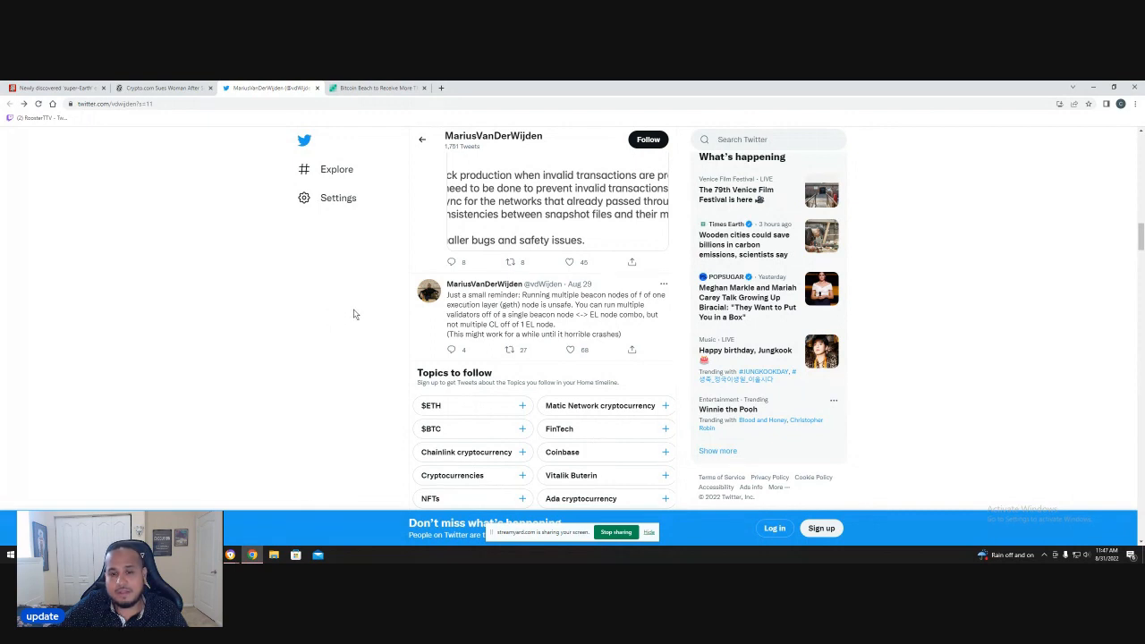
pyautogui.moveTo(216, 345)
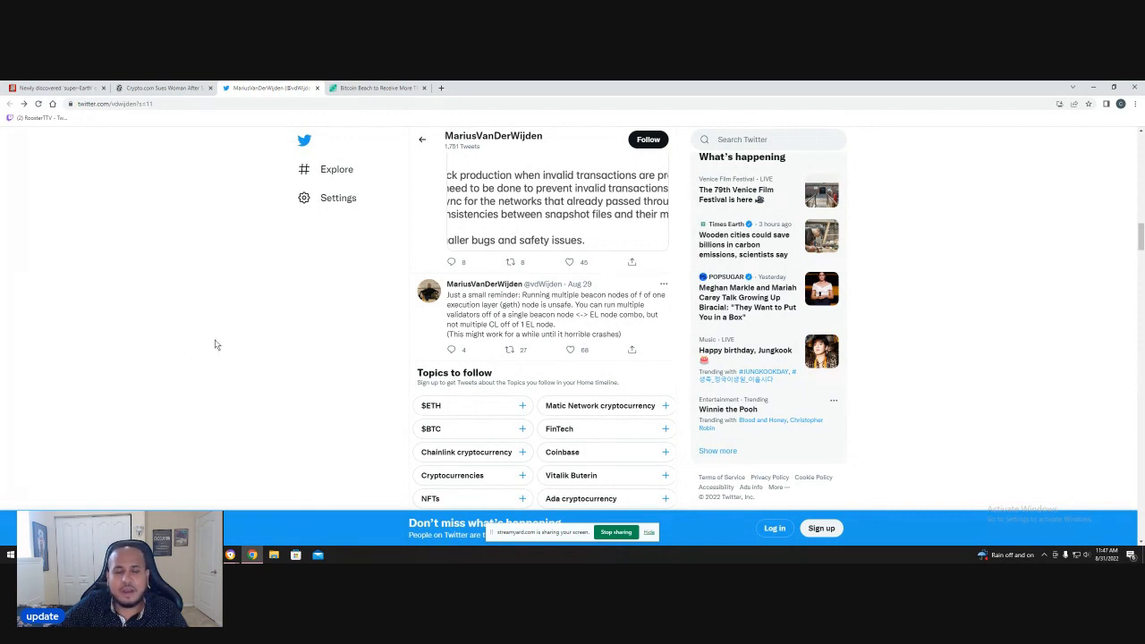
pyautogui.moveTo(331, 317)
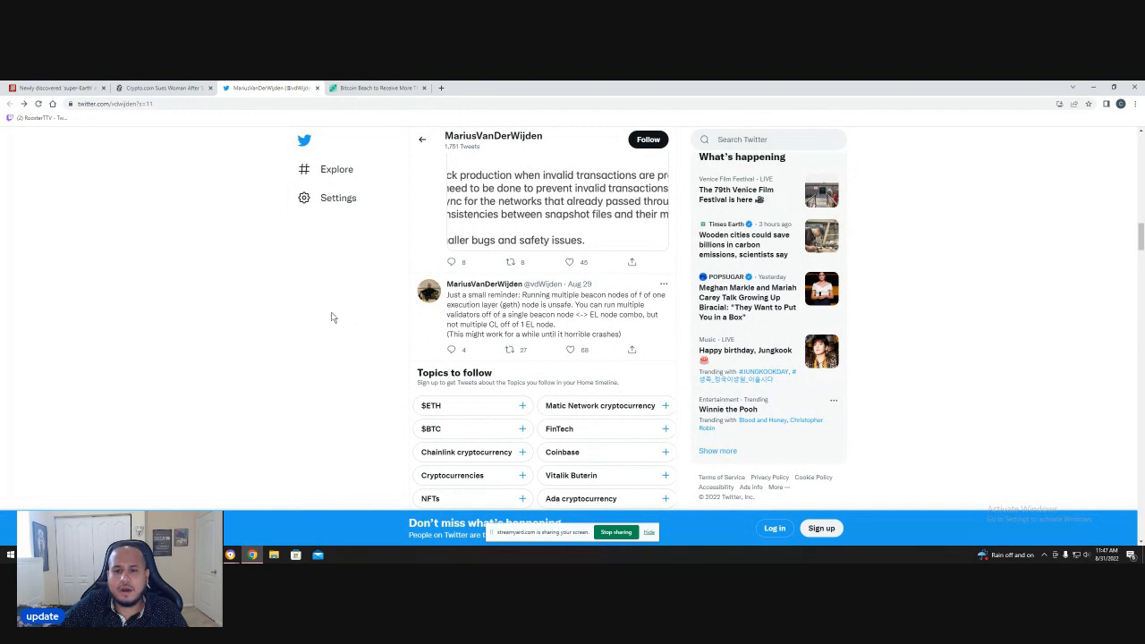
pyautogui.moveTo(376, 284)
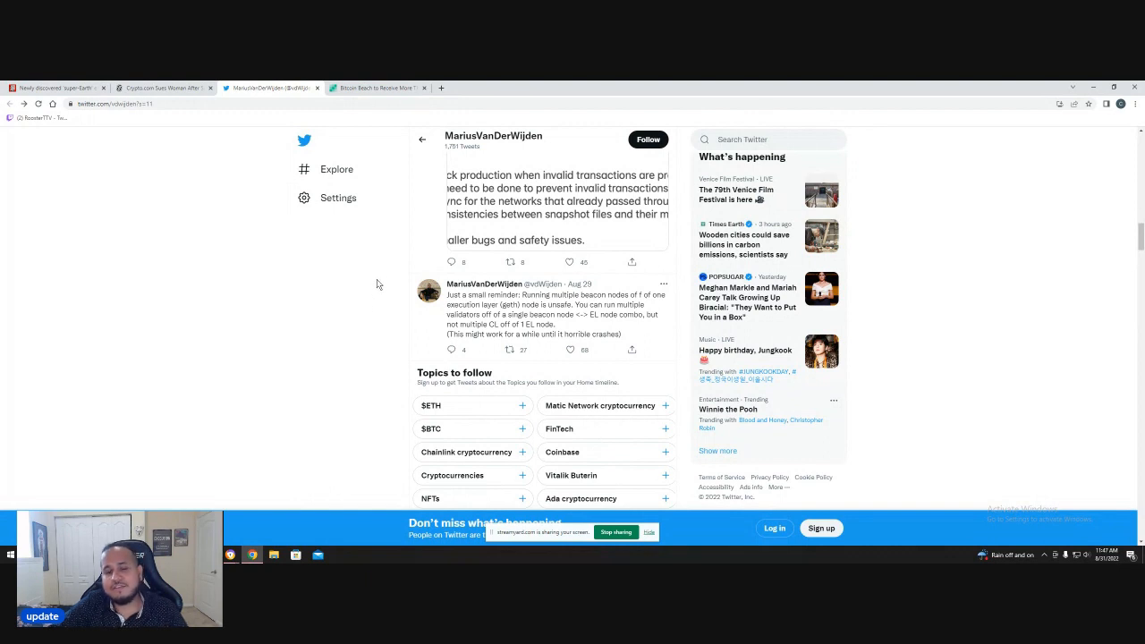
pyautogui.moveTo(414, 277)
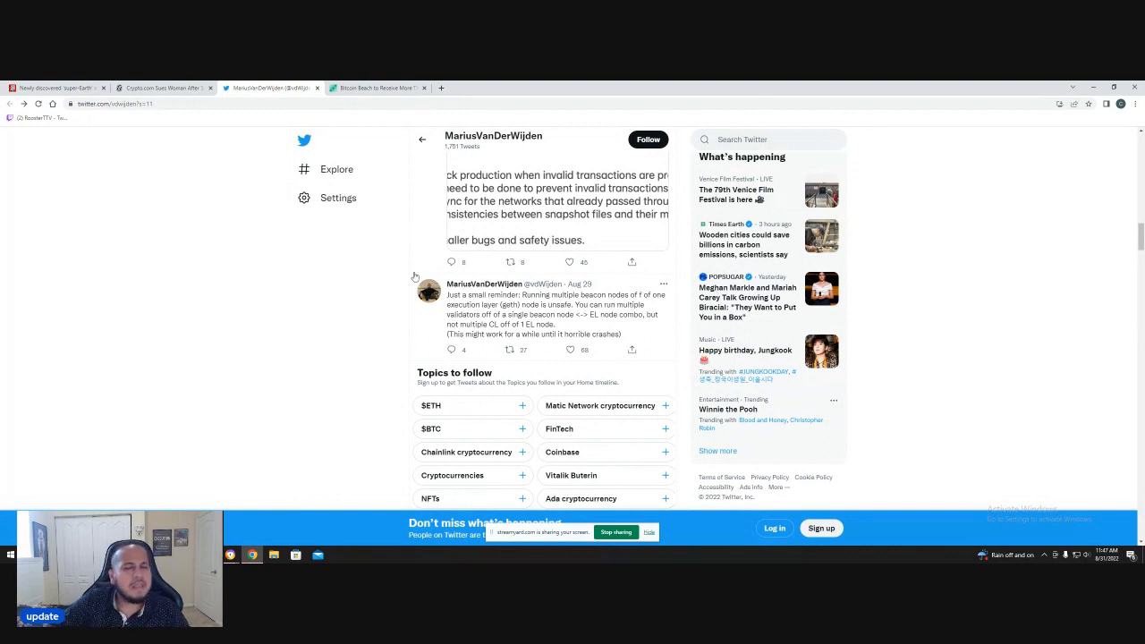
pyautogui.moveTo(370, 280)
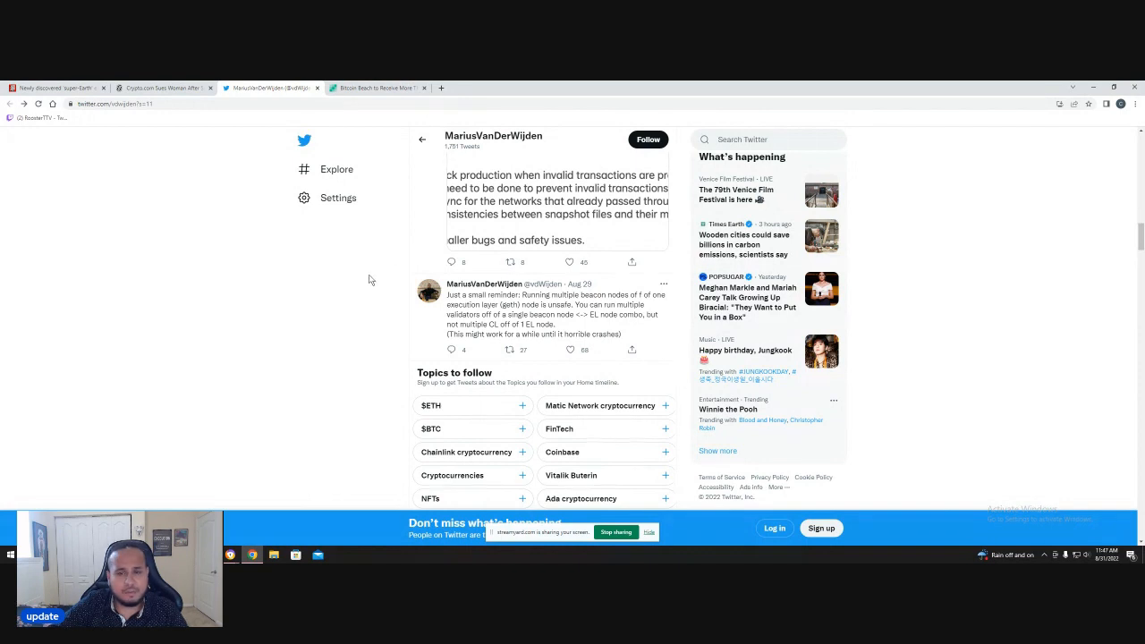
pyautogui.moveTo(384, 269)
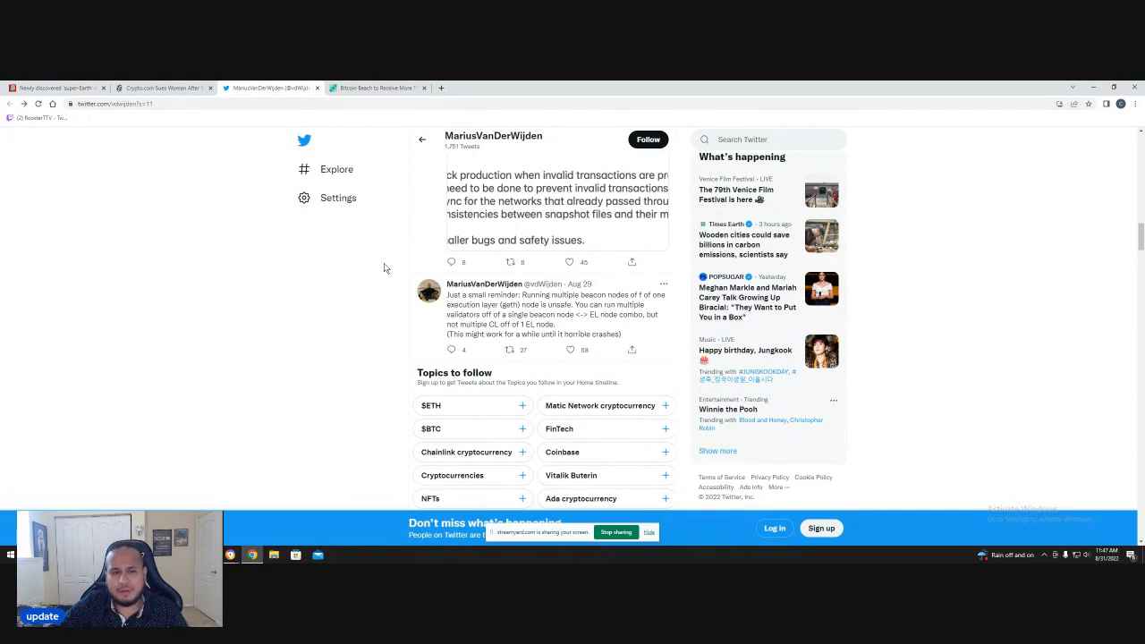
pyautogui.moveTo(397, 263)
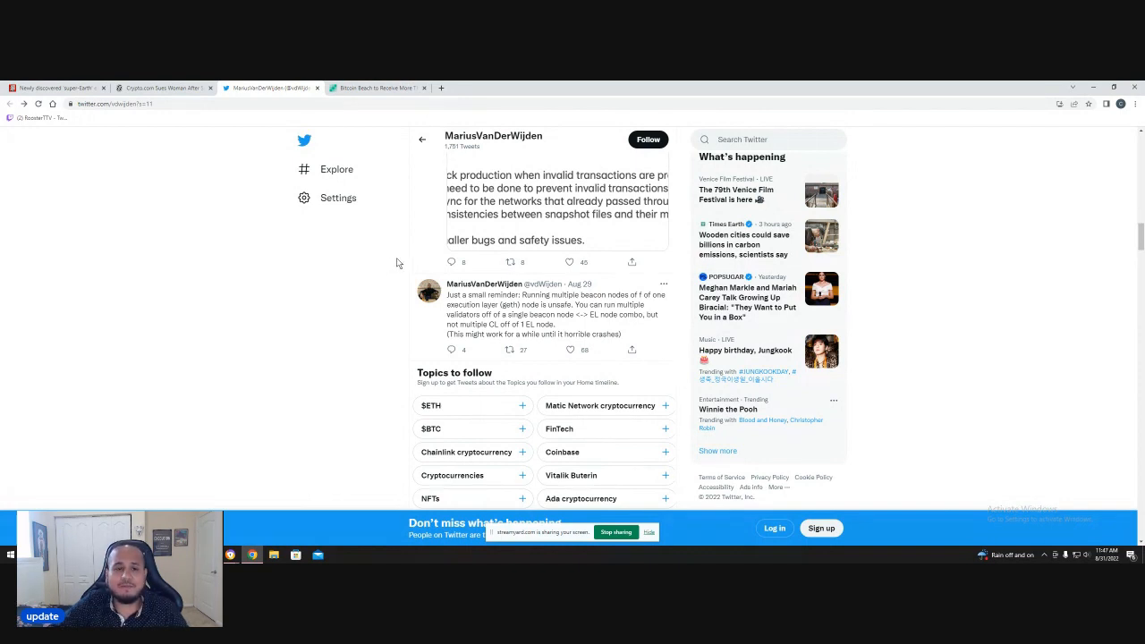
pyautogui.moveTo(356, 280)
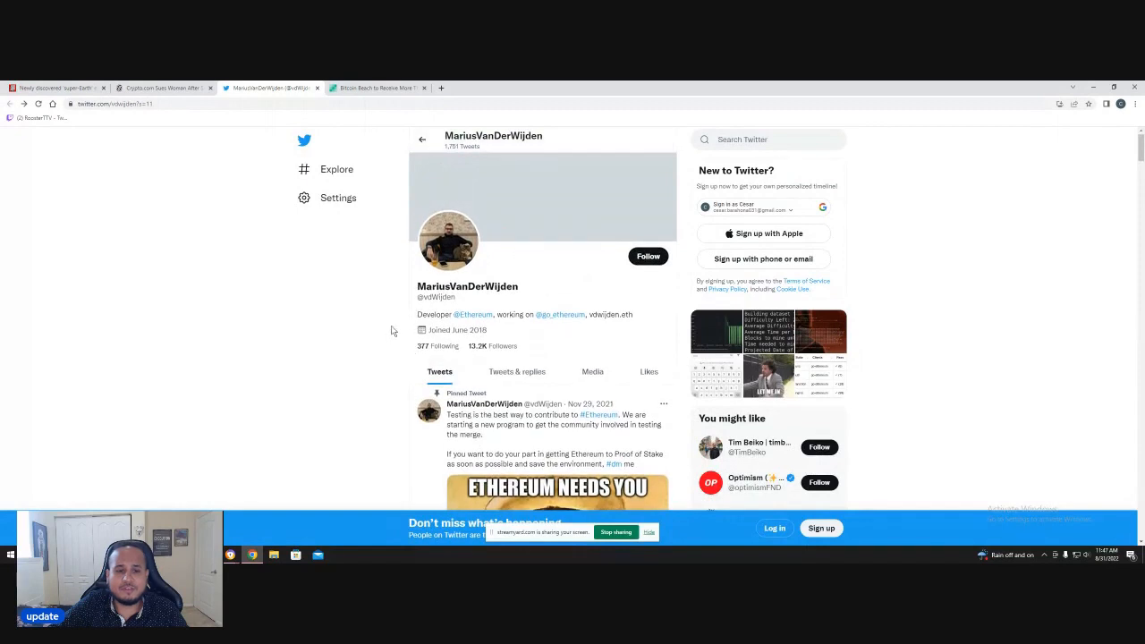
pyautogui.moveTo(376, 87)
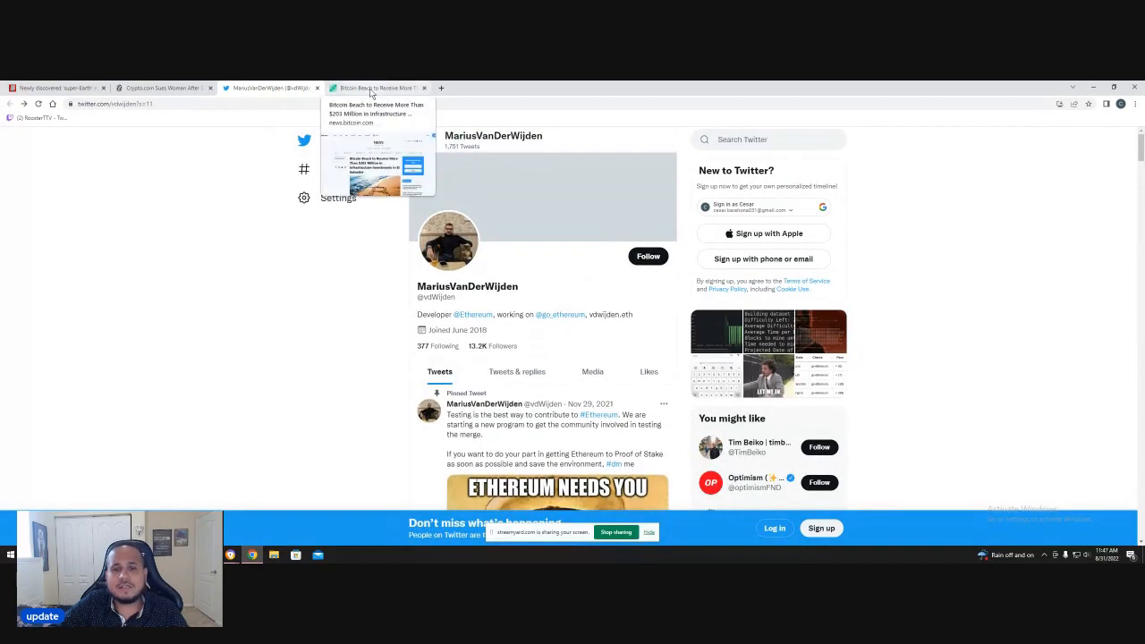
# - Switch to the Bitcoin Beach $203 million article and scroll into its first section
pyautogui.click(375, 88)
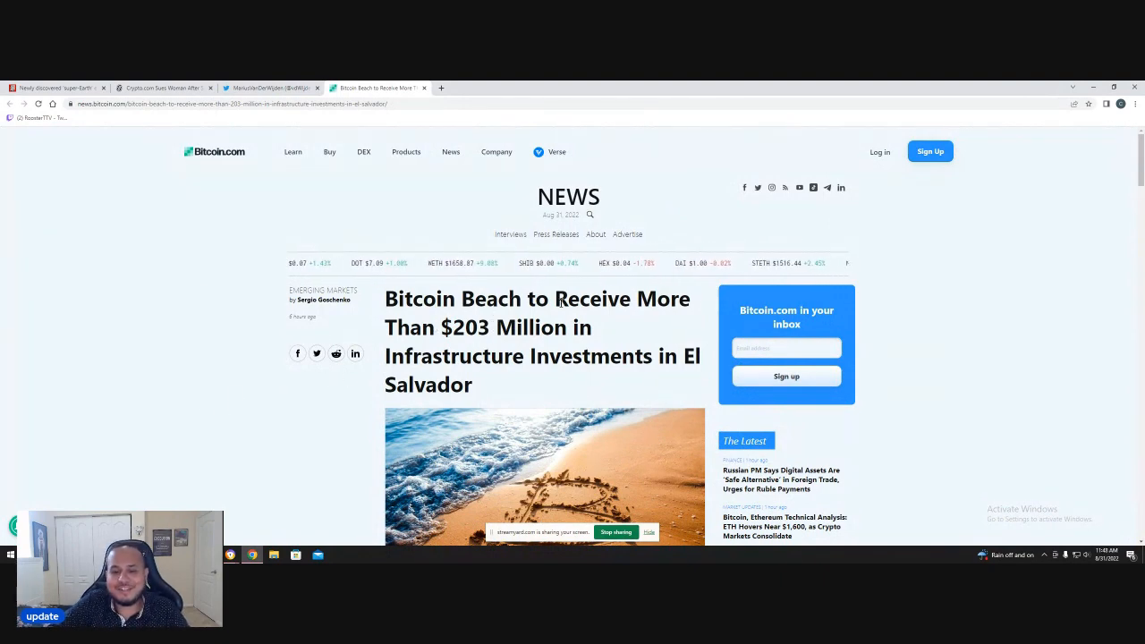
pyautogui.scroll(-3)
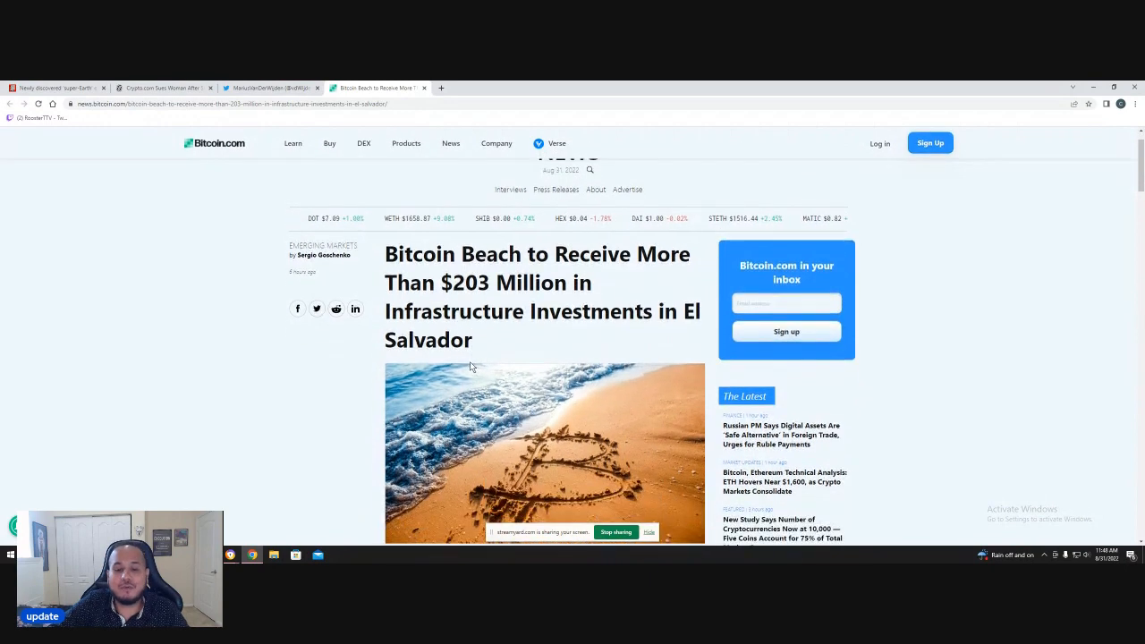
pyautogui.scroll(-3)
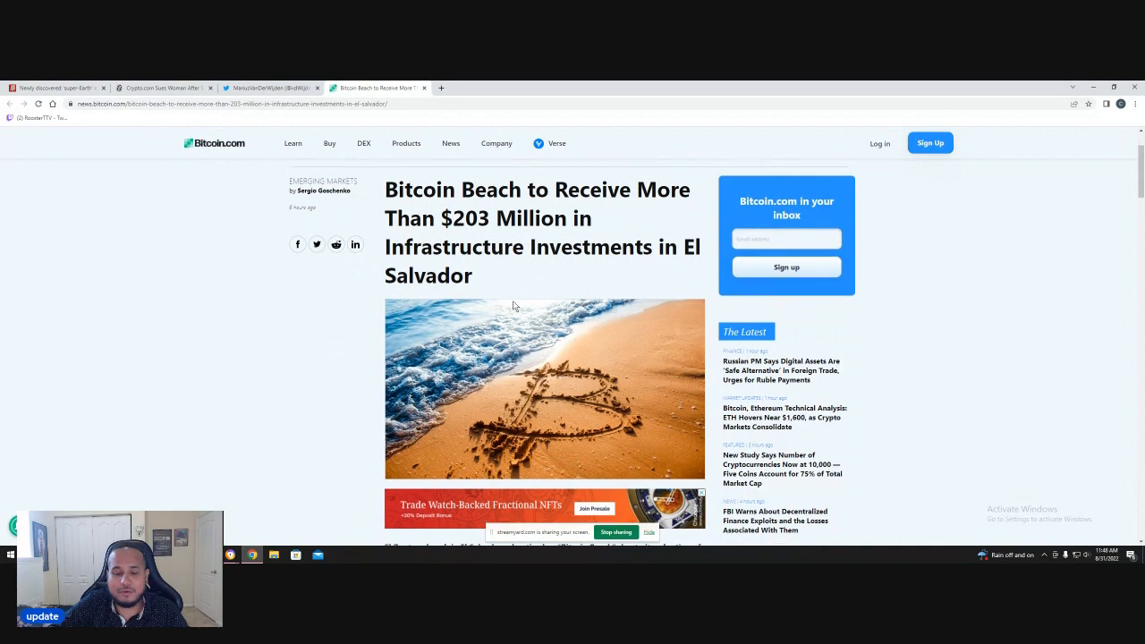
pyautogui.scroll(-3)
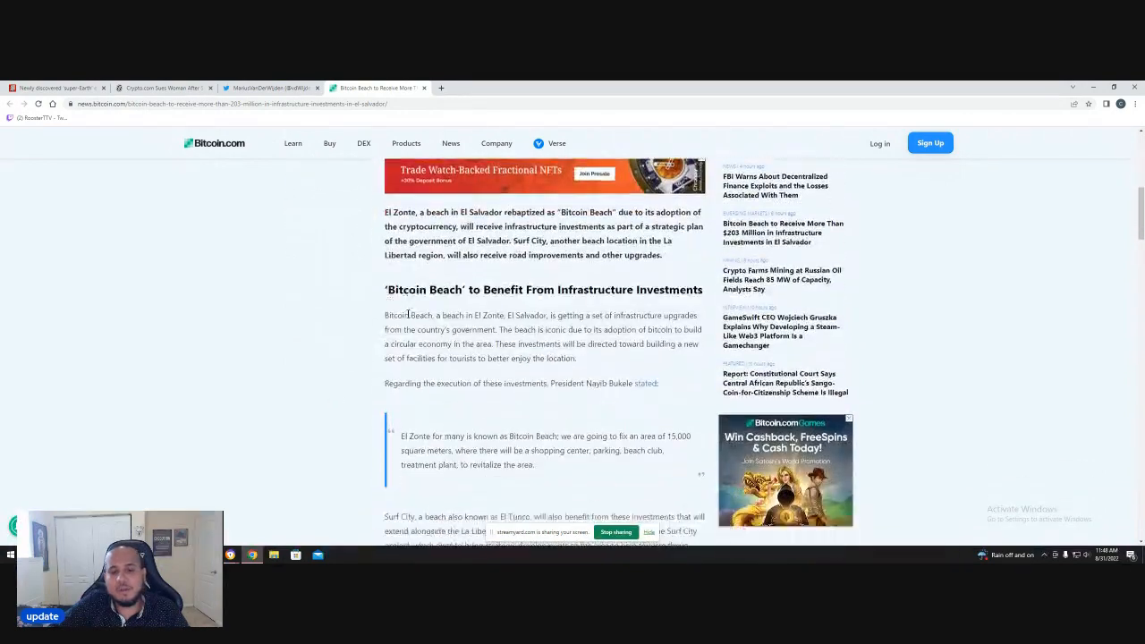
# - Scroll down to Bukele's El Zonte coastal highway quote
pyautogui.scroll(-3)
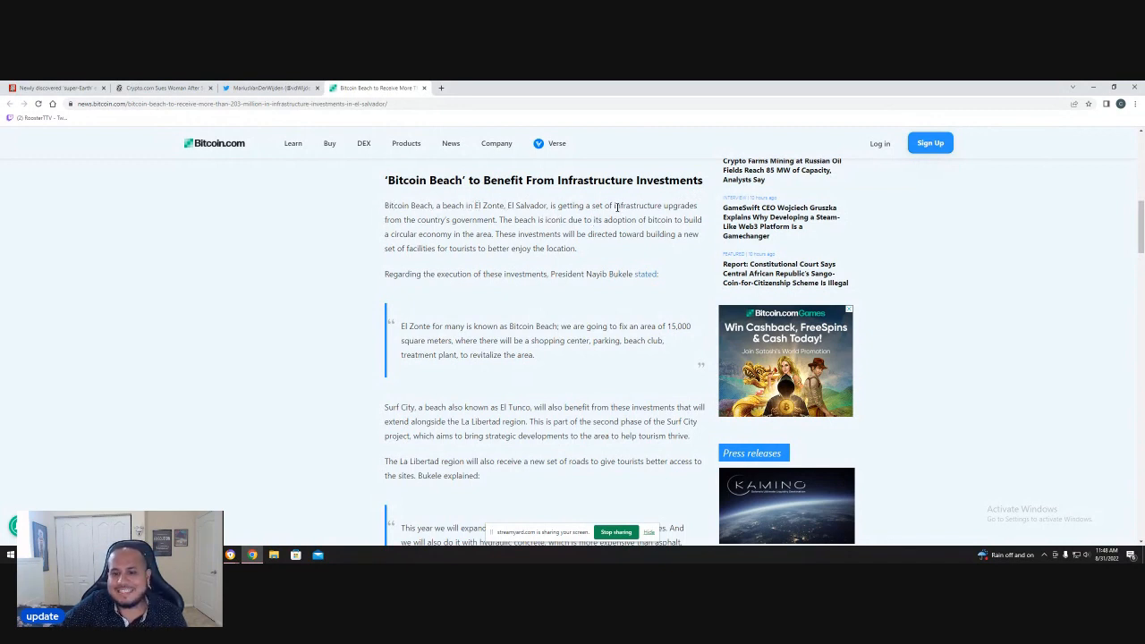
pyautogui.scroll(-3)
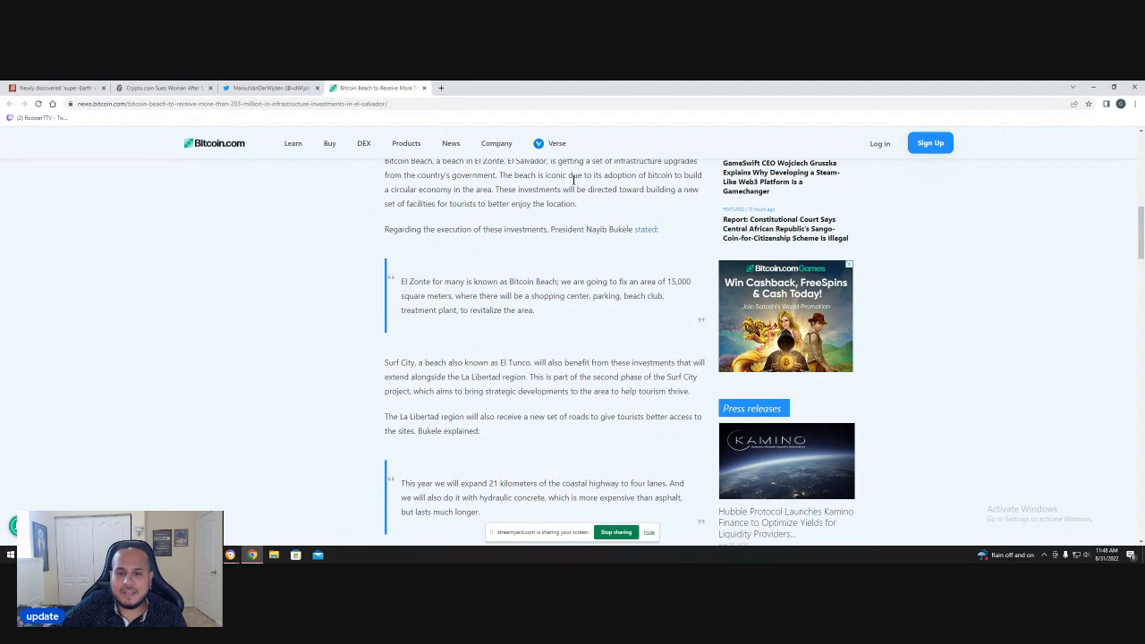
pyautogui.moveTo(664, 188)
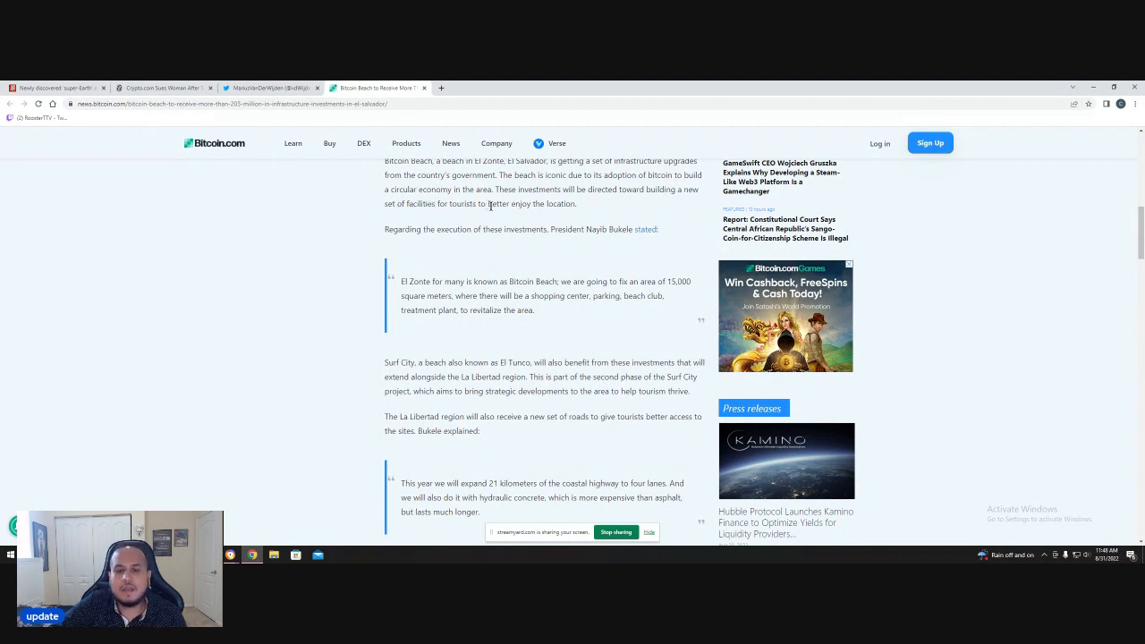
pyautogui.moveTo(597, 221)
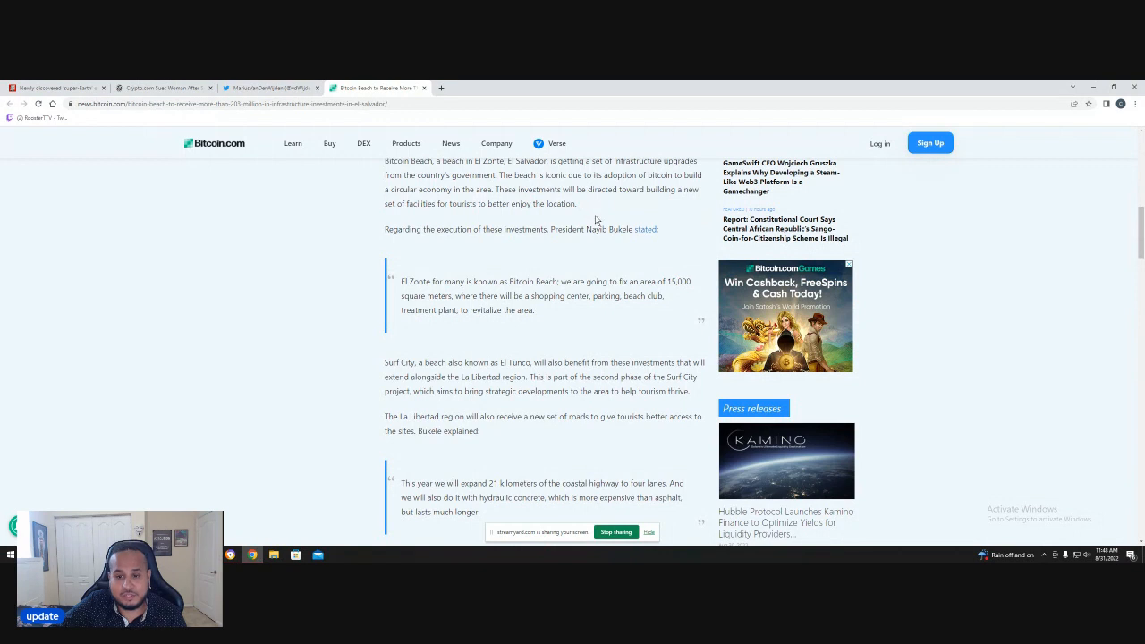
pyautogui.scroll(-3)
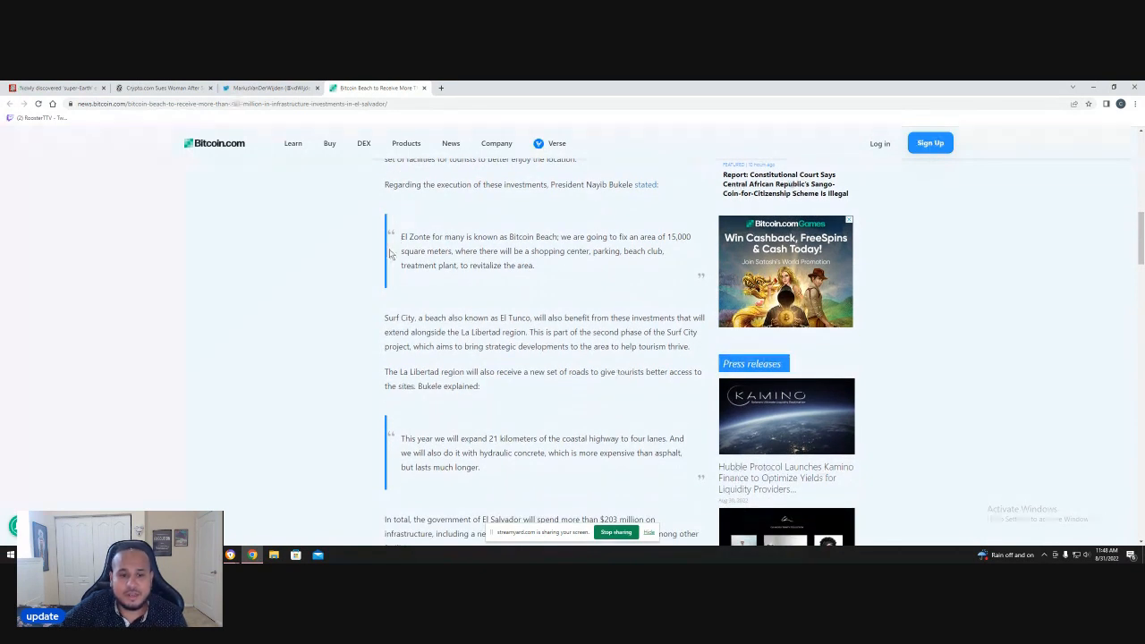
pyautogui.scroll(-3)
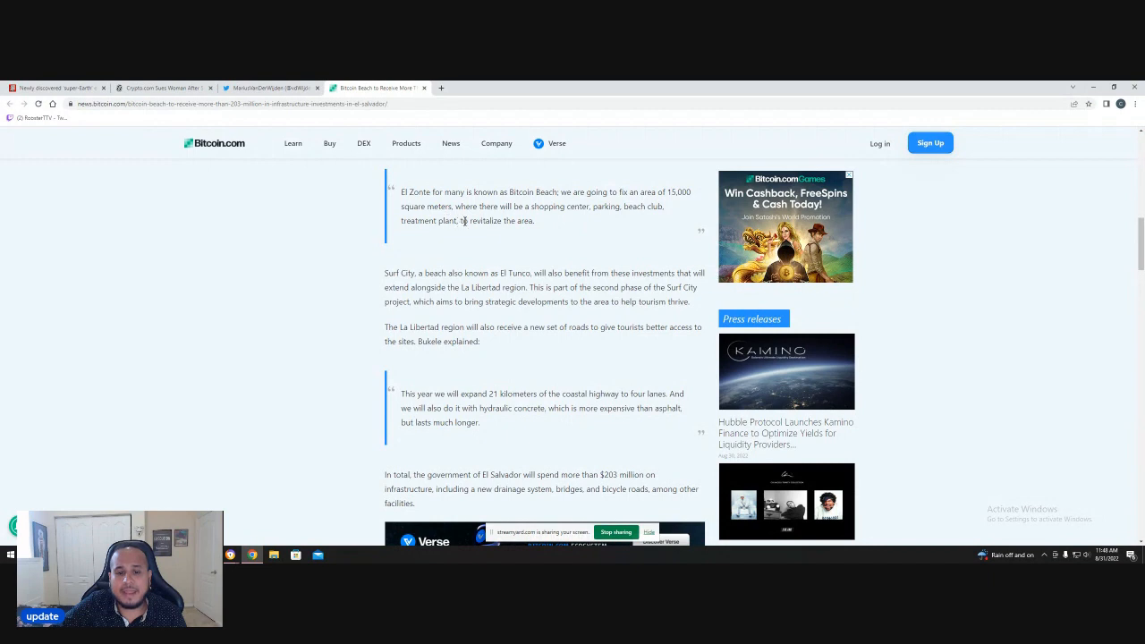
pyautogui.moveTo(521, 231)
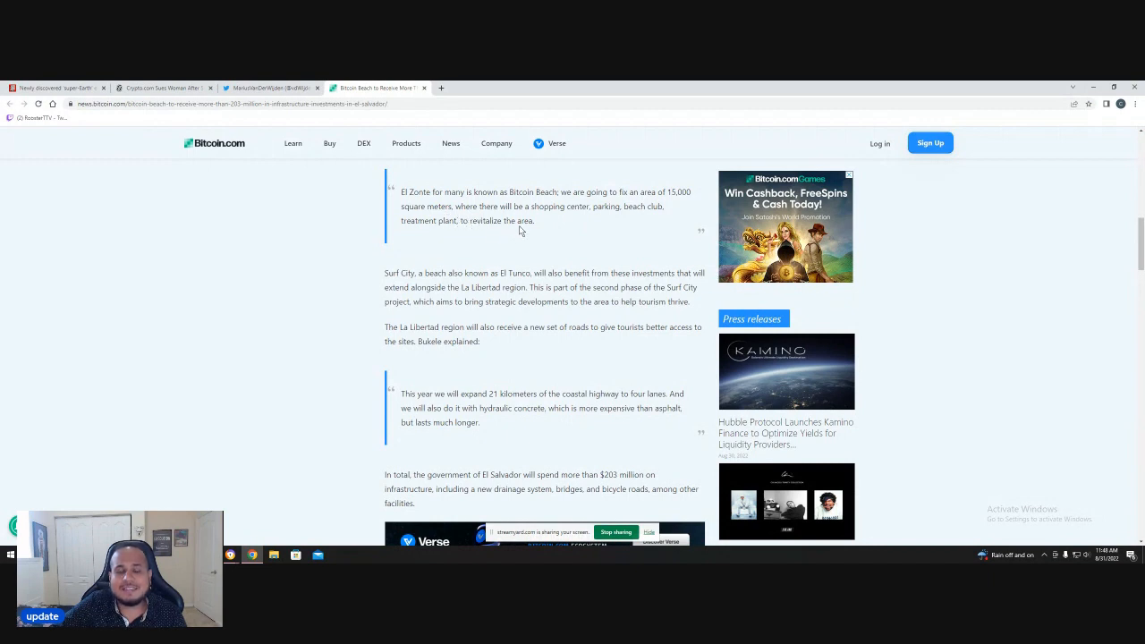
# - Scroll to the 'Bitcoin and Surf Crucial for Salvadoran Tourism' heading
pyautogui.scroll(-3)
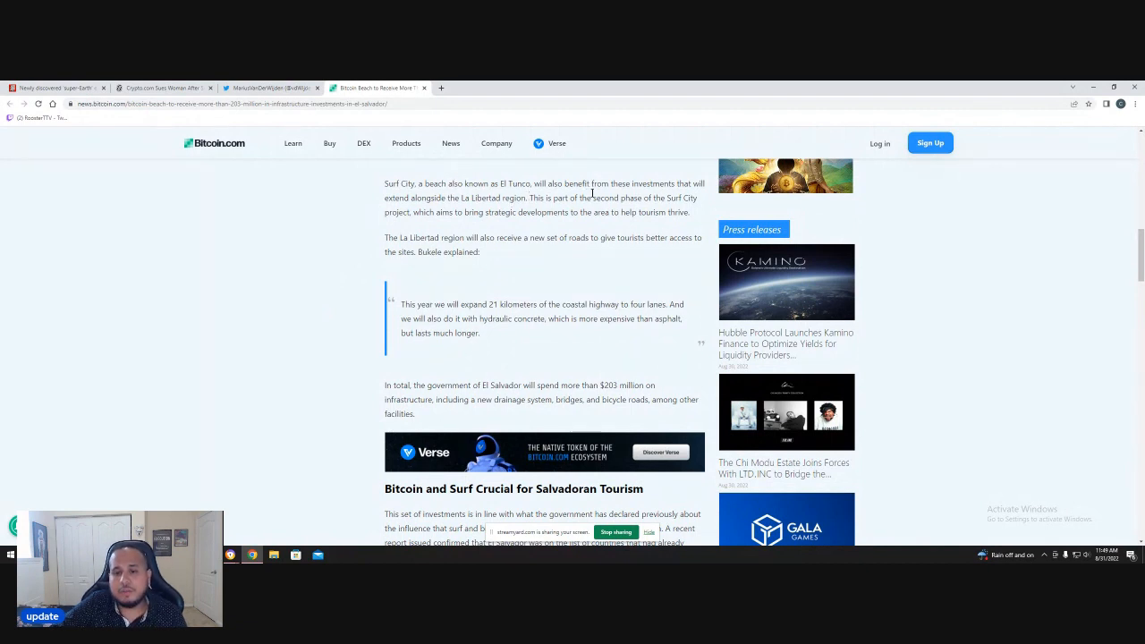
pyautogui.moveTo(299, 215)
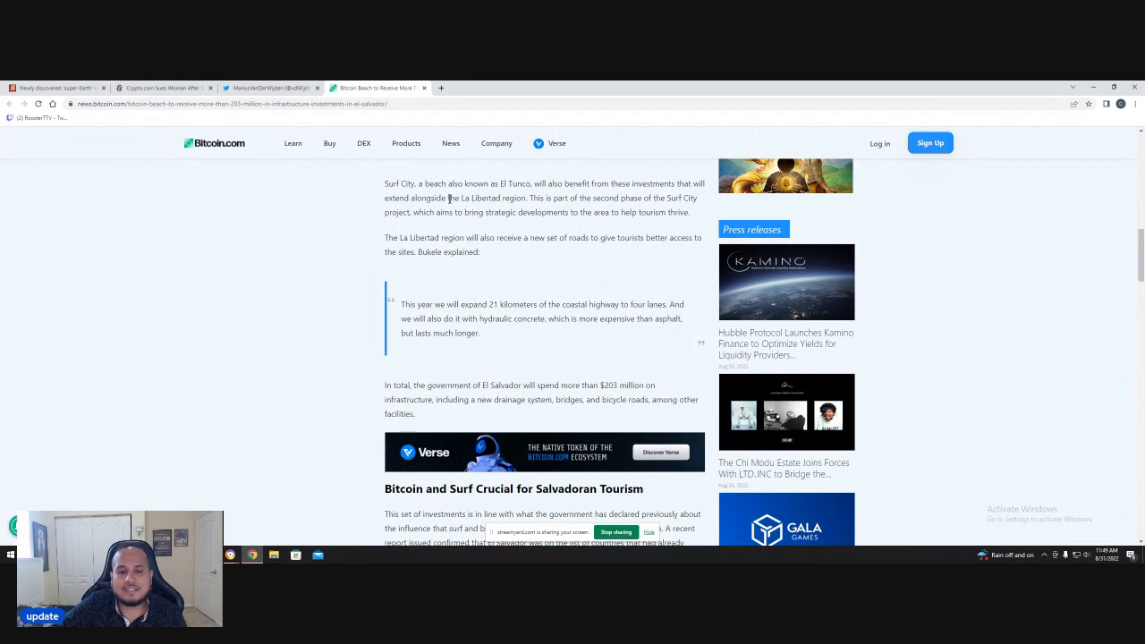
pyautogui.moveTo(546, 200)
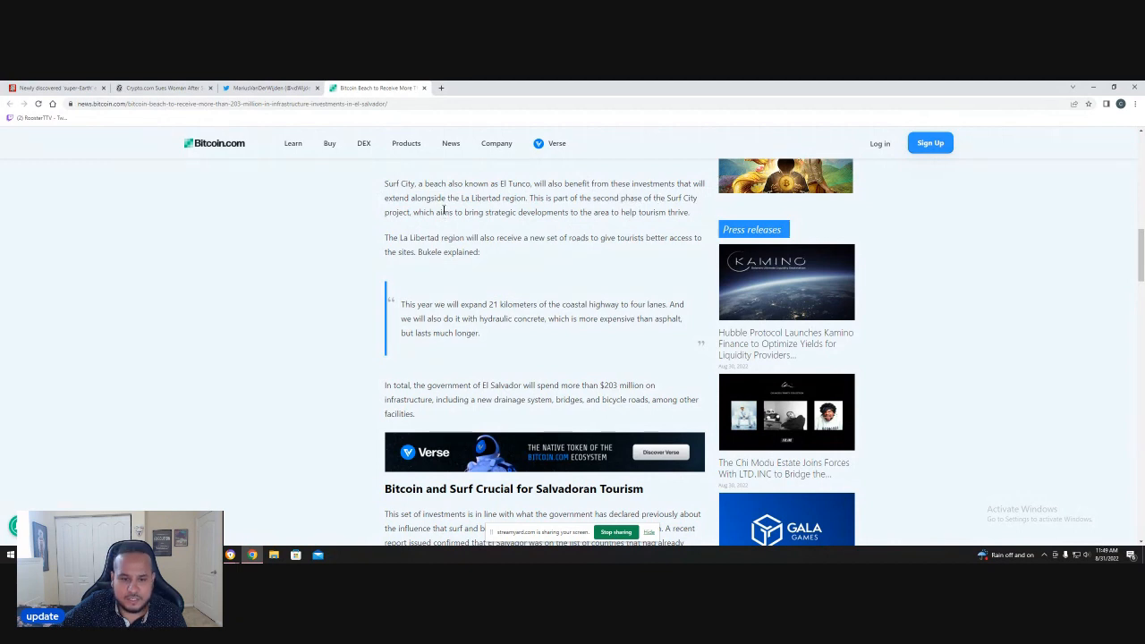
pyautogui.moveTo(496, 217)
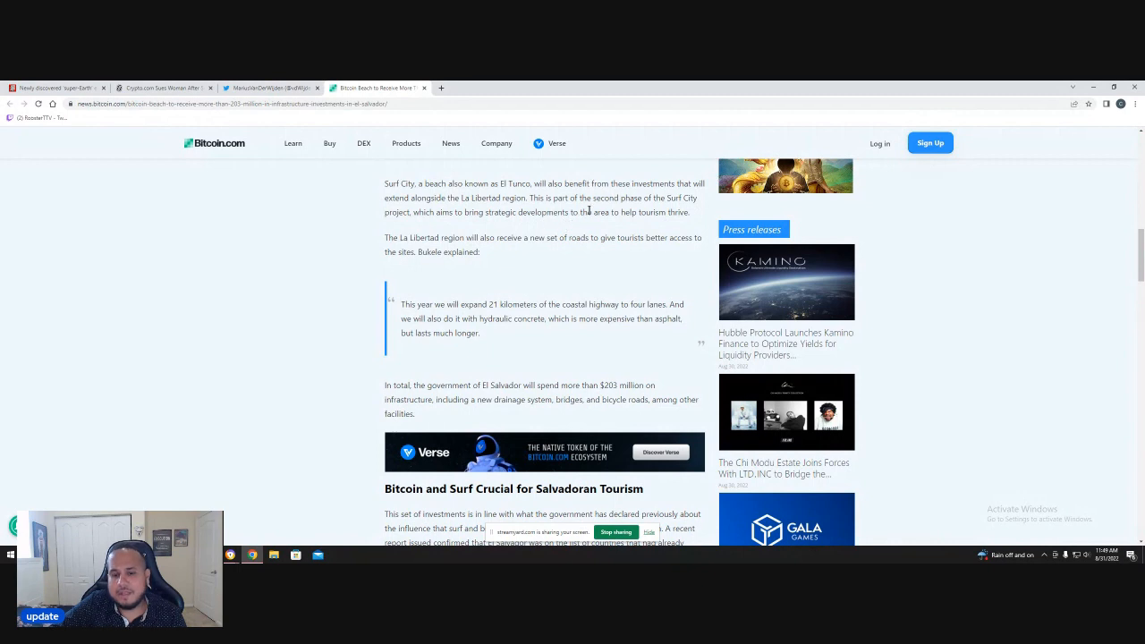
pyautogui.moveTo(680, 230)
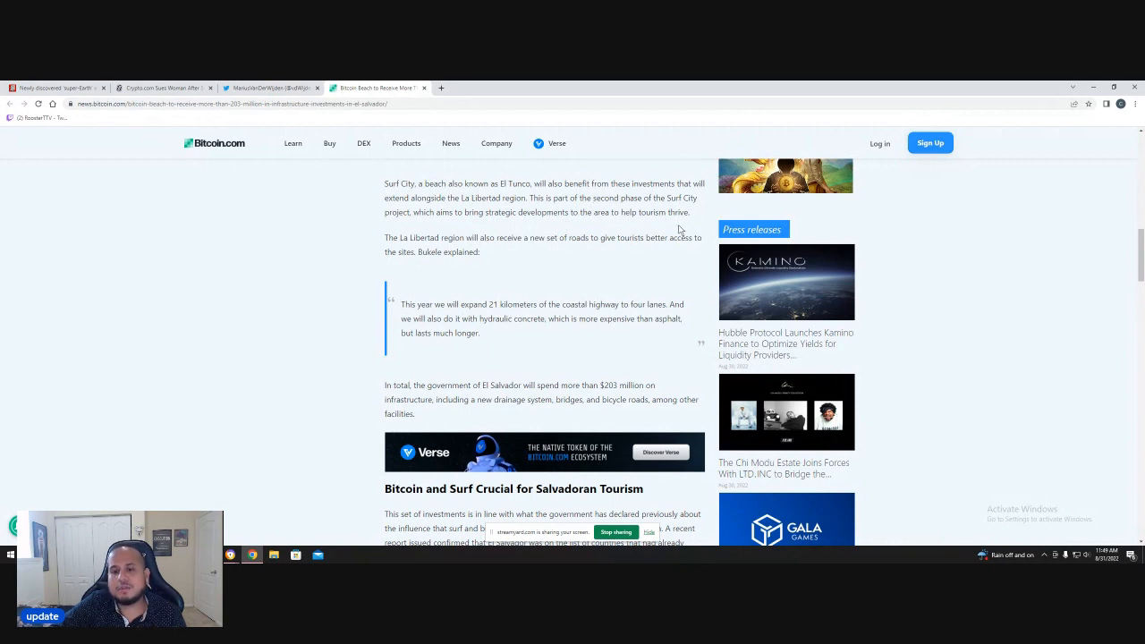
pyautogui.moveTo(377, 244)
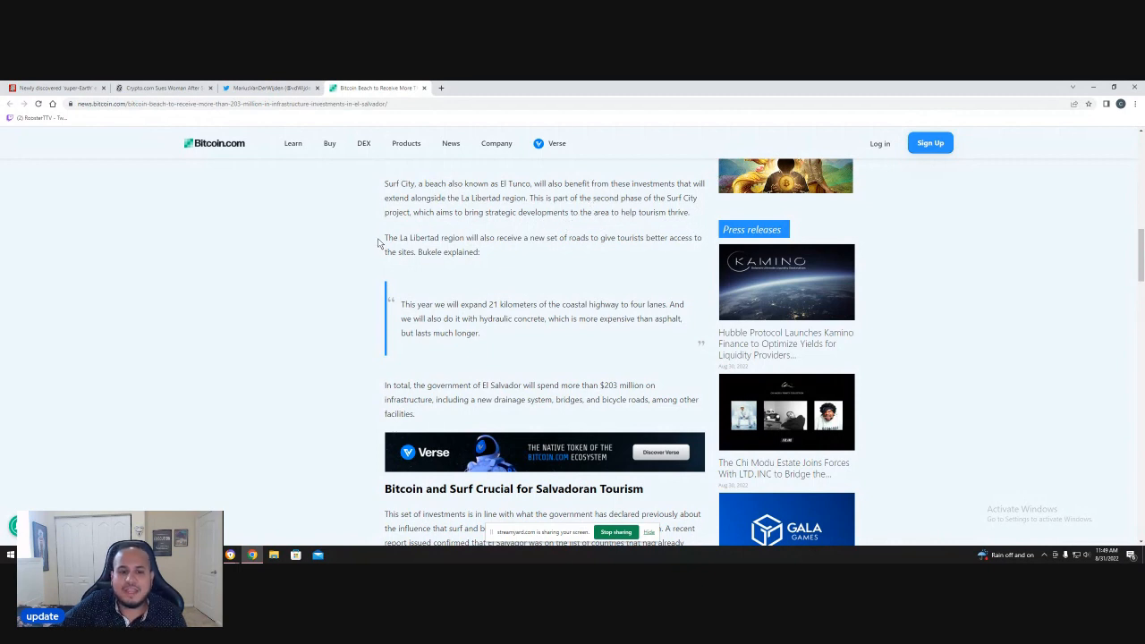
pyautogui.moveTo(483, 234)
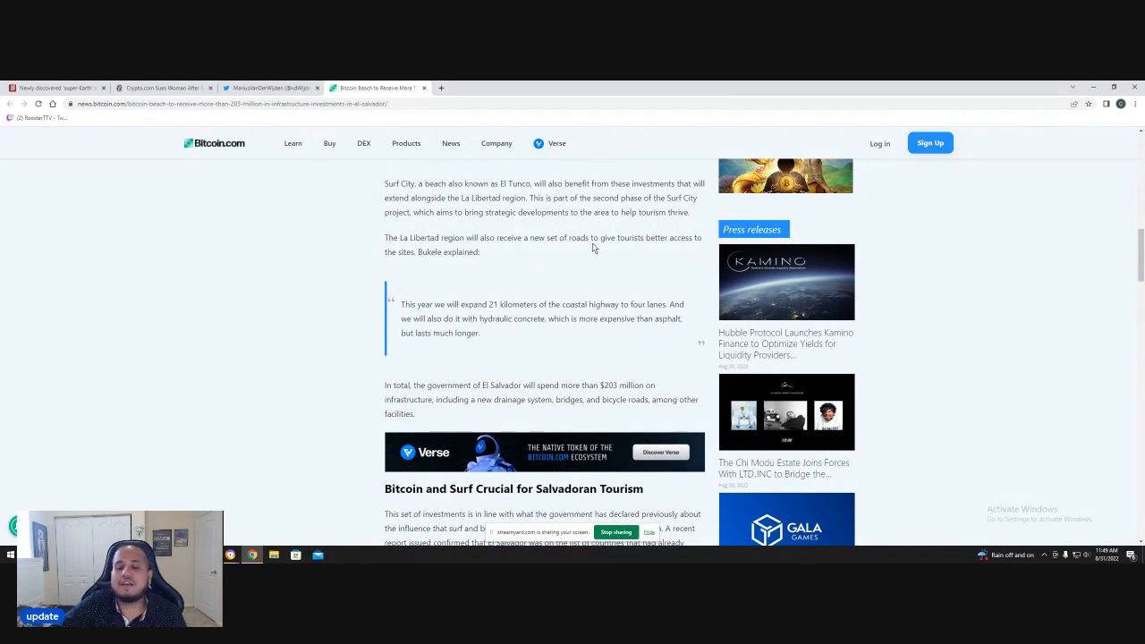
pyautogui.moveTo(652, 248)
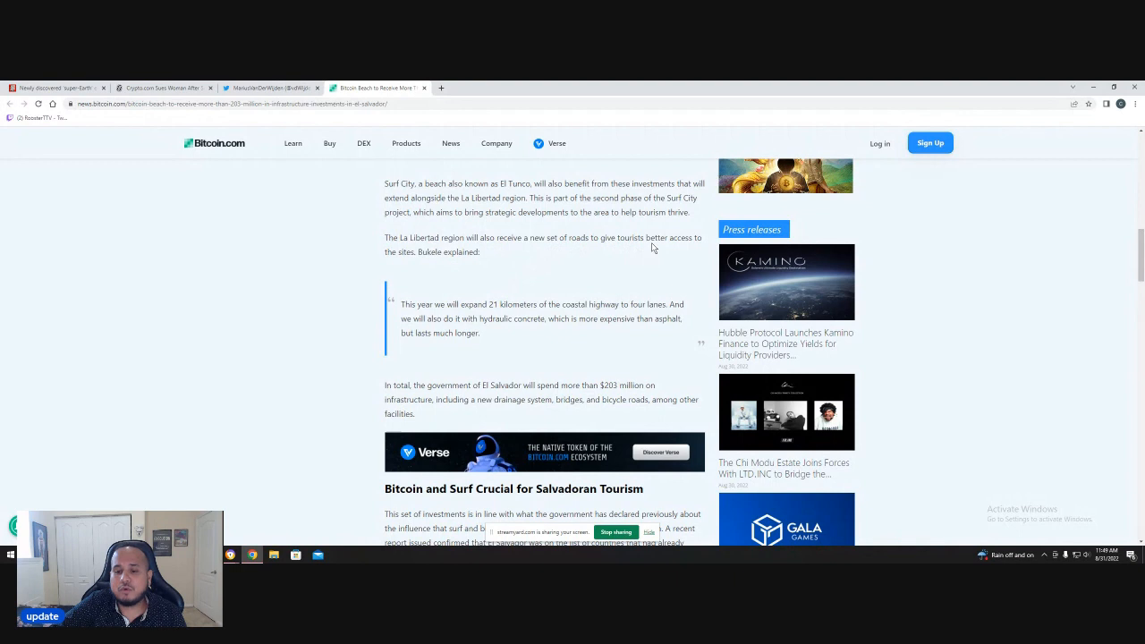
pyautogui.moveTo(581, 270)
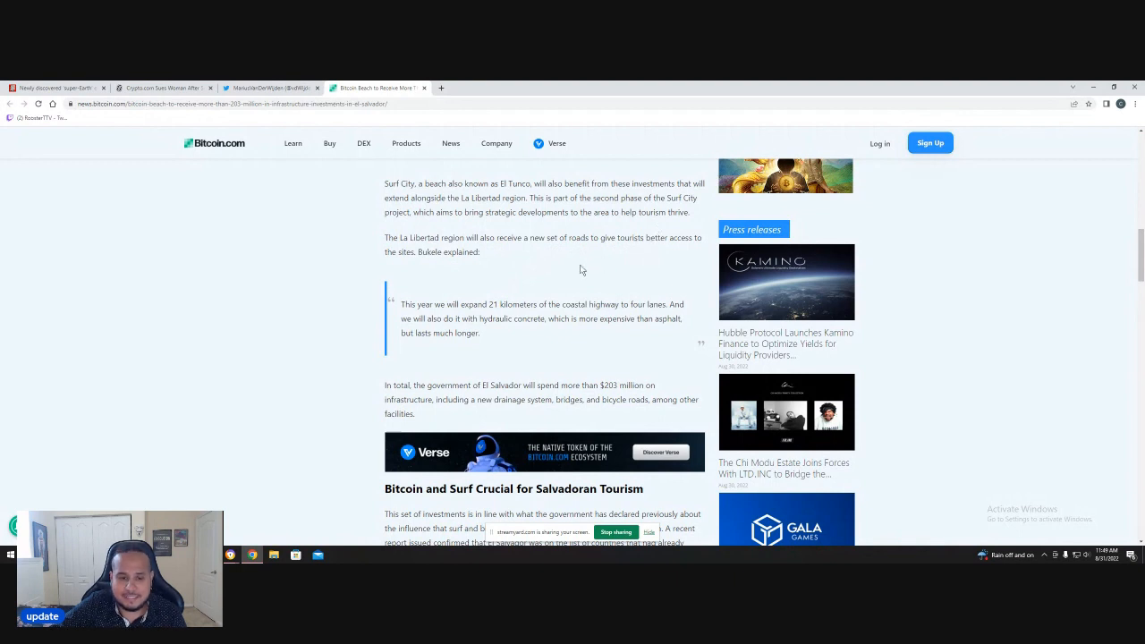
pyautogui.moveTo(437, 261)
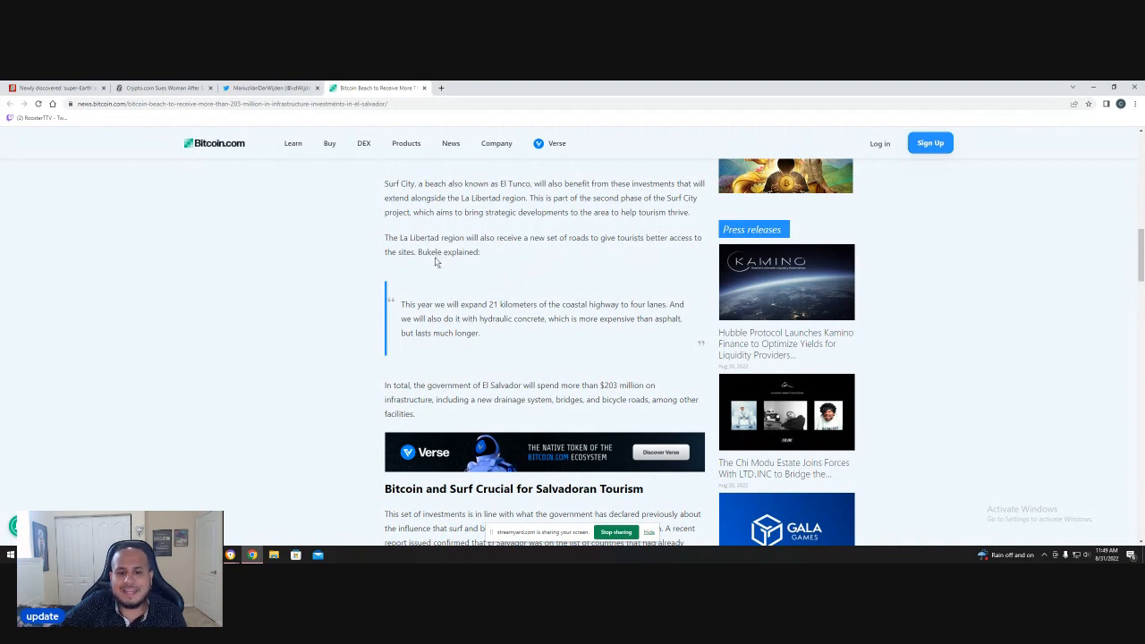
pyautogui.scroll(-3)
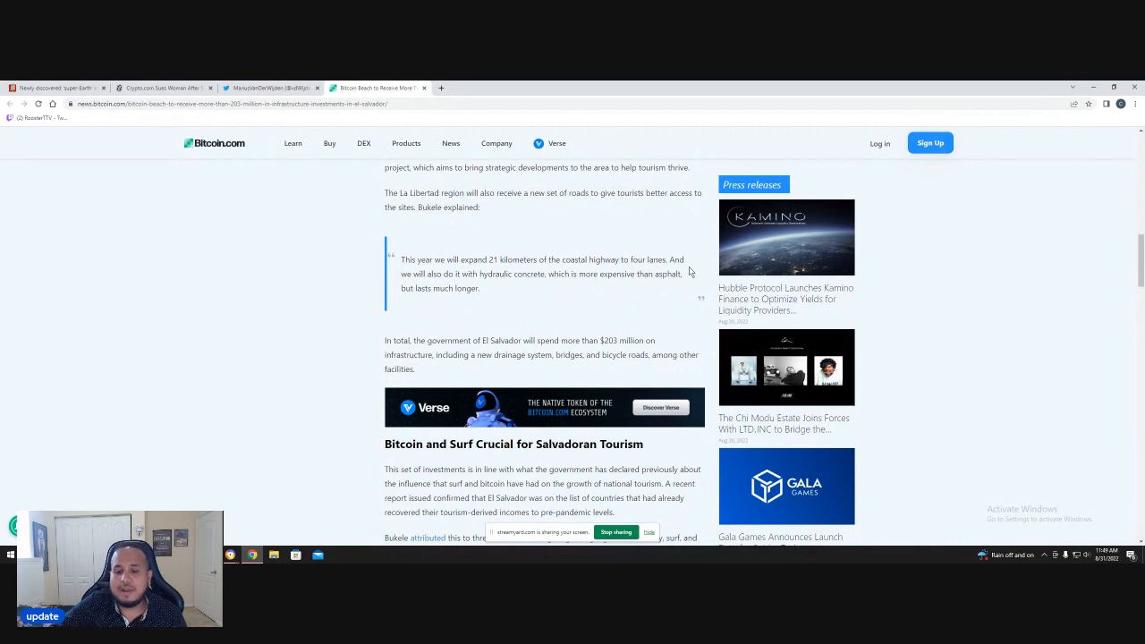
pyautogui.moveTo(438, 287)
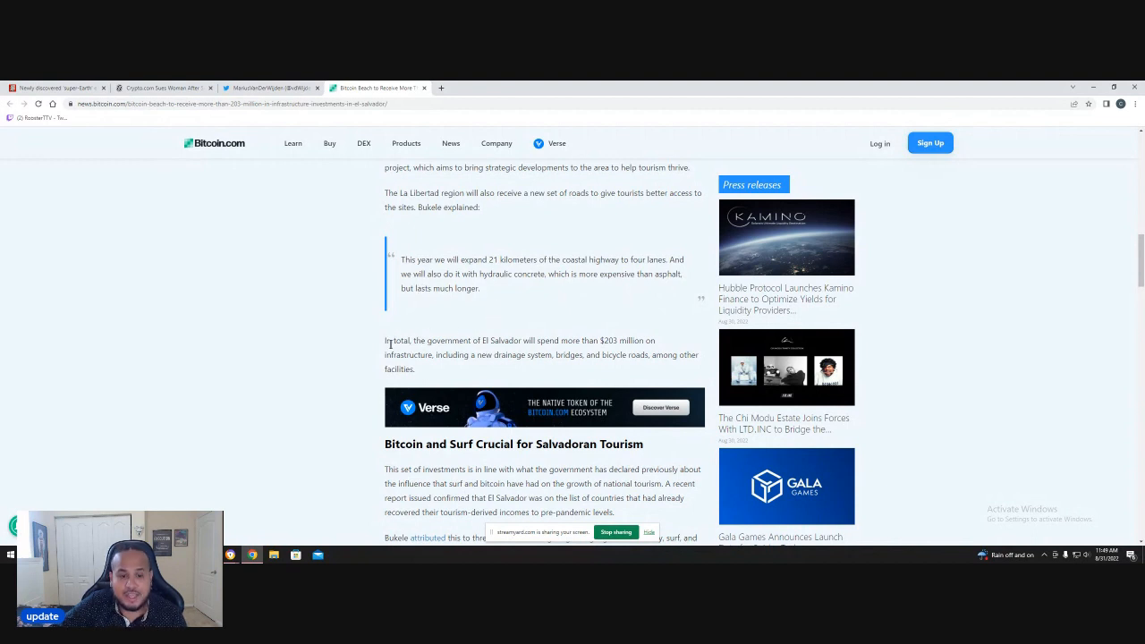
# - Scroll to Bukele crediting gang crackdowns, surf and bitcoin for 30% tourism growth
pyautogui.scroll(-3)
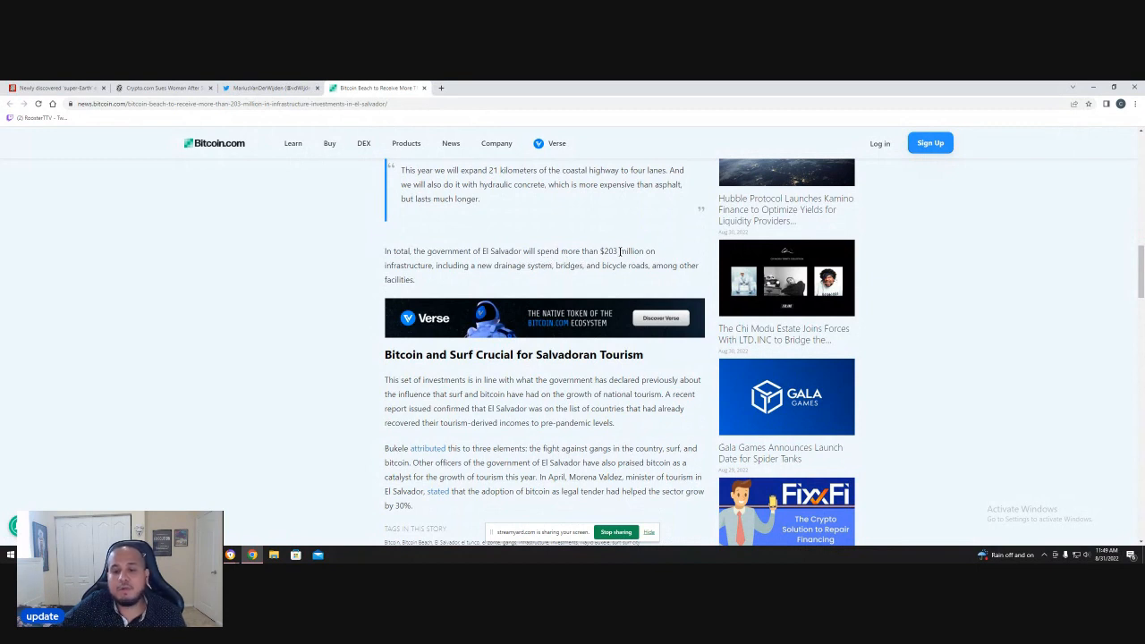
pyautogui.moveTo(430, 279)
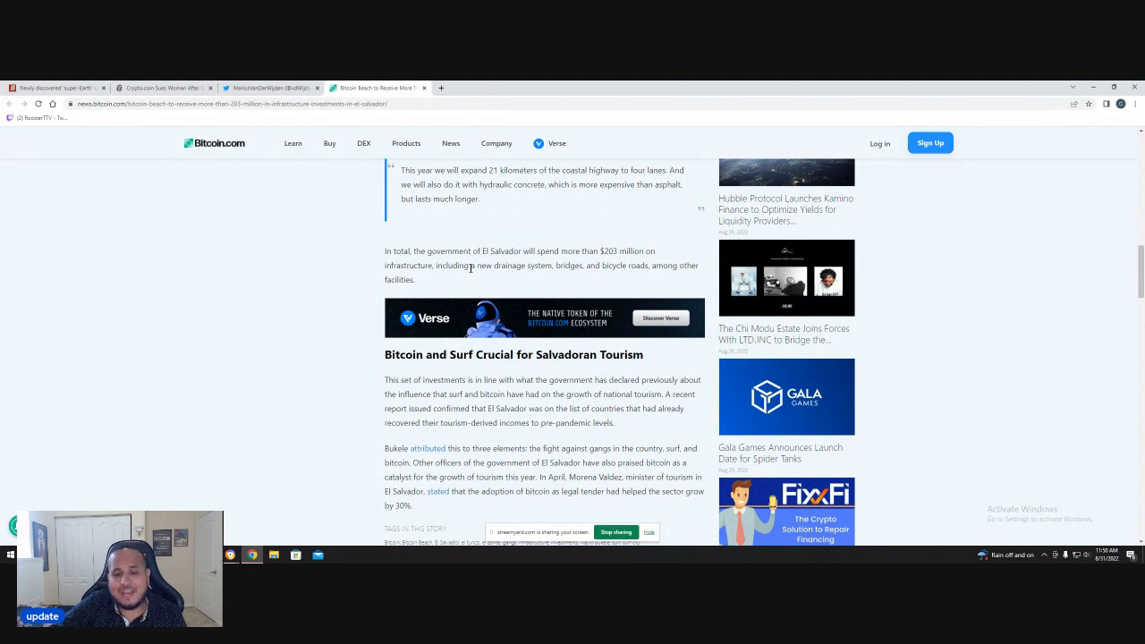
pyautogui.moveTo(585, 267)
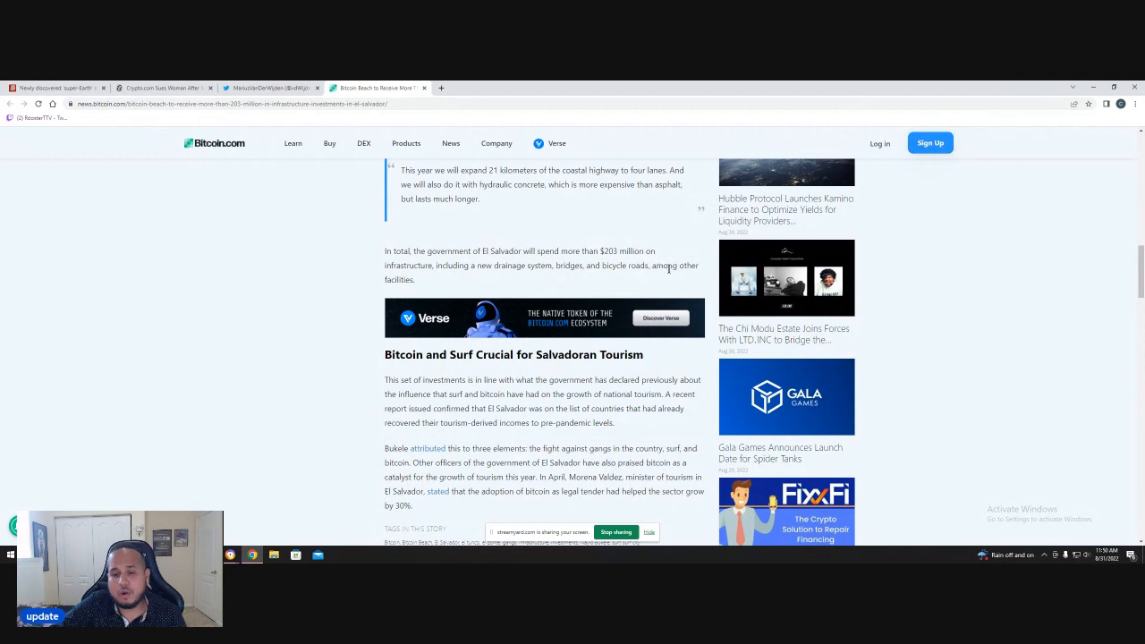
pyautogui.moveTo(421, 298)
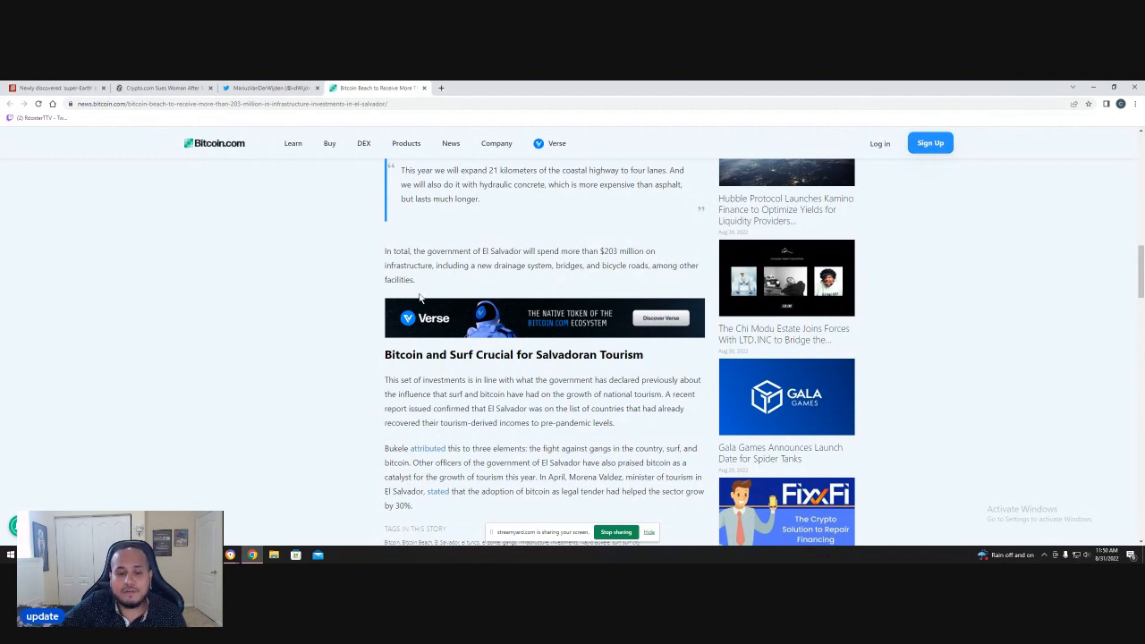